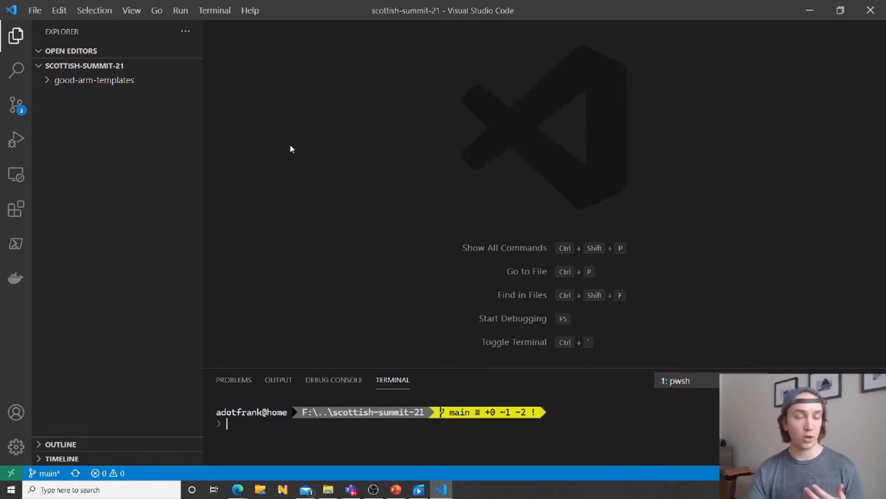
mouse_move(248, 161)
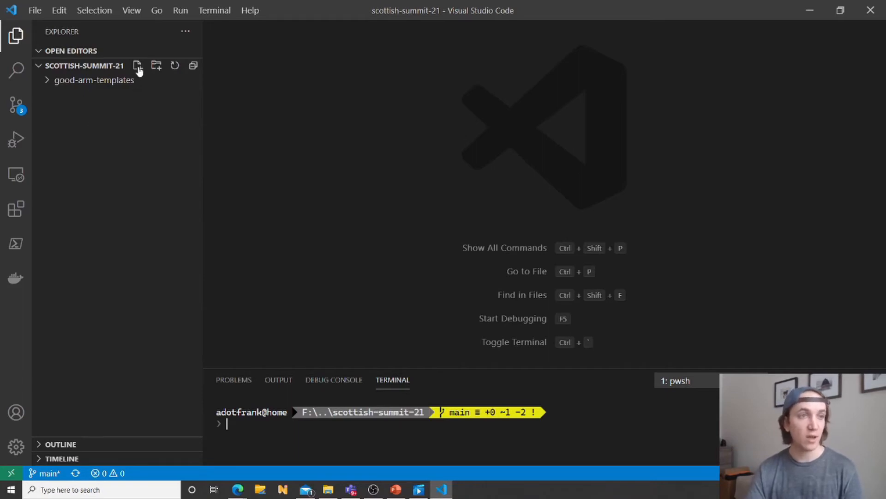
Create a new file named appPlan.bicep from the Explorer in scottish-summit-21.
left_click(138, 66)
type("appP")
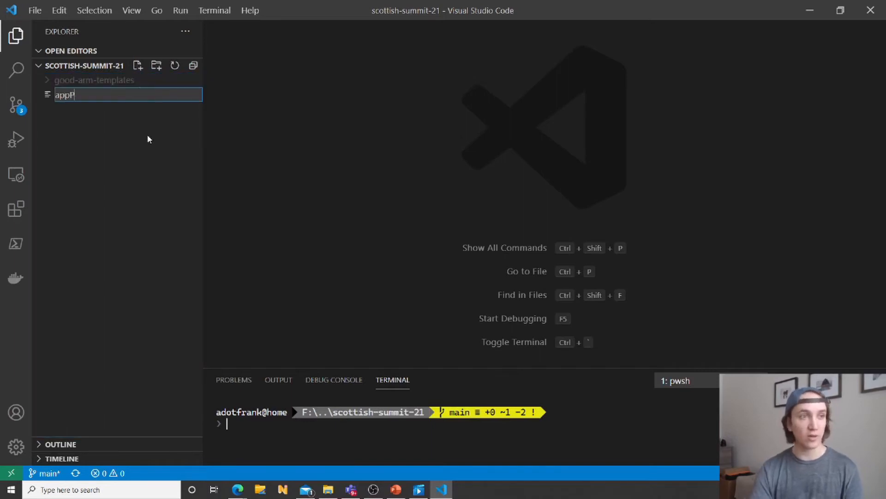
key("Enter")
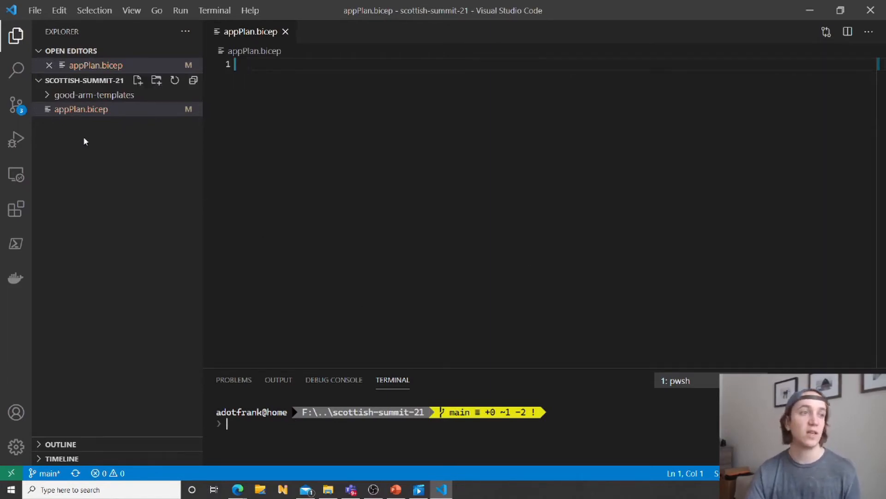
left_click(16, 208)
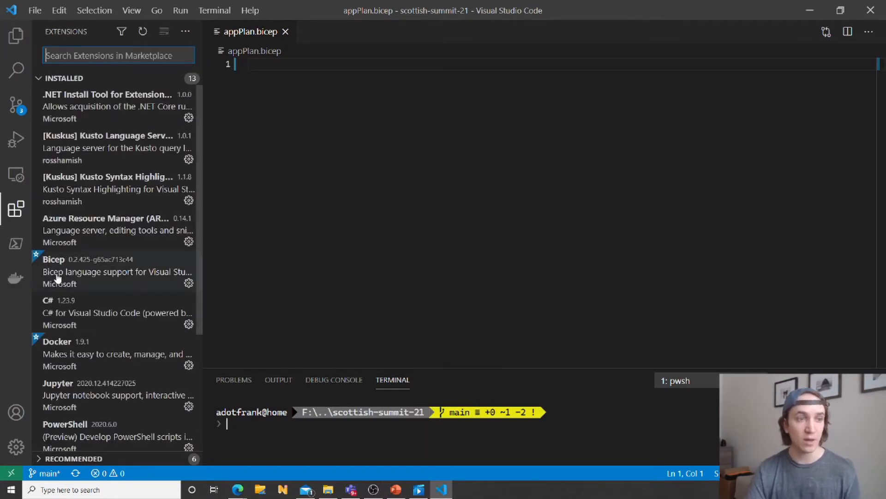
mouse_move(70, 274)
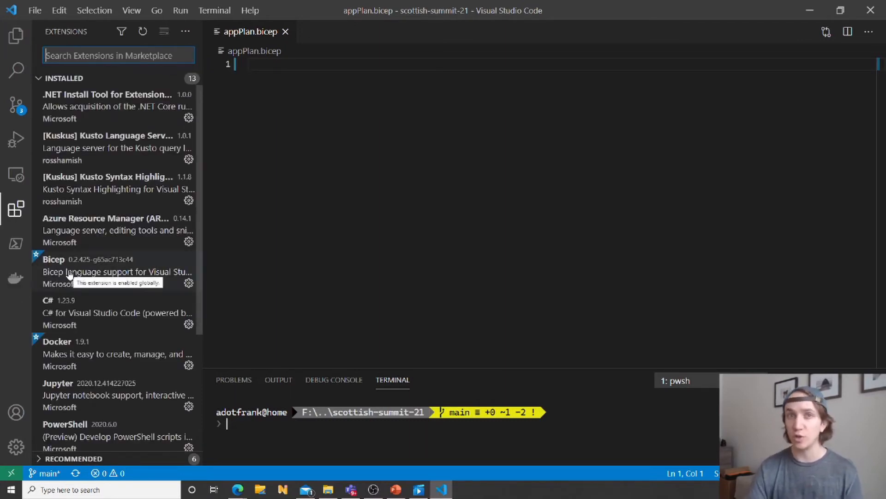
mouse_move(15, 36)
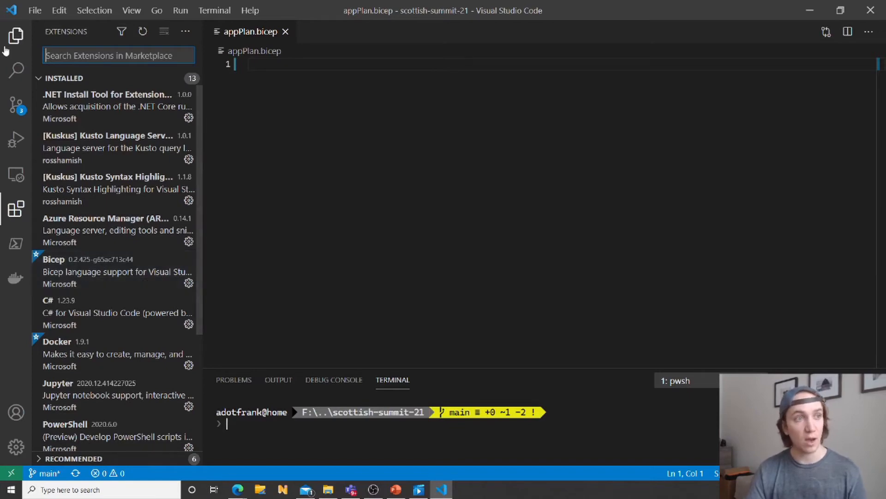
left_click(16, 33)
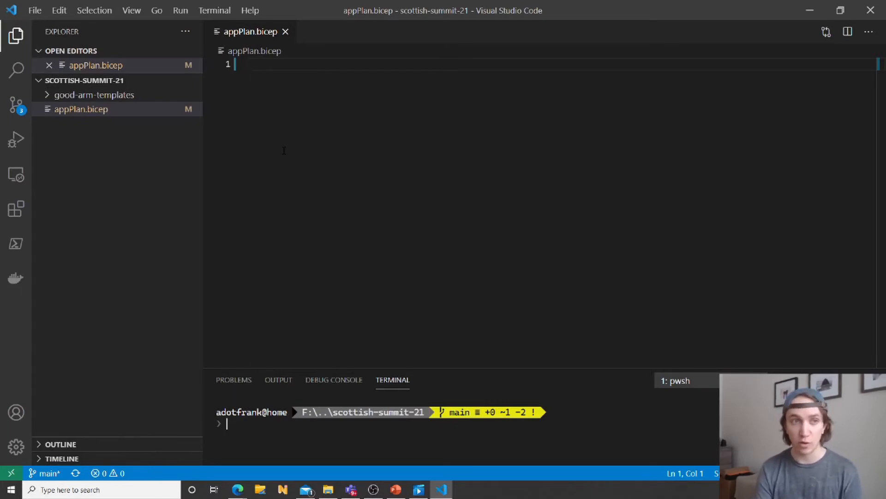
Declare resource appPlan of type Microsoft.Web/serverfarms@2020-06-01 with empty braces.
type("resource")
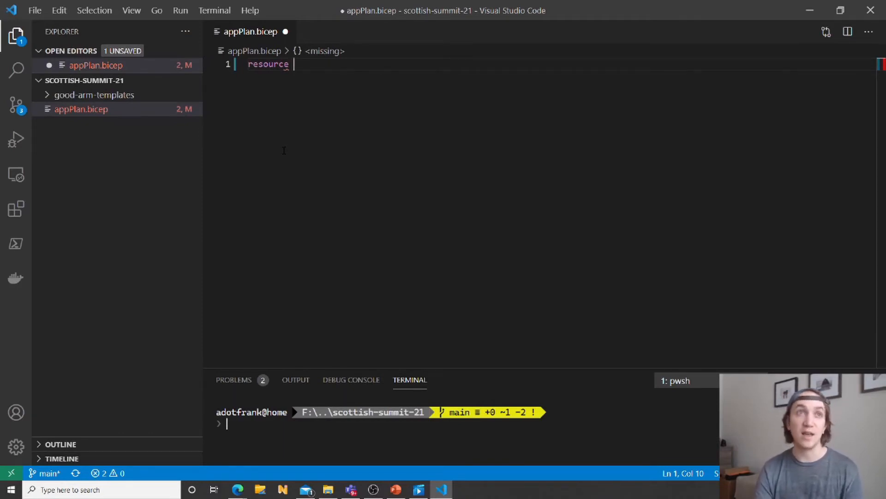
type("app")
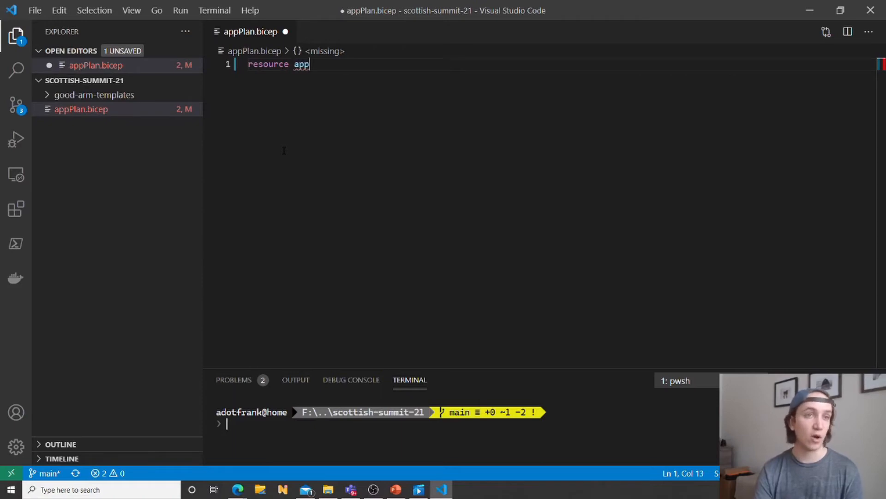
type("Plan")
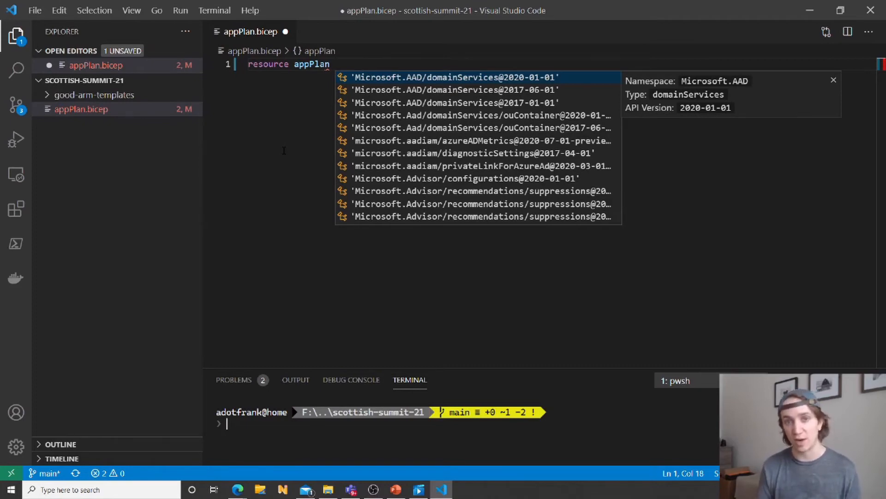
type("s")
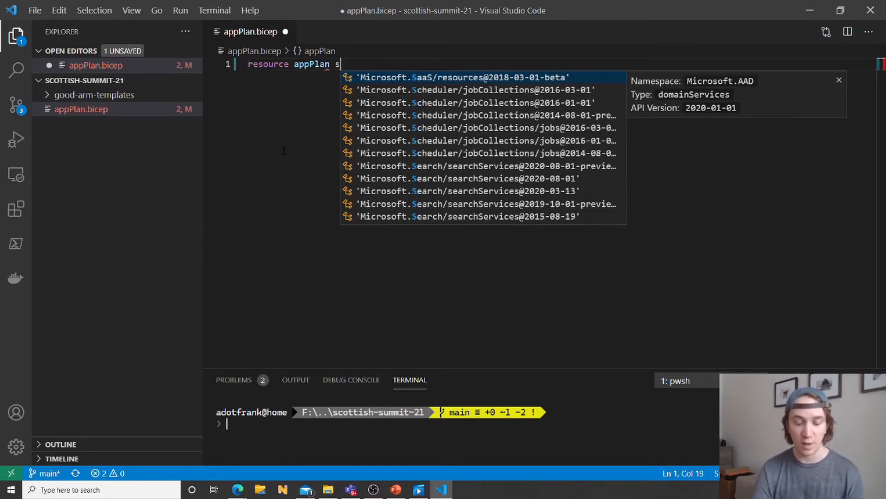
type("erverfarms")
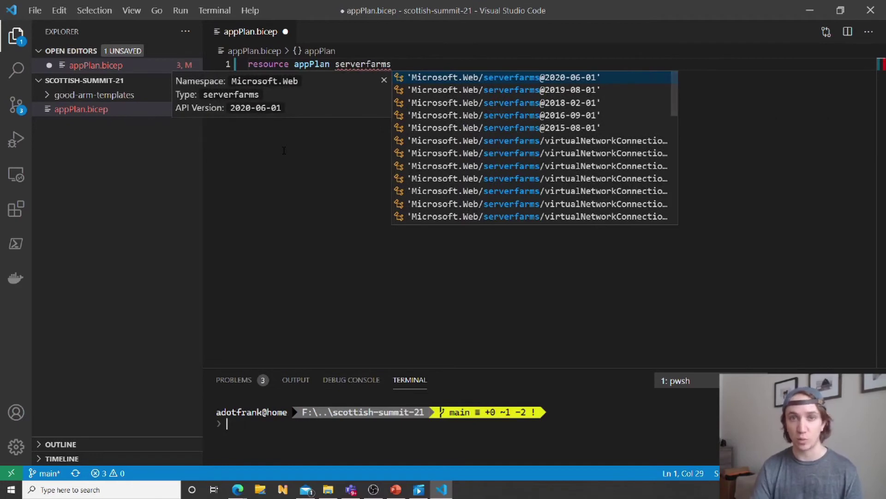
left_click(504, 77)
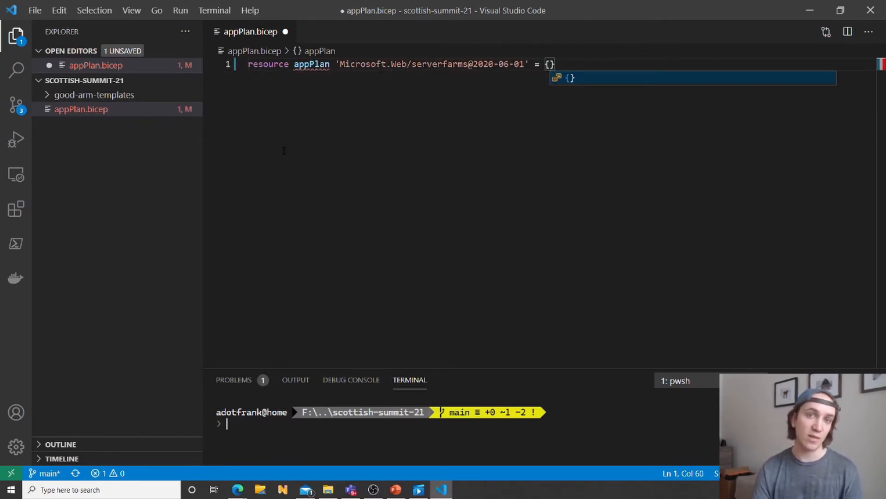
key("Enter")
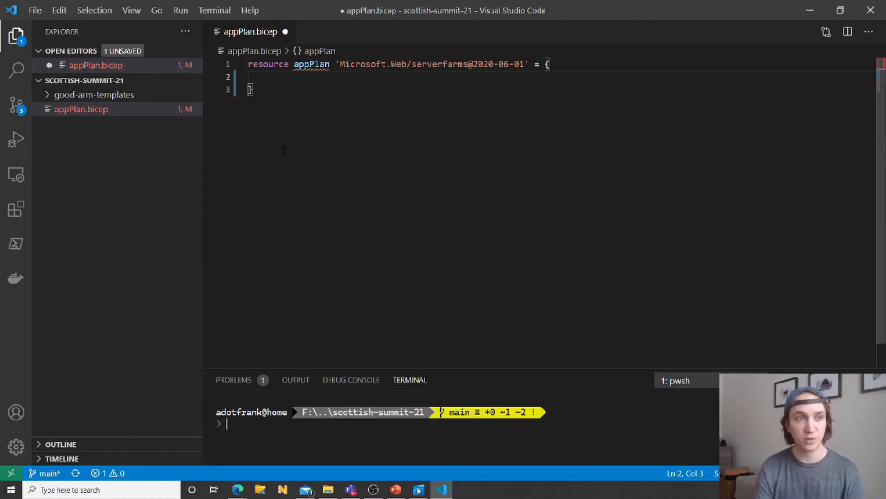
Give appPlan name 'appPlan', resourceGroup().location, kind linux, sku B1 and reserved true.
type("name: 'appP'")
type("location:")
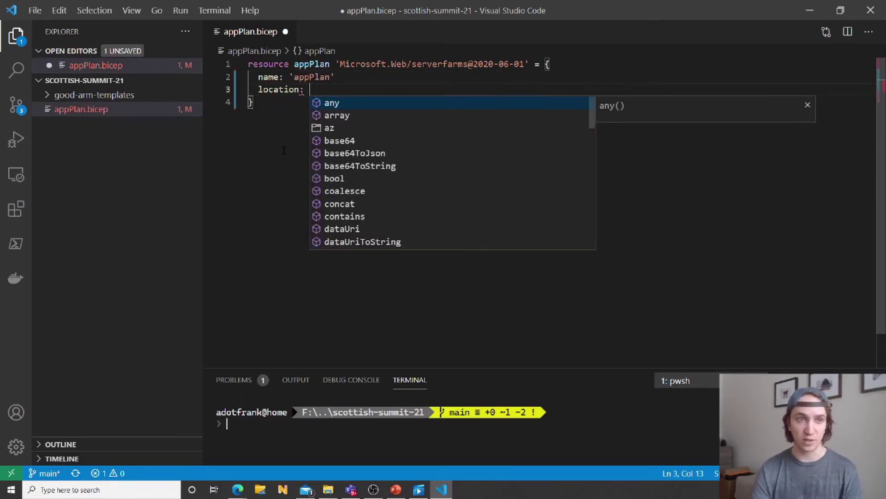
type("resourceGroup()")
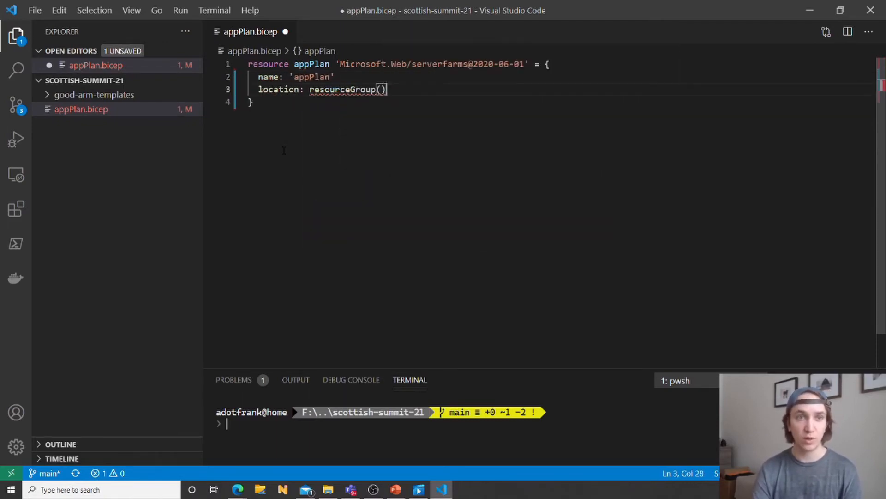
type(".location")
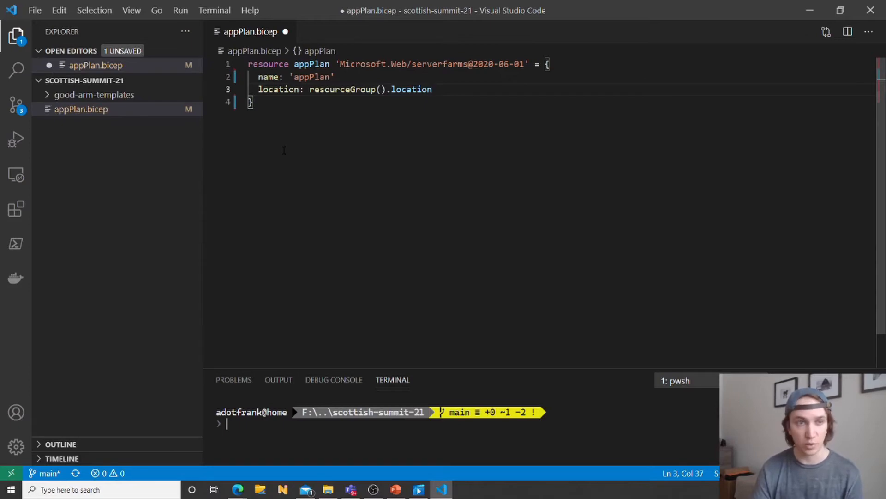
type("kind: 'linux")
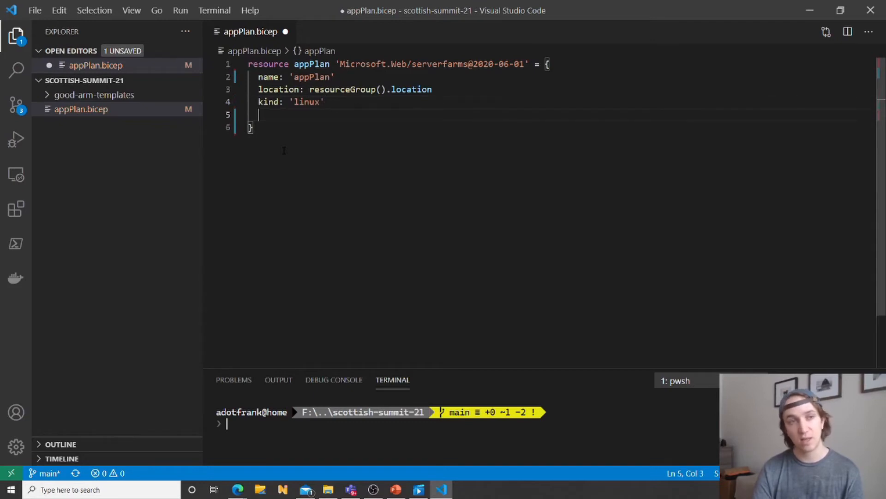
type("sku: {")
type("n")
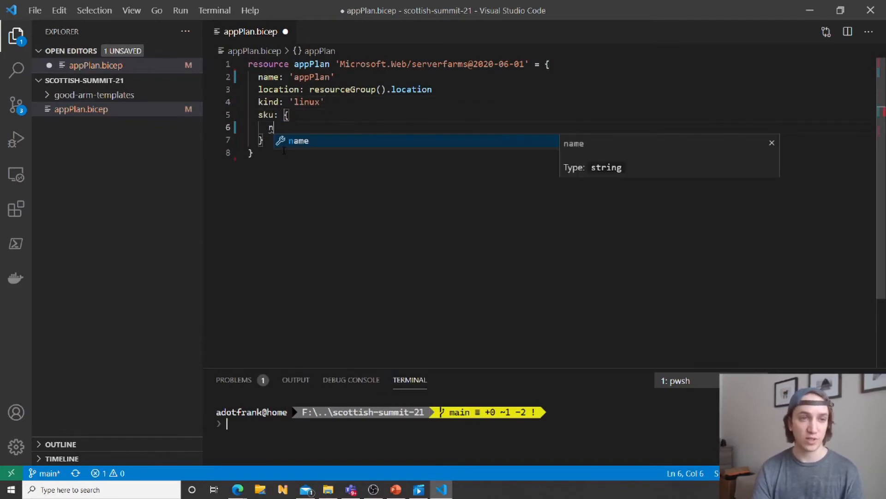
key("Backspace")
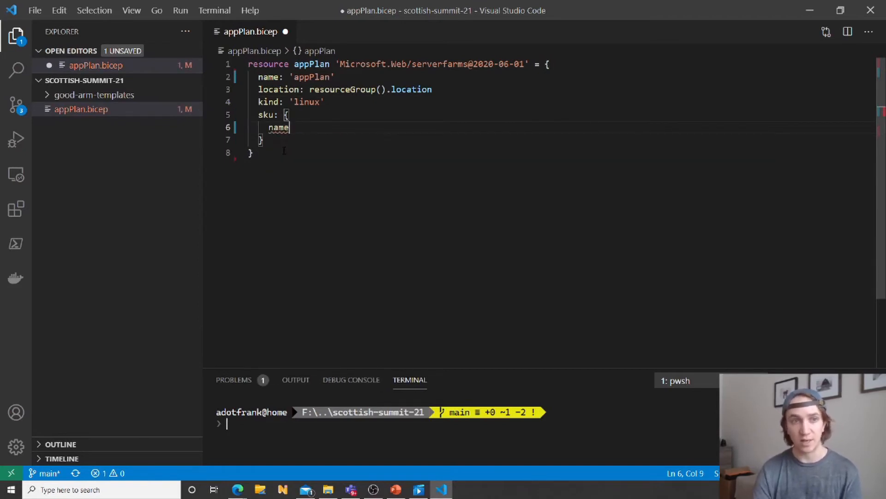
type(": 'B1'")
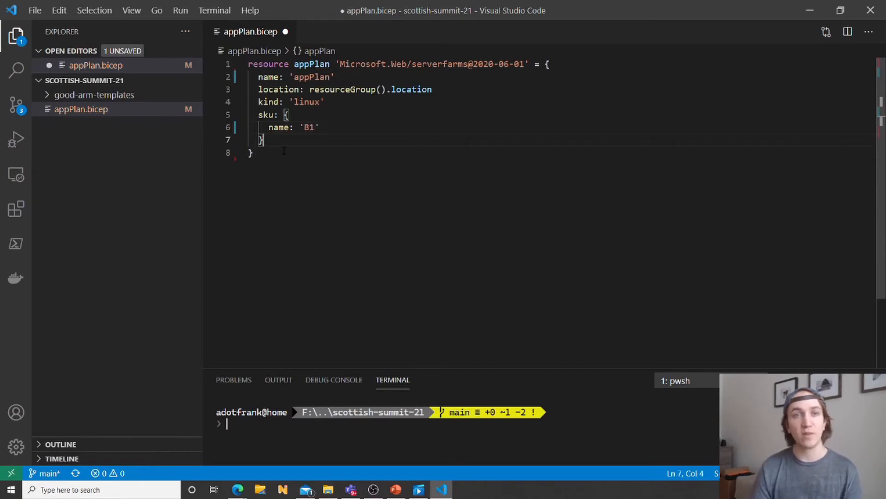
type("properties: {")
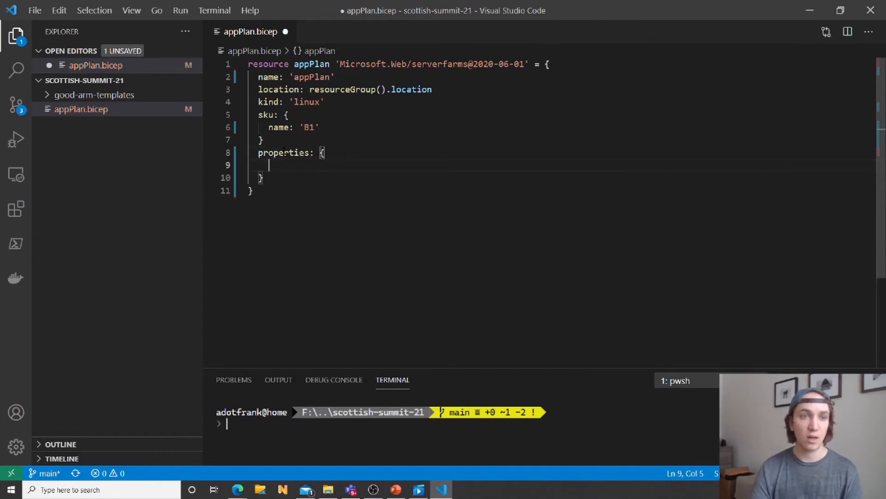
type("reserved: true")
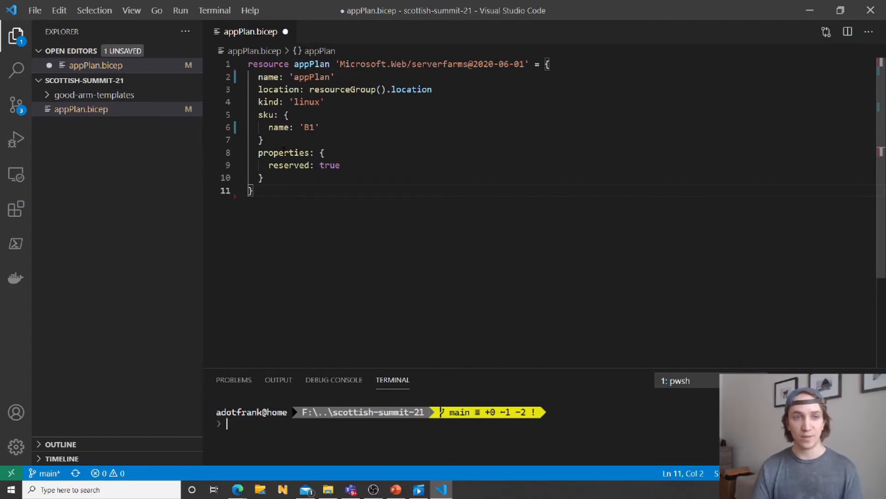
mouse_move(337, 387)
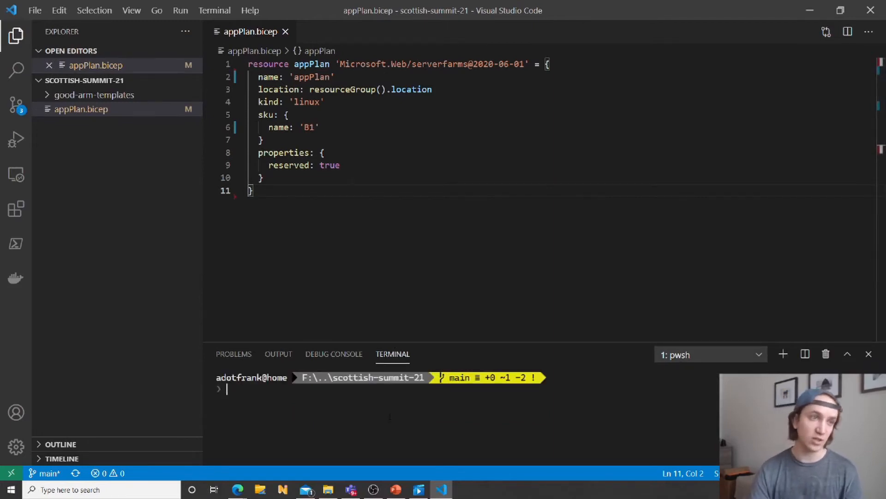
Run bicep build ./appPlan.bicep in the terminal to generate appPlan.json.
type("bicep b")
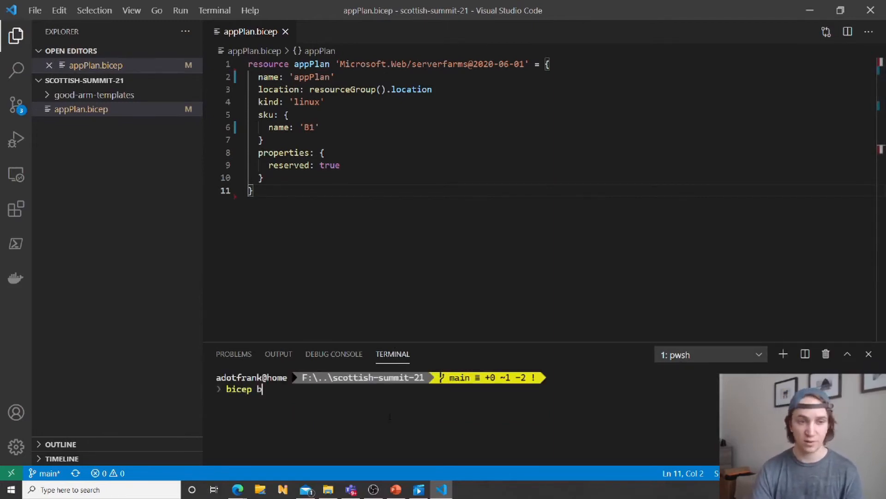
type("uild ./appPlan.bicep")
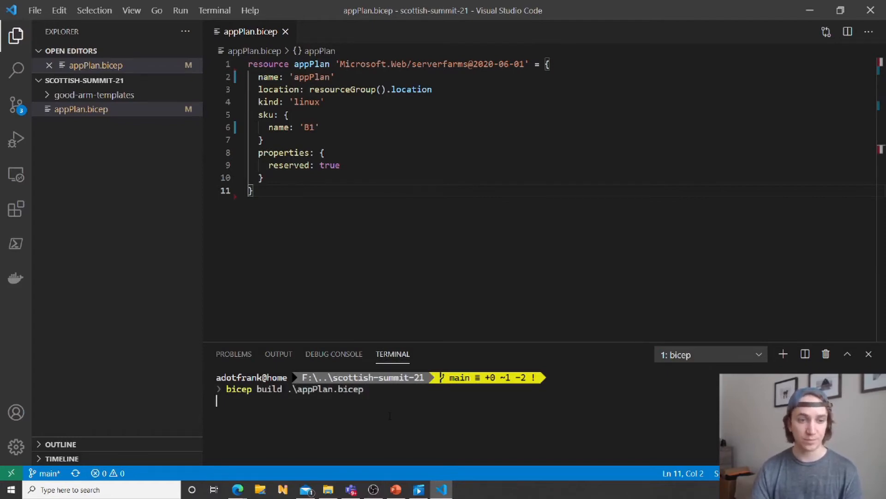
key("Enter")
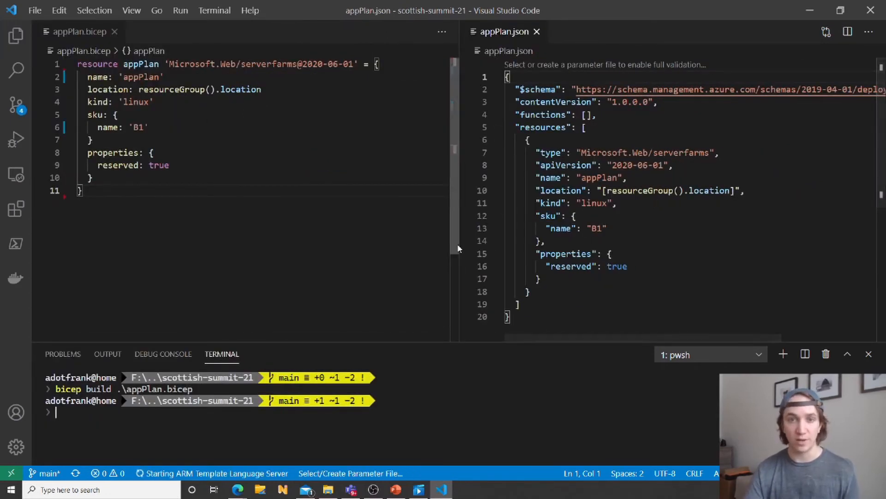
key("ctrl+a")
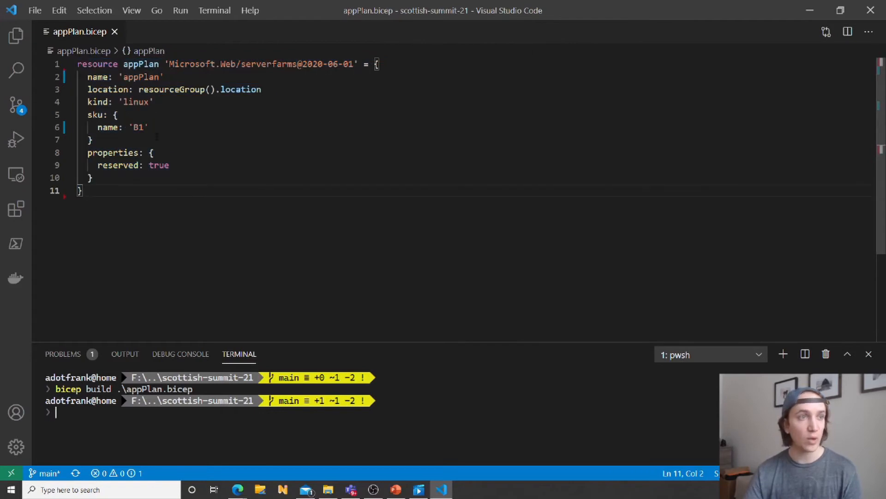
Add params namePrefix and sku (default 'B1'), naming the plan '${namePrefix}appPlan' with SKU sku.
left_click(15, 32)
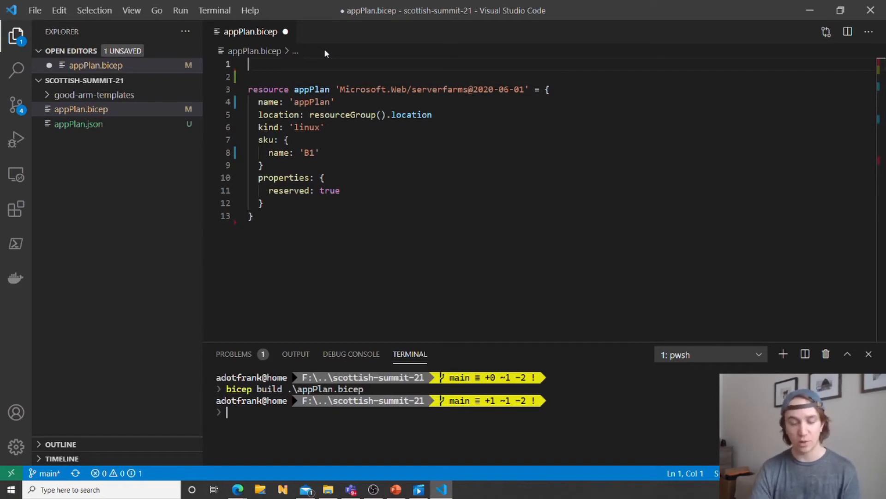
type("param")
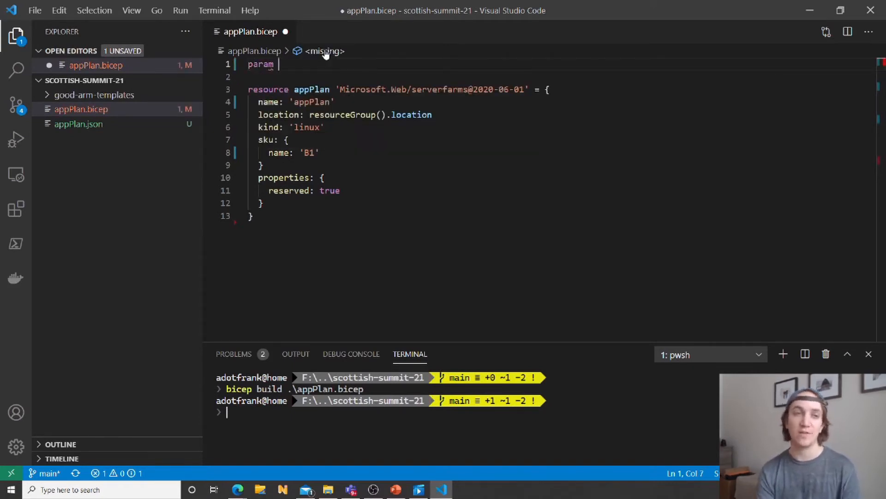
type("namePrefix string")
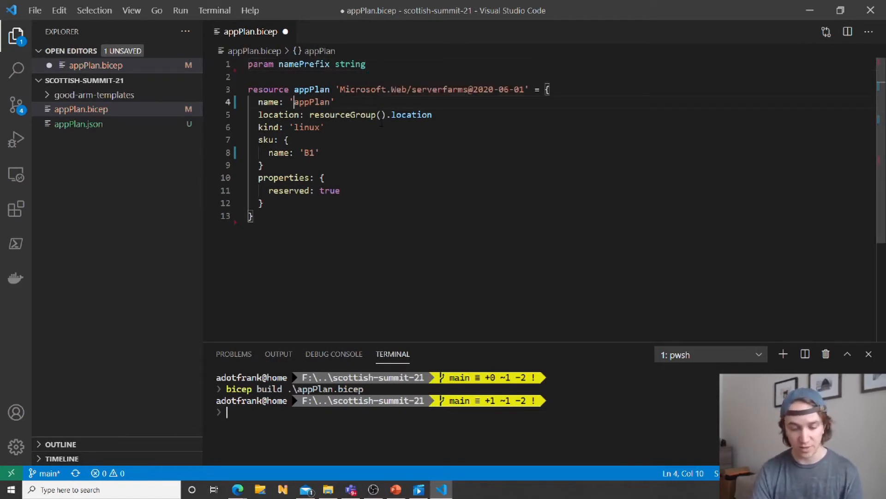
type("${}")
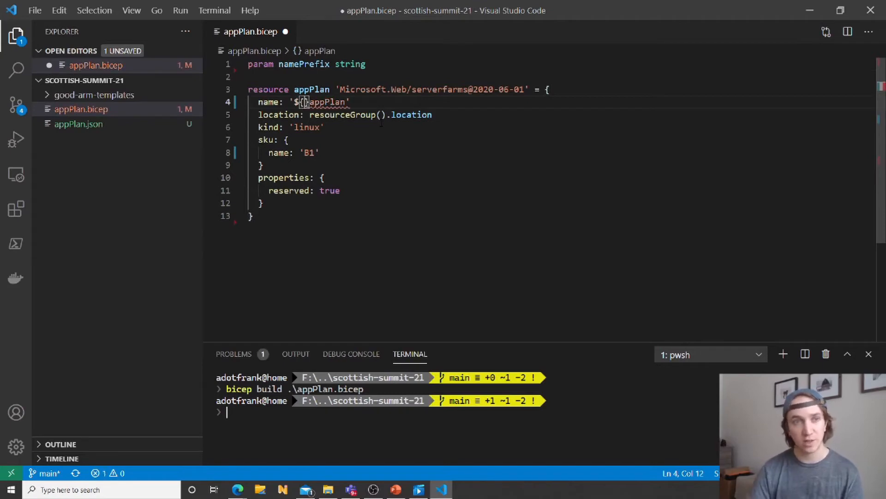
type("namePrefix")
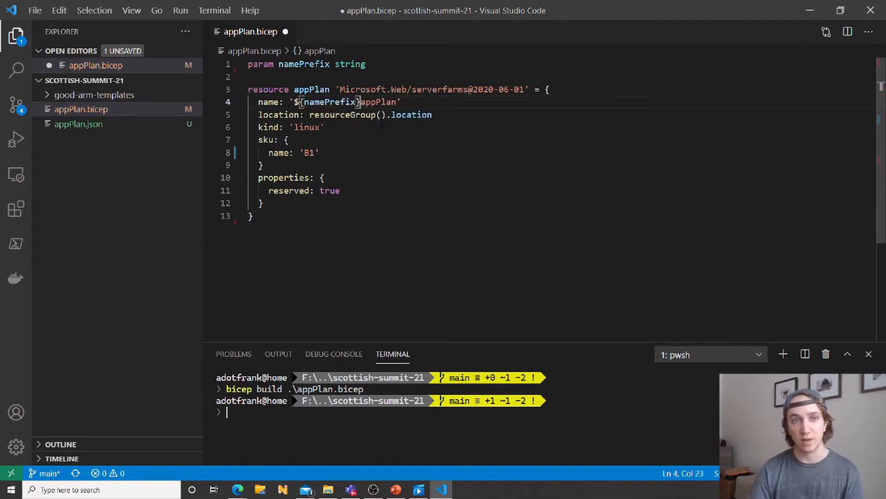
left_click(288, 140)
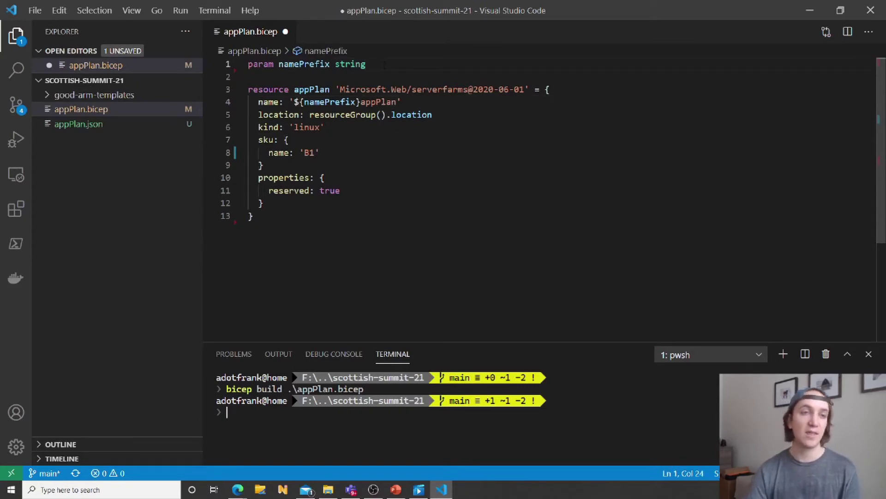
type("param sku string")
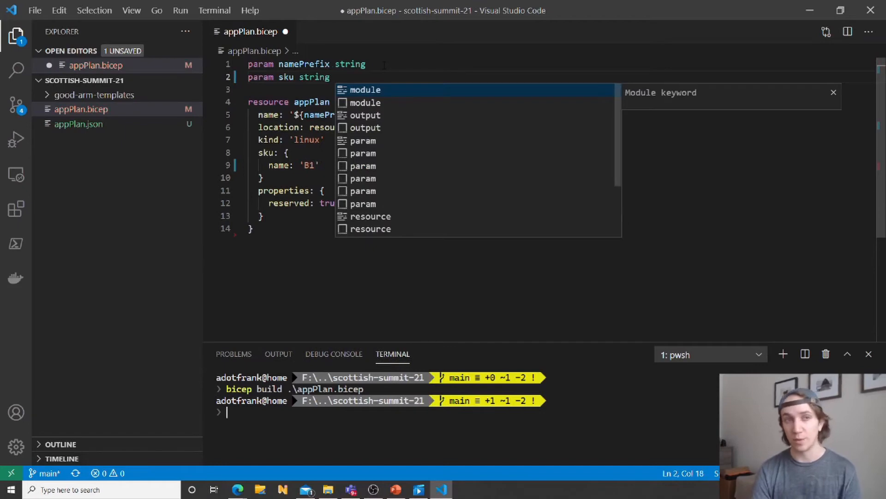
type("= 'B1'")
left_click(290, 165)
type("sku")
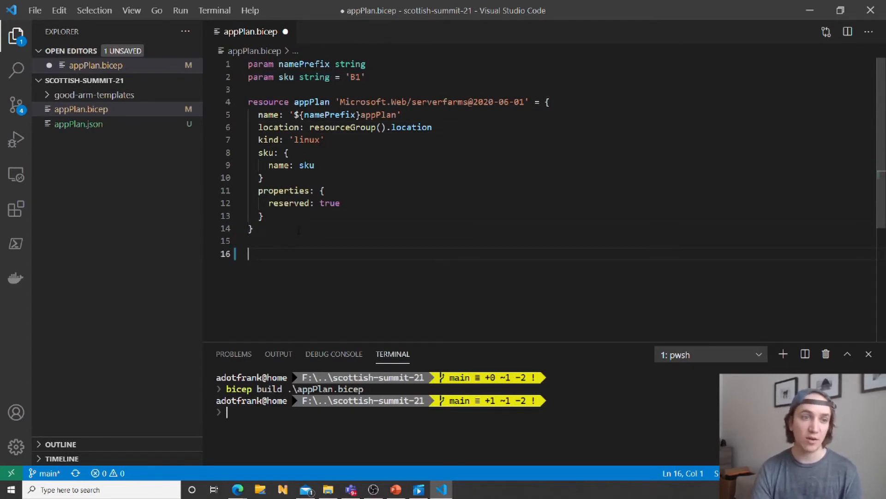
Add output planId string = appPlan.id at the bottom of appPlan.bicep.
type("output")
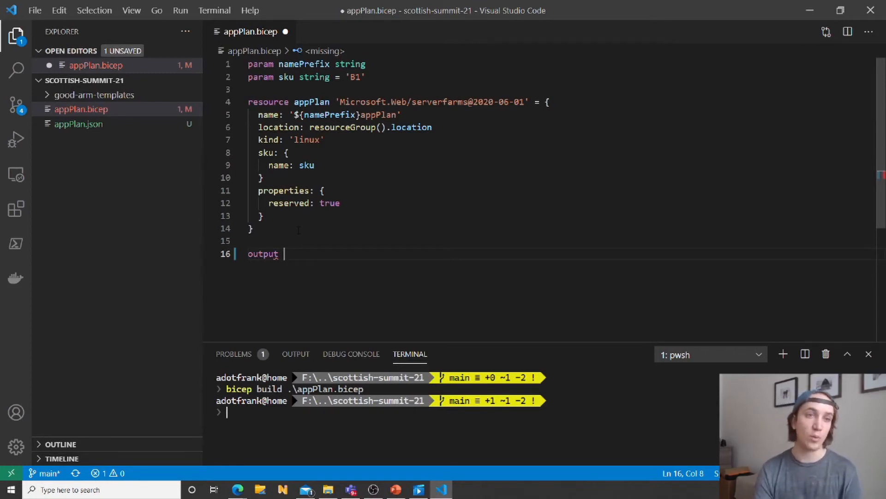
type("planId sti")
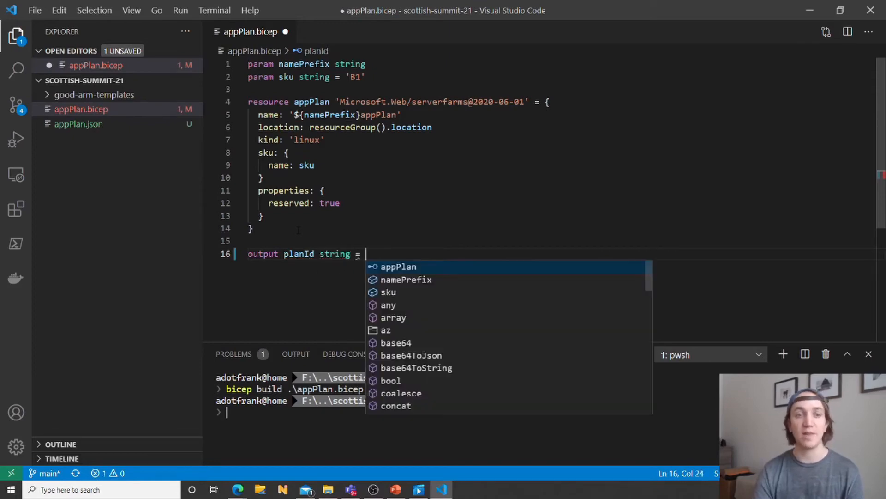
type("appPlan")
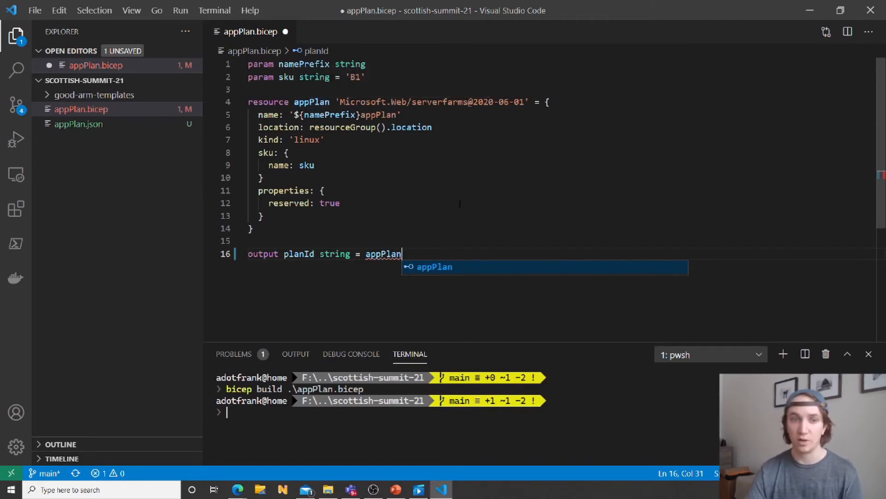
type(".")
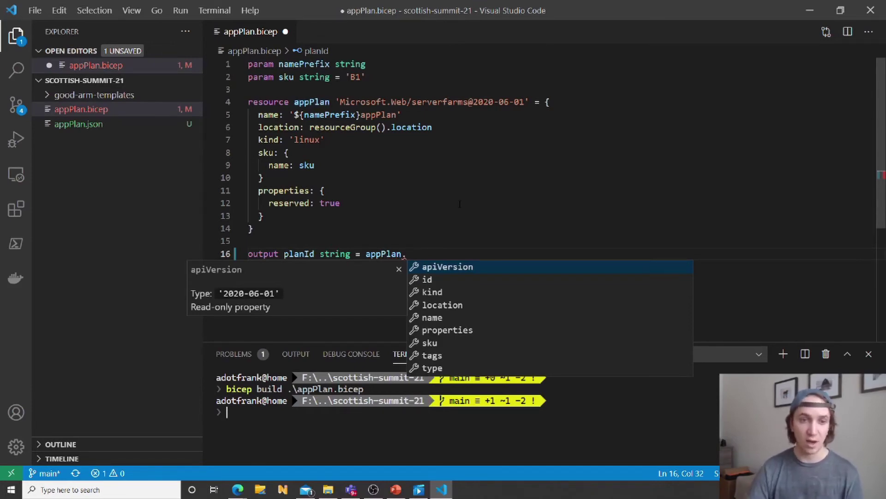
key("Down")
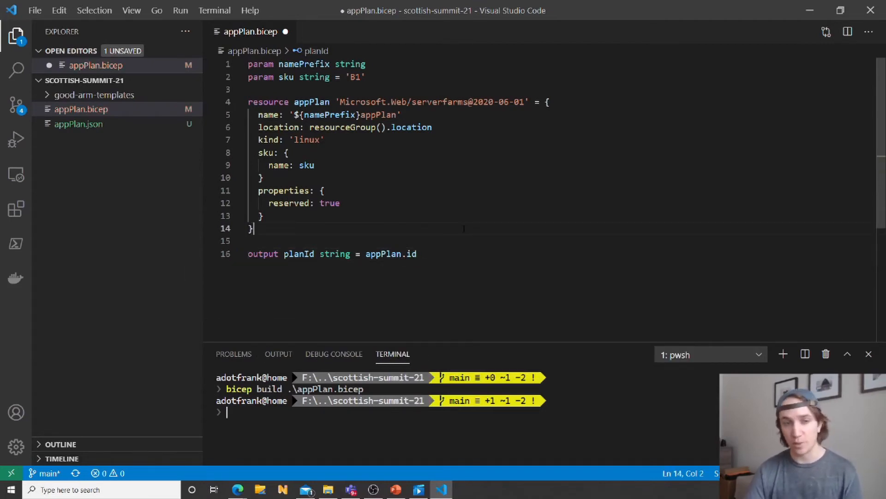
Save appPlan.bicep and scroll through the rebuilt appPlan.json output.
key("Ctrl+S")
type("bicep build .\\appPlan.bicep")
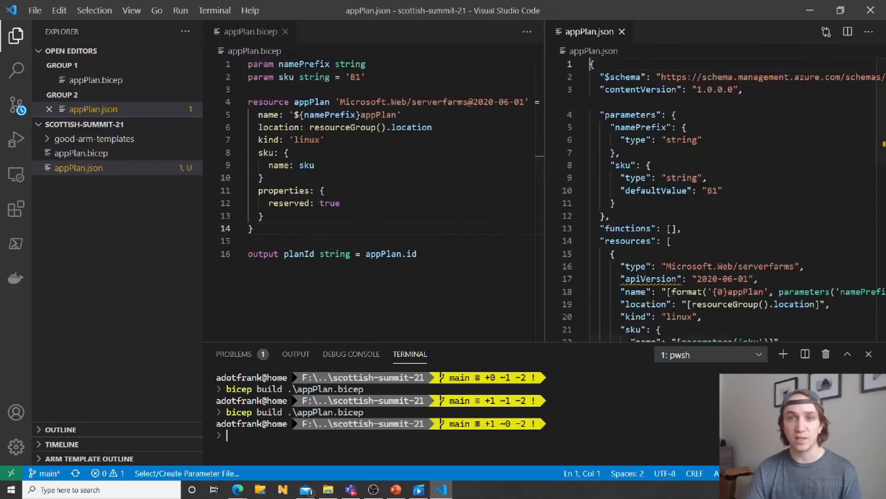
scroll("down", 3)
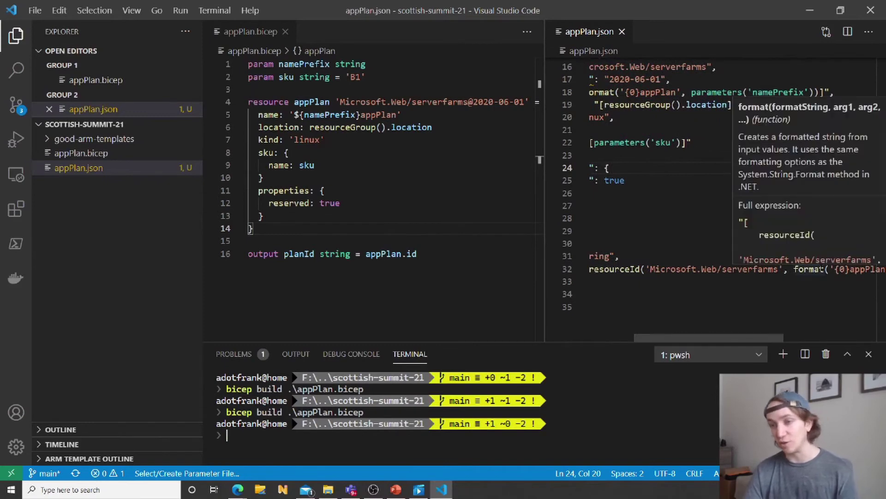
mouse_move(675, 314)
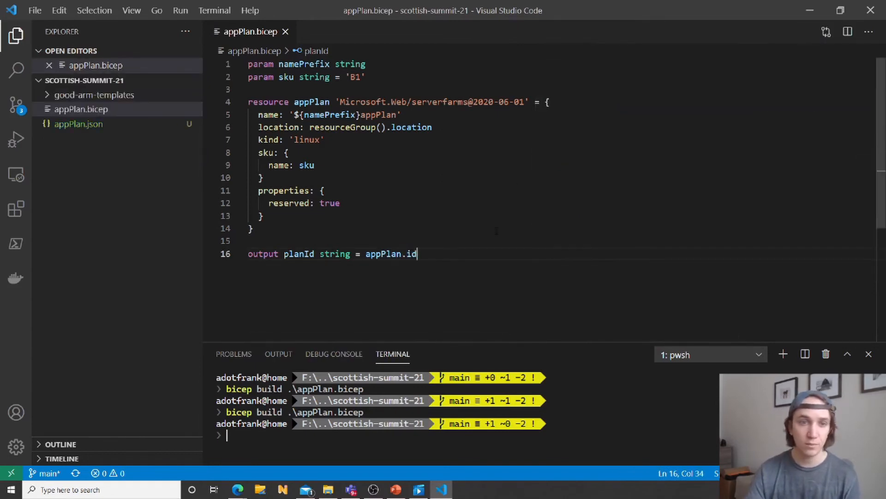
mouse_move(188, 196)
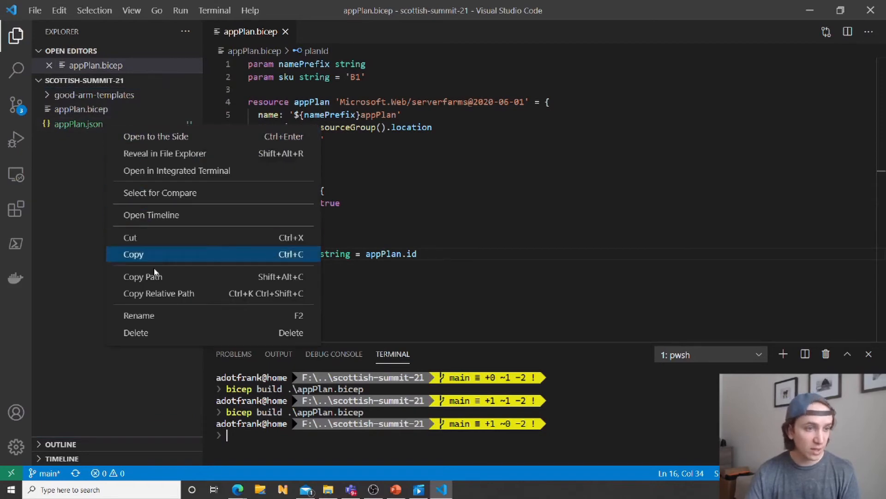
Move appPlan.json to the Recycle Bin and create a new main.bicep file.
left_click(136, 332)
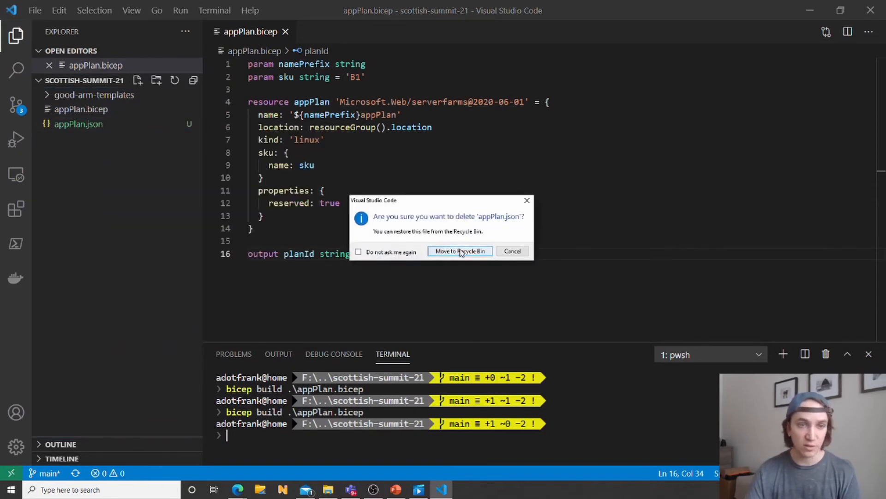
left_click(460, 251)
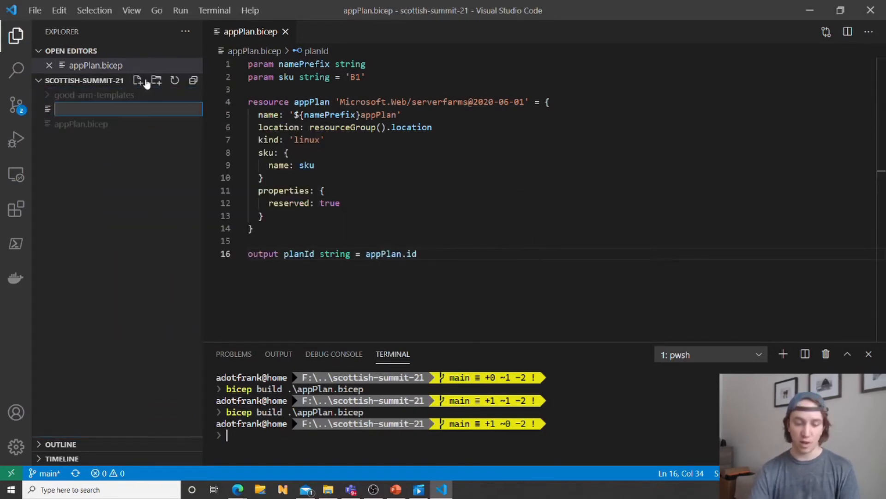
type("main")
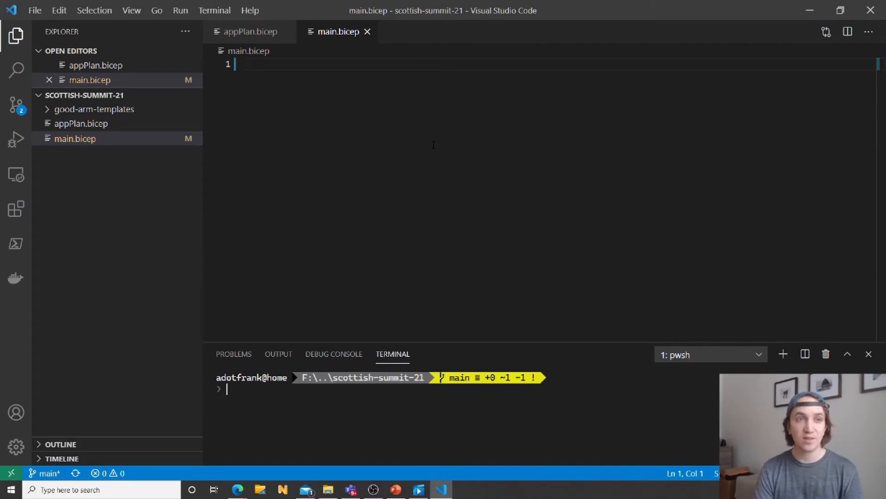
Start main.bicep with targetScope = 'subscription' followed by blank lines.
type("targetScope")
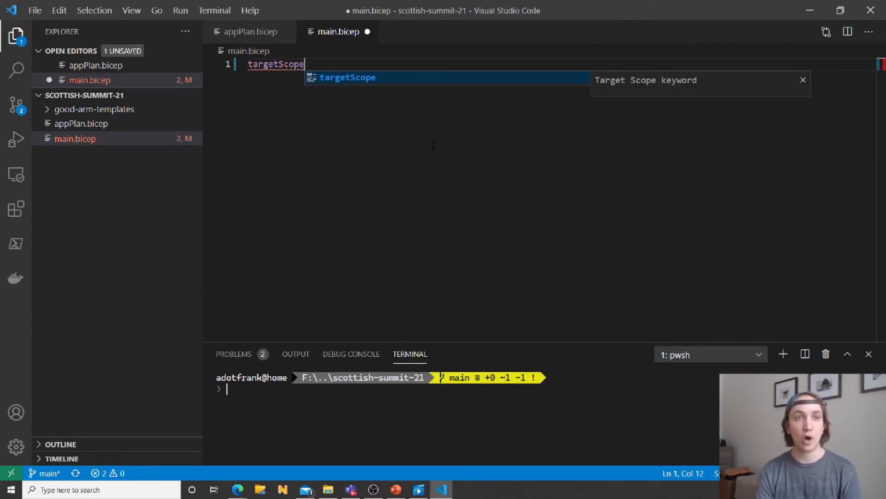
type("=")
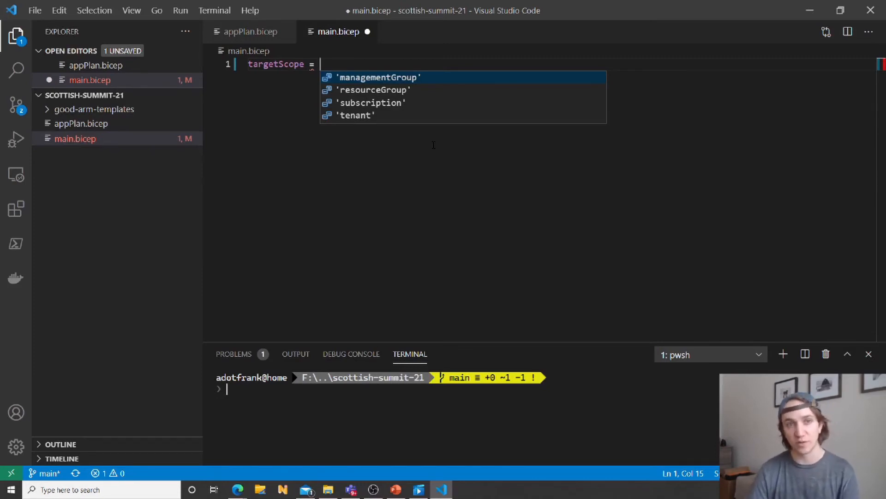
key("Down")
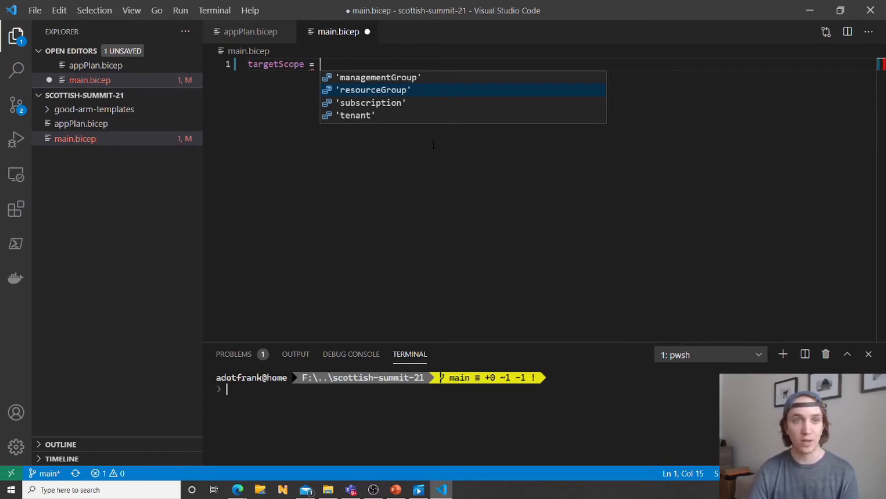
key("Down")
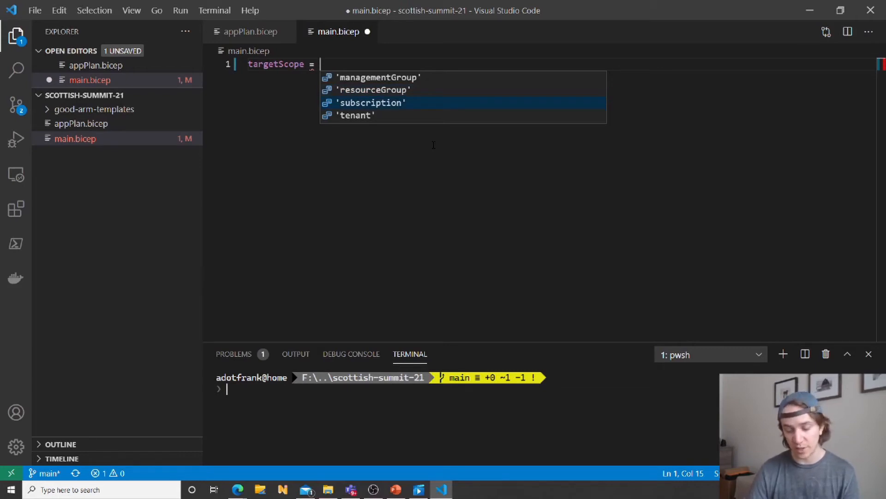
left_click(372, 102)
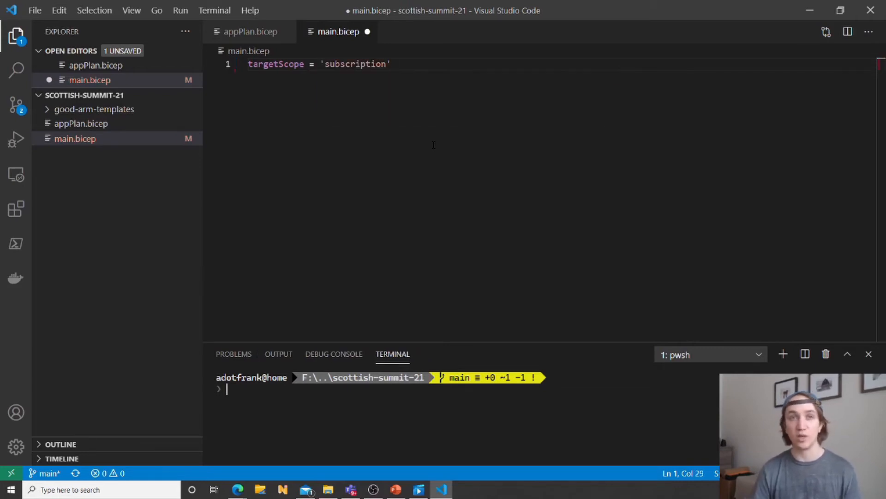
key("Enter")
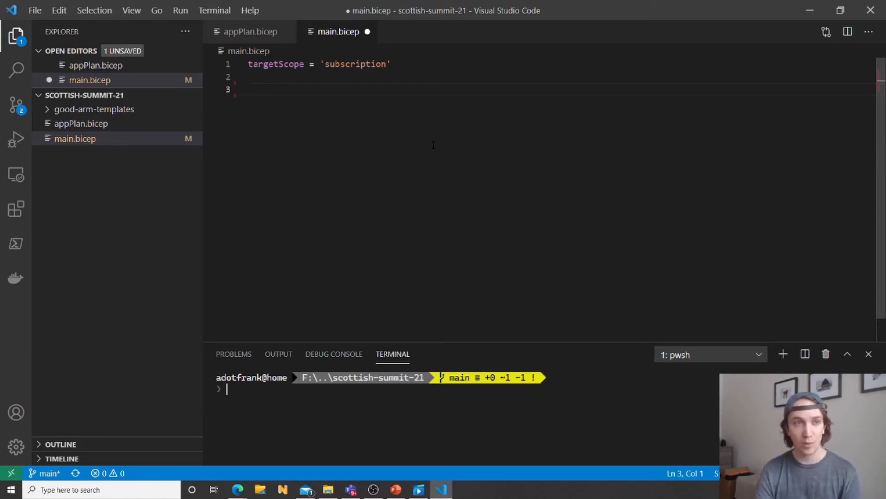
Declare rg as resourceGroups@2020-06-01 named 'adotfrank-bicep' at deployment().location.
type("resource r")
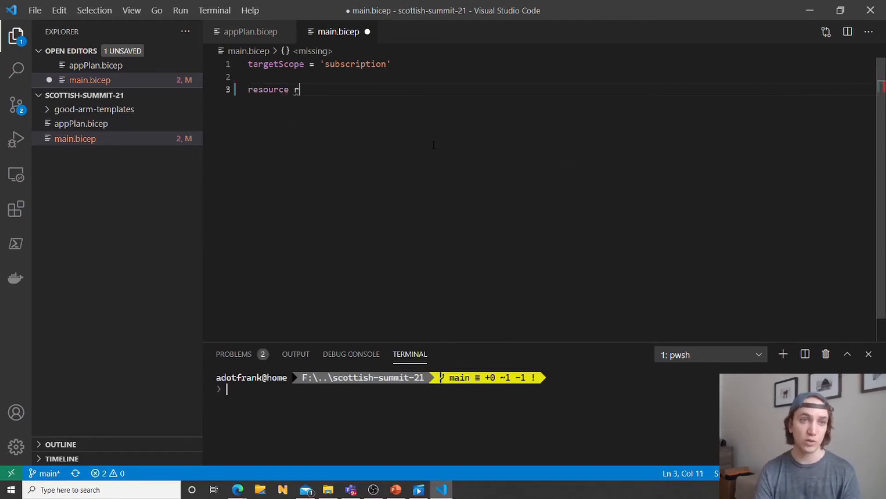
type("g")
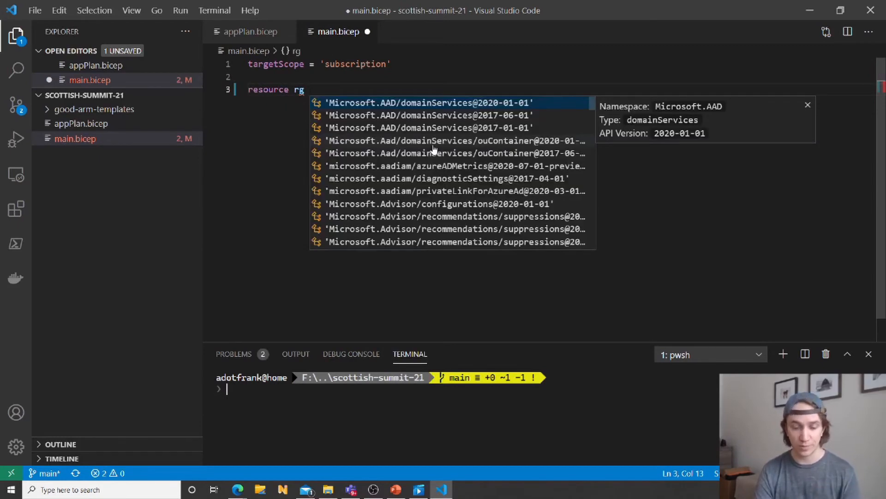
type("resourceg")
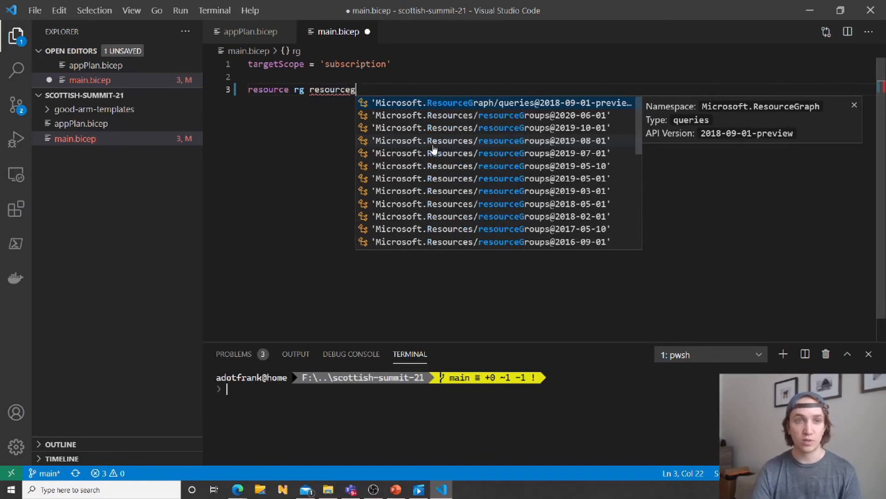
left_click(491, 115)
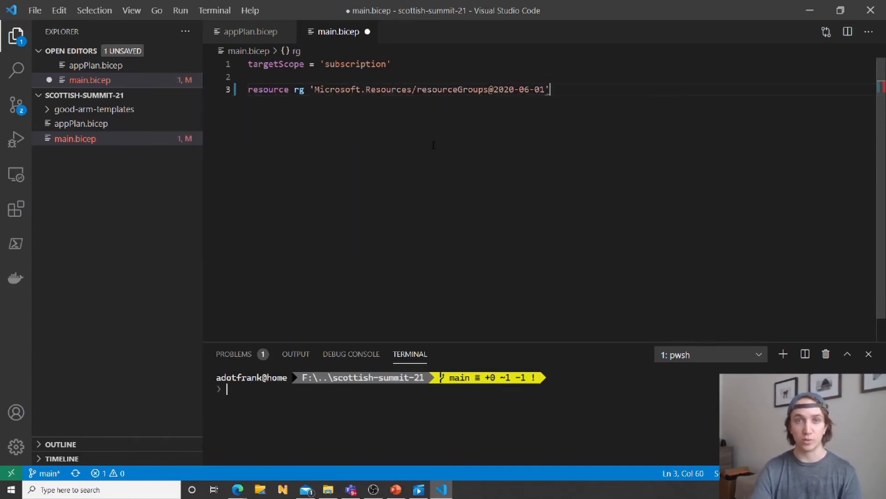
type("= {")
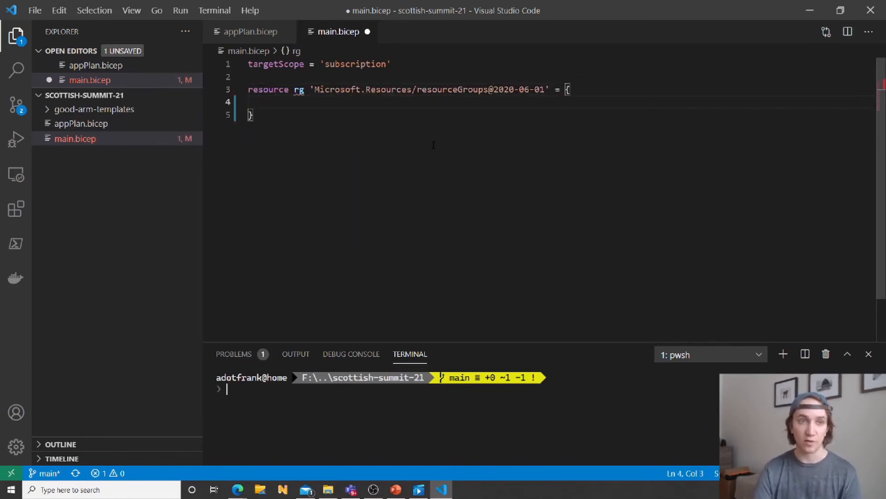
type("name: 'adotfrank-bicep")
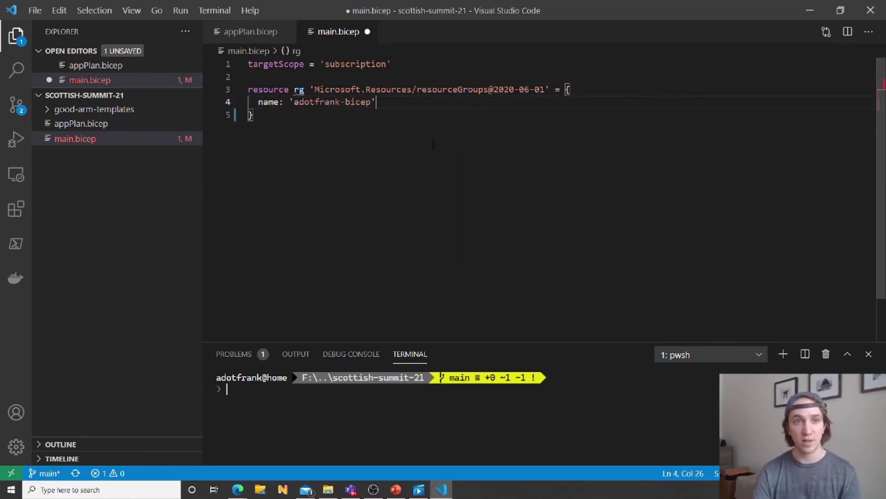
type("location")
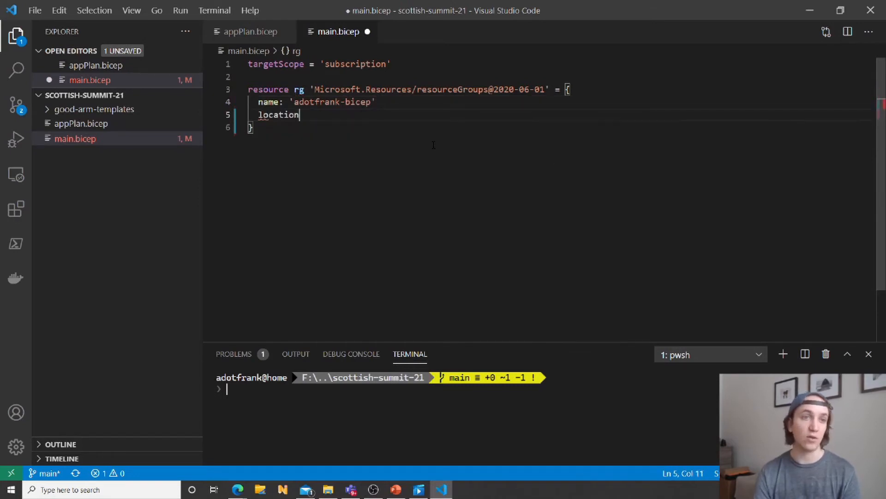
type(": deployment().location")
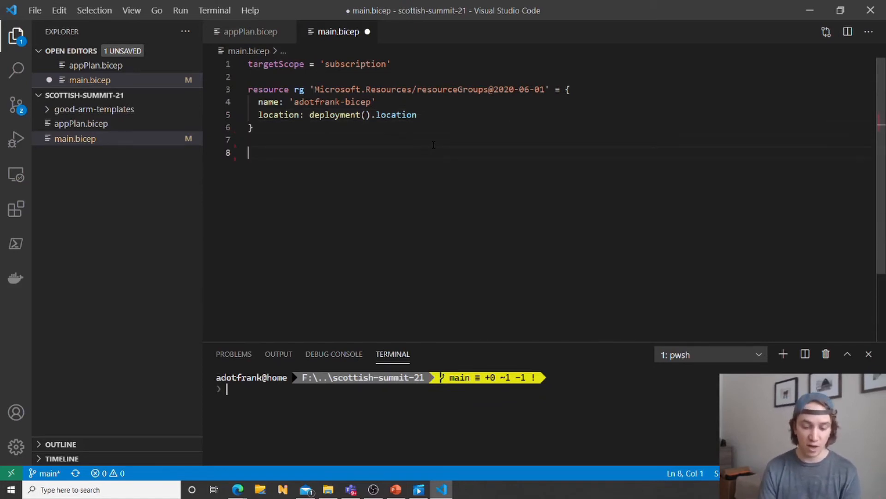
Declare module appPlanDeploy for 'appPlan.bicep' with name 'appPlanDeploy' in main.bicep.
type("module")
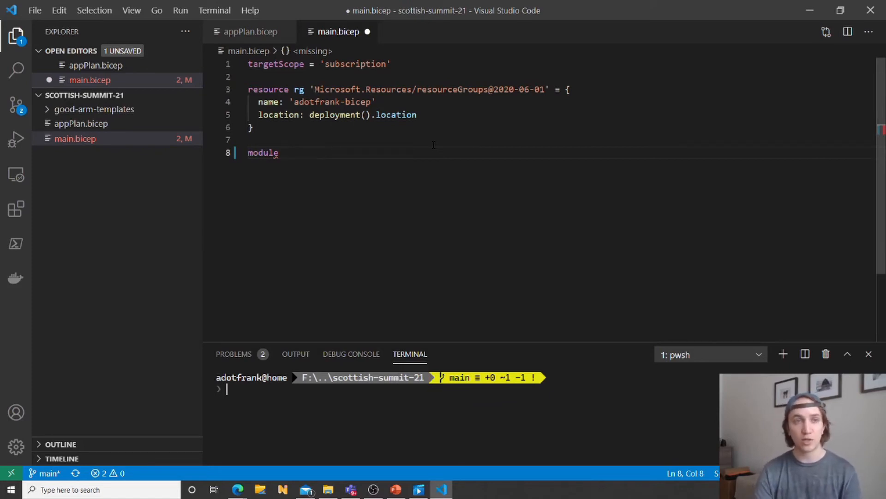
type("appPlan")
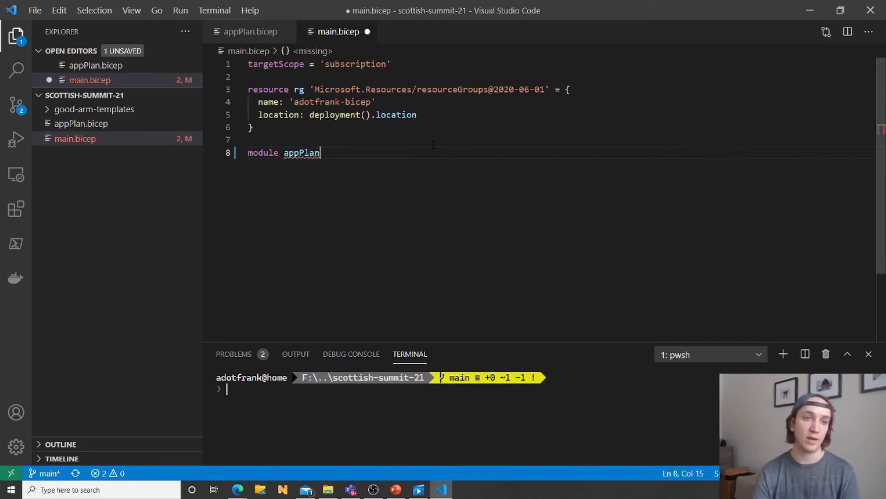
type("Deploy")
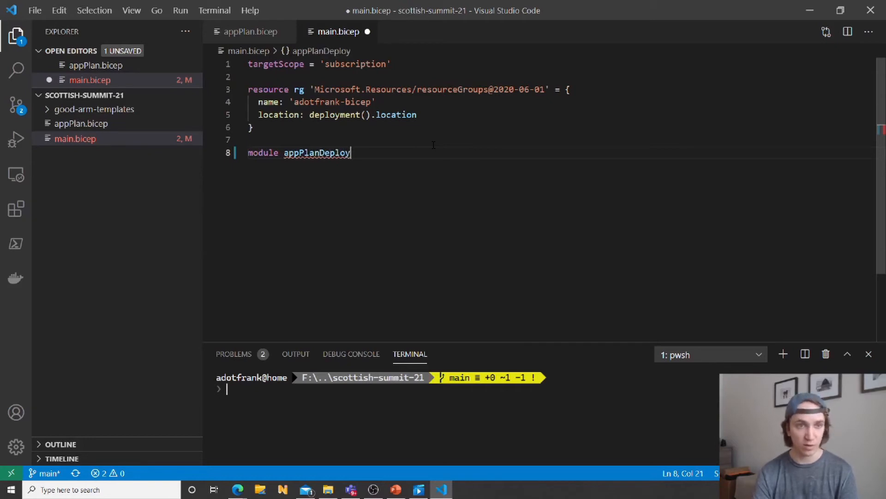
type("\" \"")
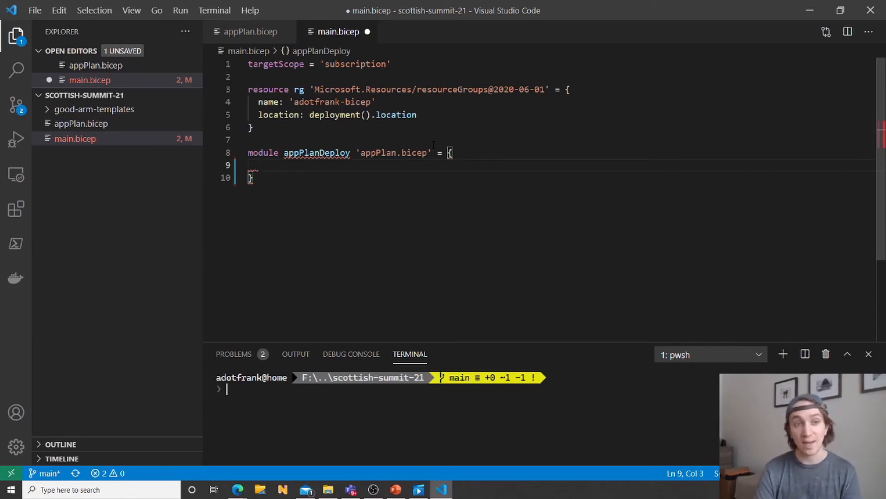
type("name: '")
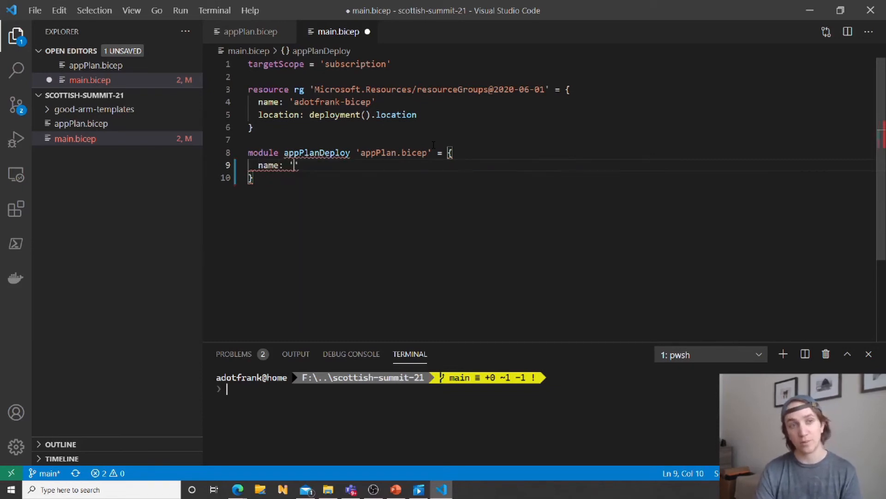
type("appPlanDeploy")
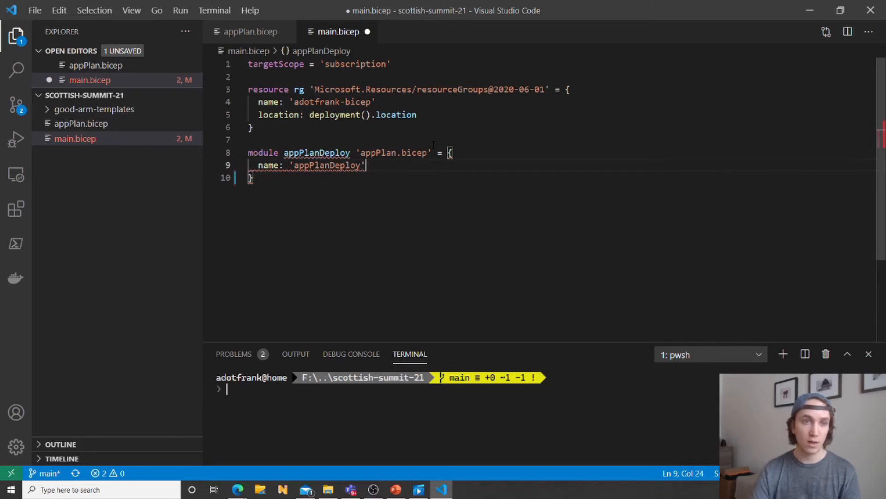
key("Enter")
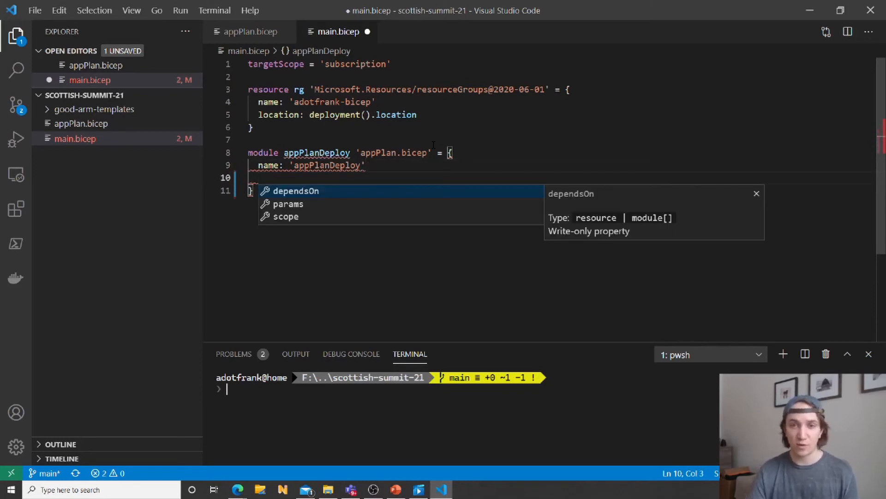
Scope appPlanDeploy to rg and pass params namePrefix 'adotfrank'.
key("Down")
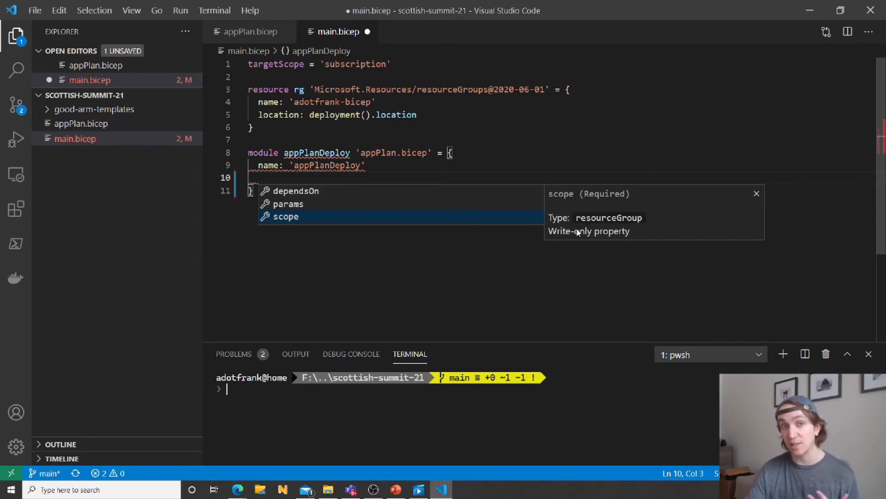
mouse_move(574, 216)
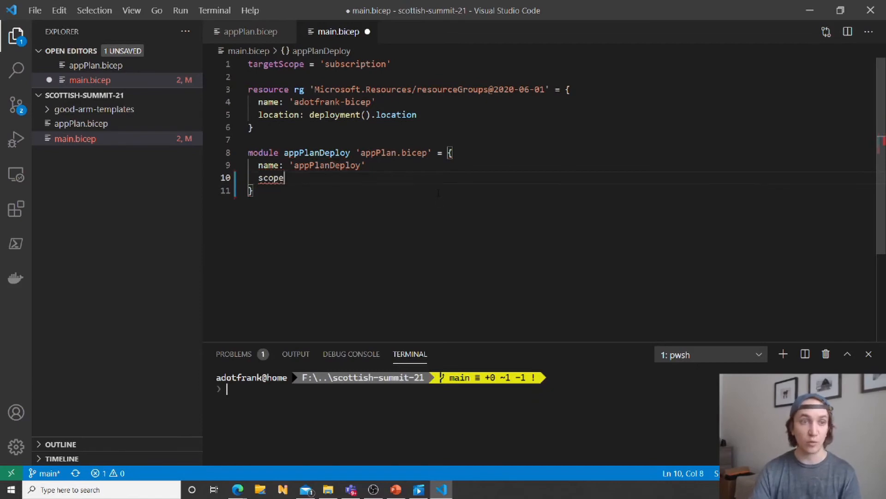
type(": rg")
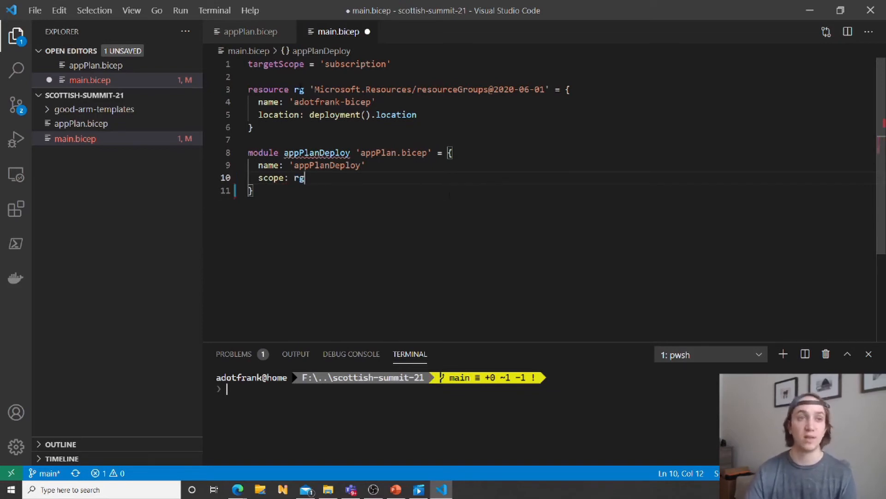
key("Enter")
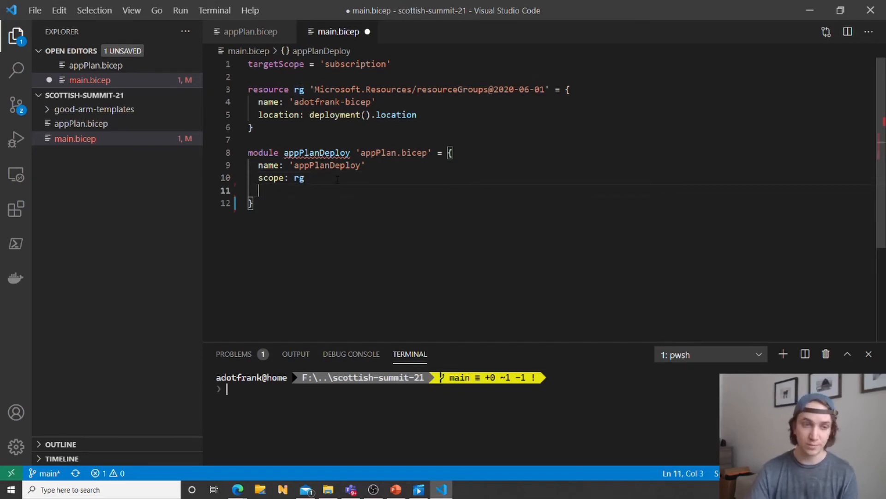
type("p")
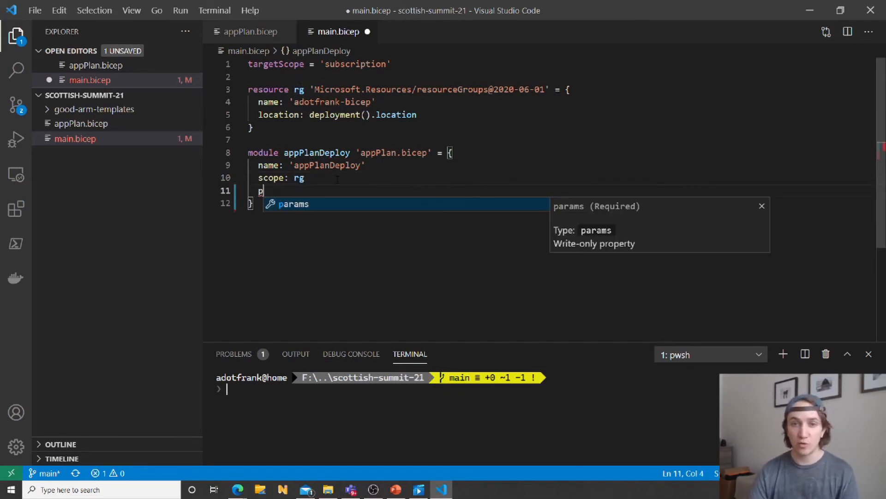
key("Tab")
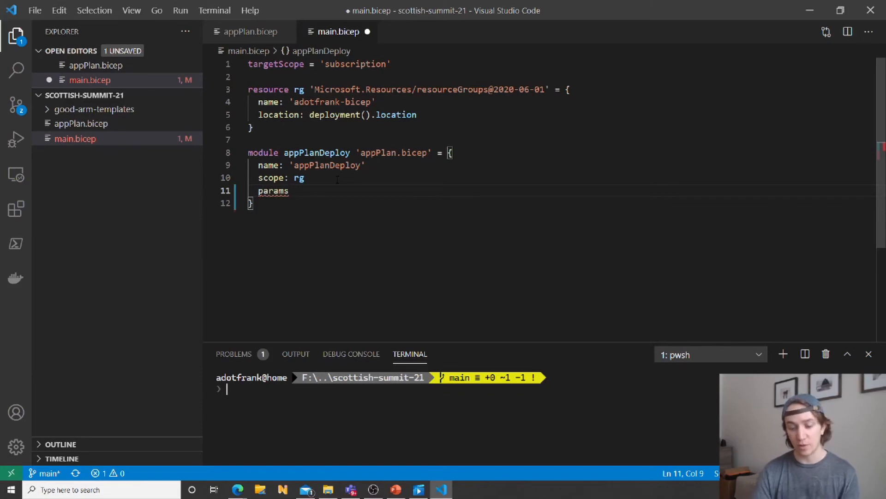
type(": {")
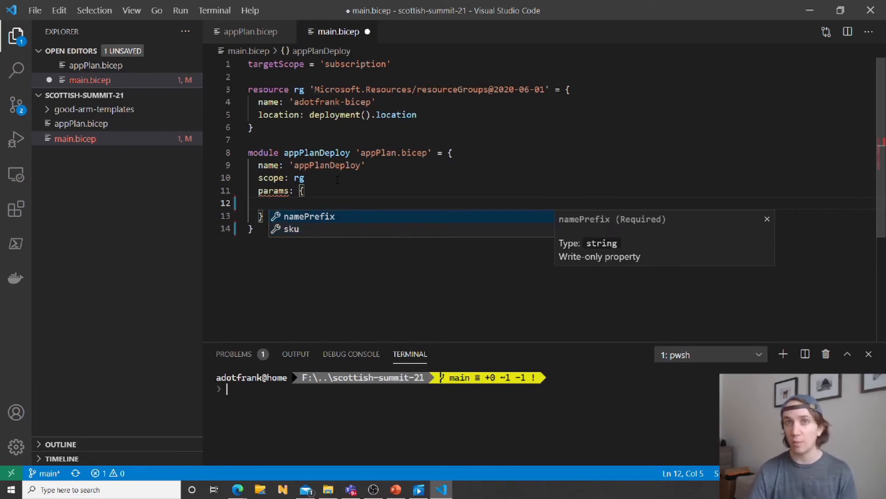
key("Down")
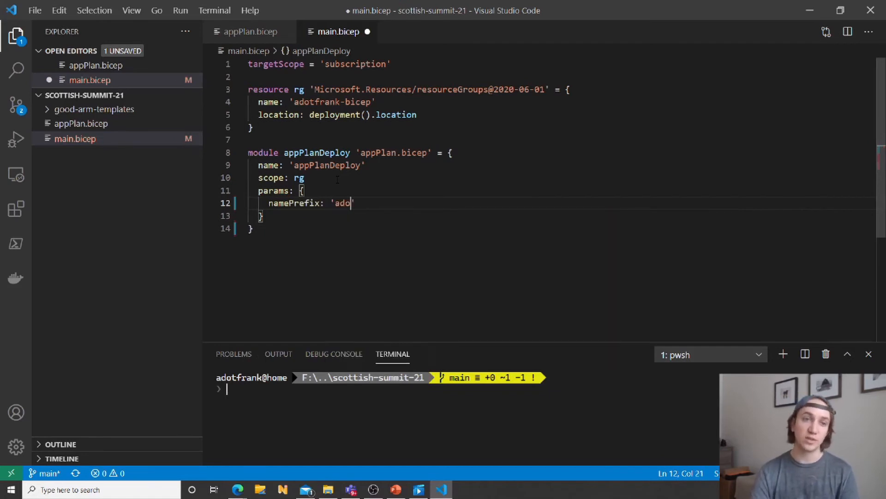
type("tfrank")
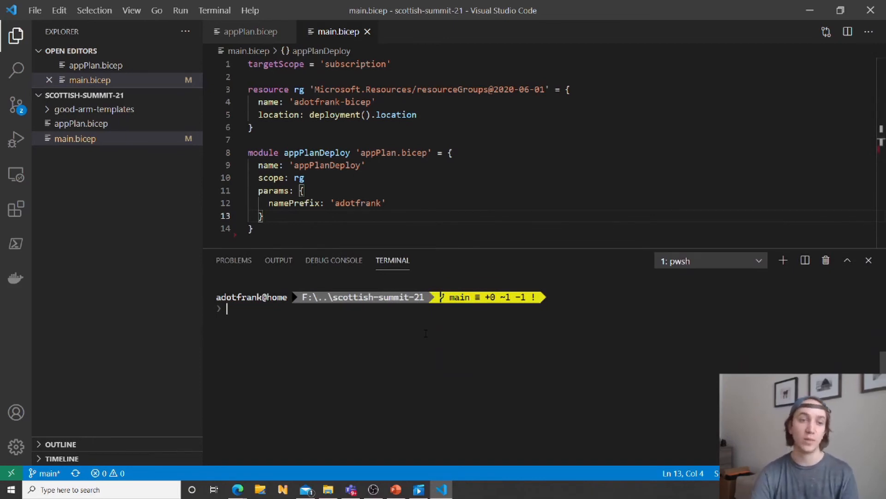
Enter 'az deployment sub create -f ./main.bicep -l eastus -c' in the terminal.
type("az deployment sub")
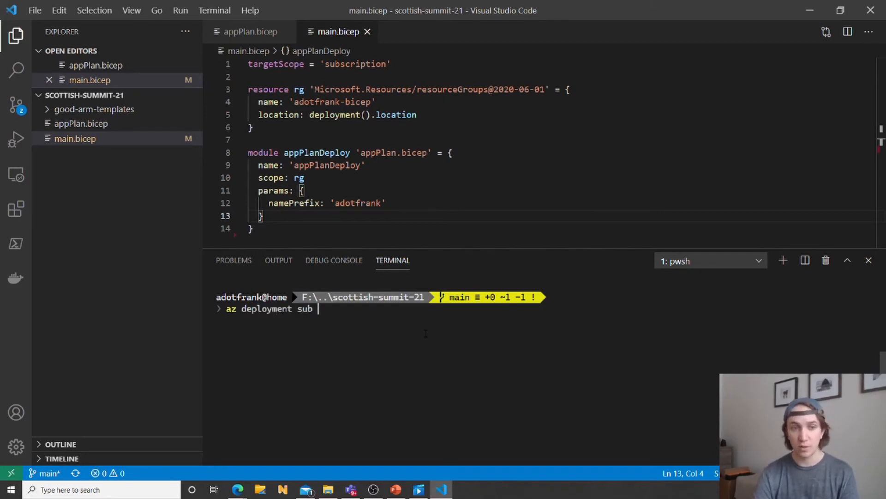
type("create")
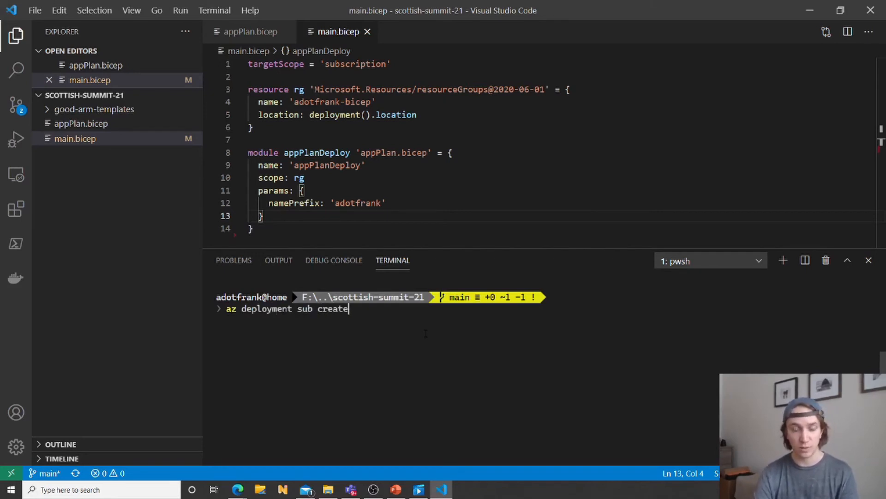
type("-f")
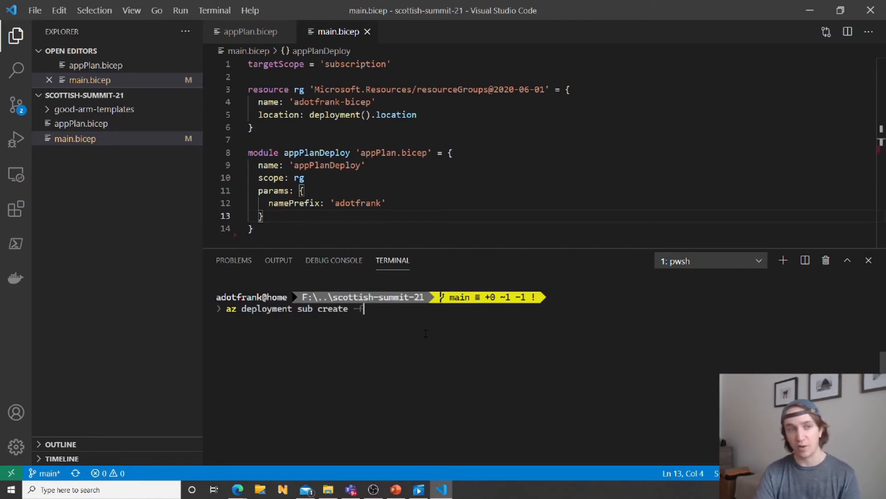
type("./main.bicep")
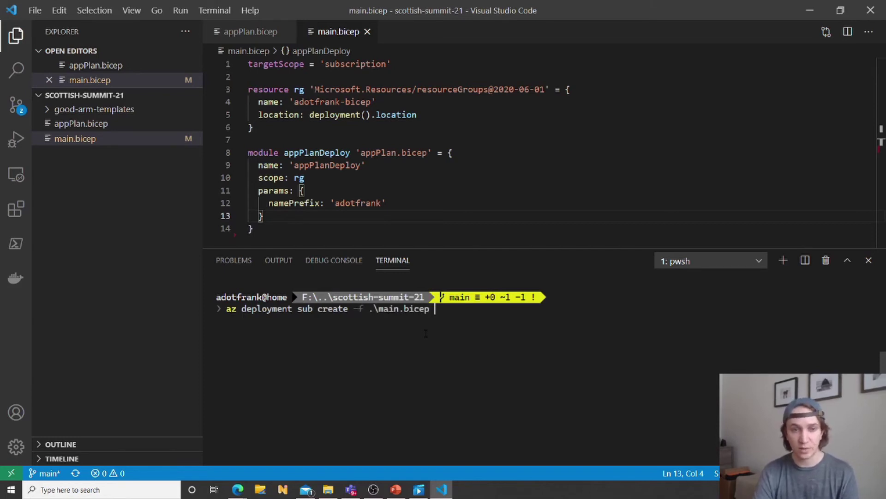
double_click(415, 309)
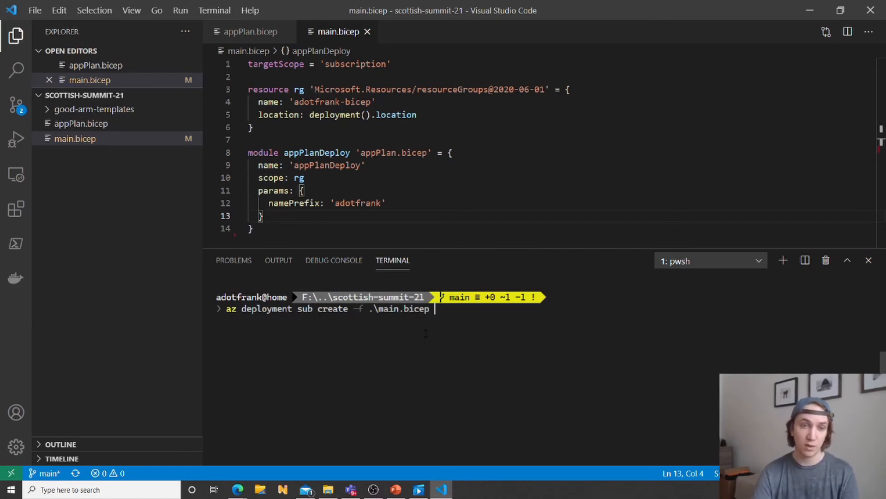
type("-l")
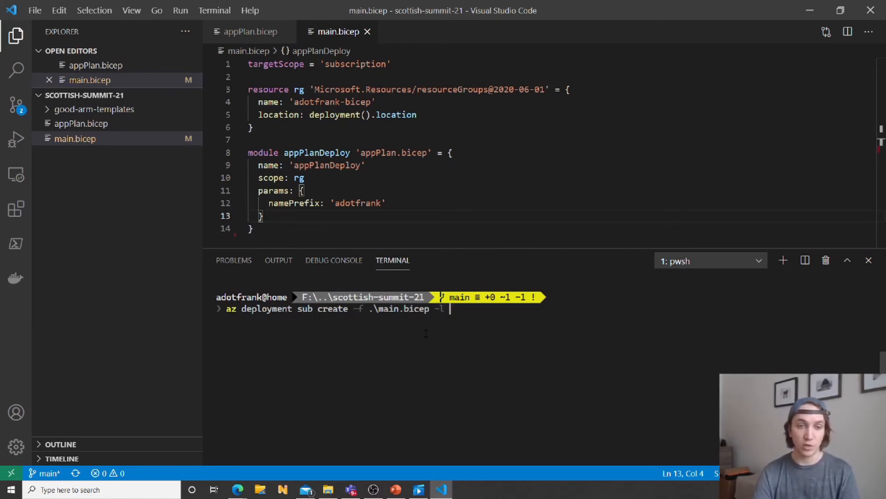
type("eastus")
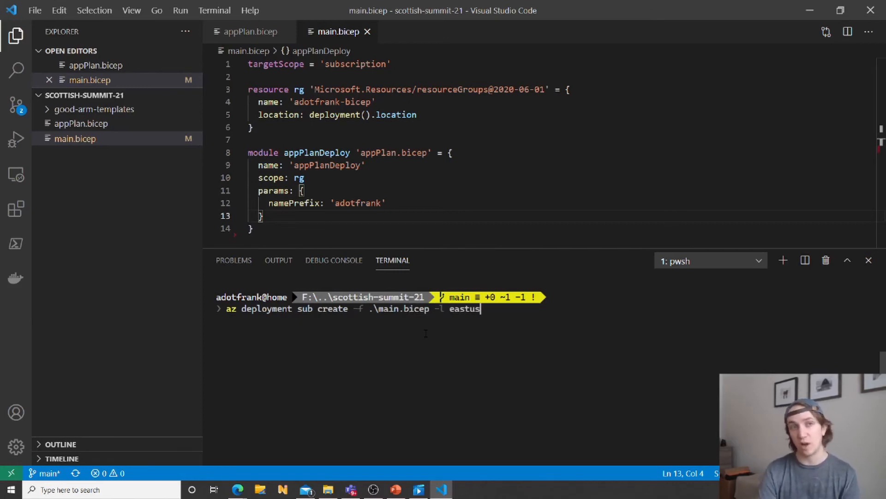
type("-c")
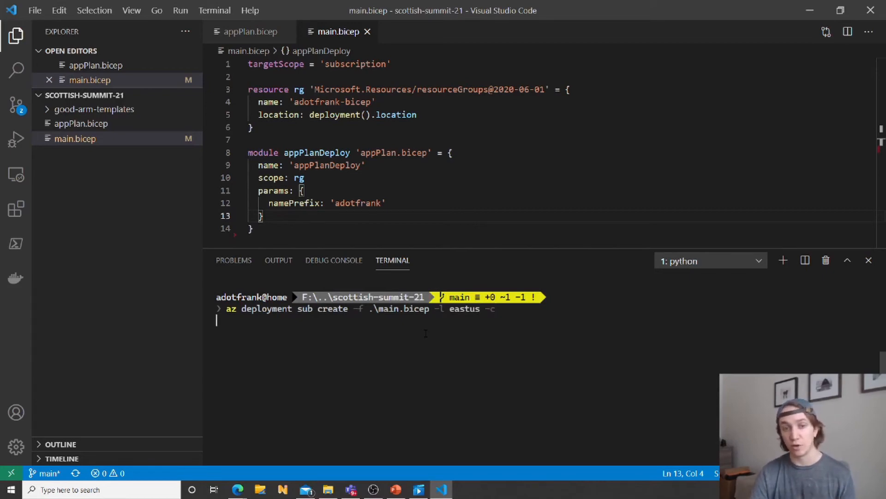
Run the deployment, review the two-resource what-if preview, and decline with 'n'.
key("Enter")
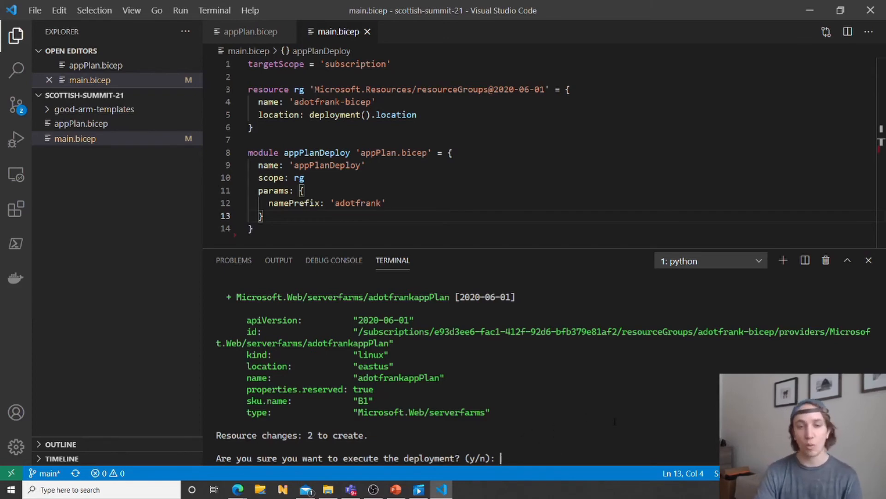
type("n")
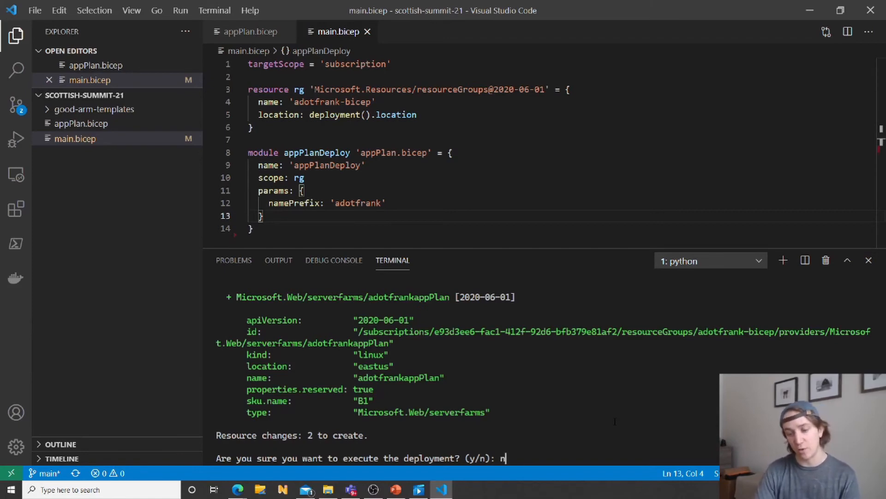
key("Enter")
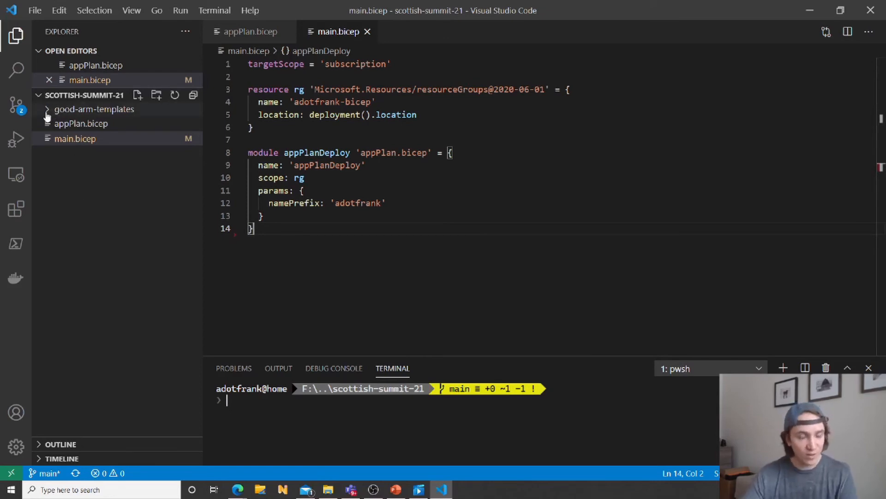
Open good-arm-templates/site.json and scroll to its Microsoft.Web/sites resource and app settings.
left_click(93, 109)
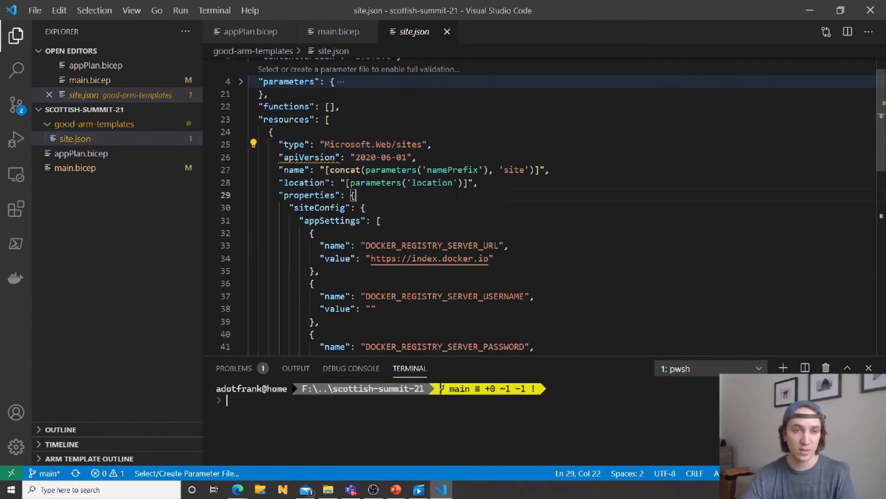
scroll("down", 3)
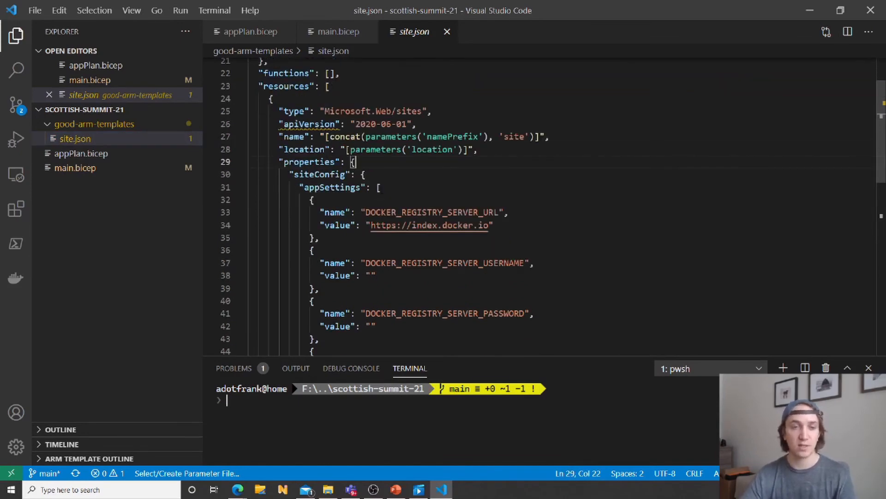
scroll("down", 3)
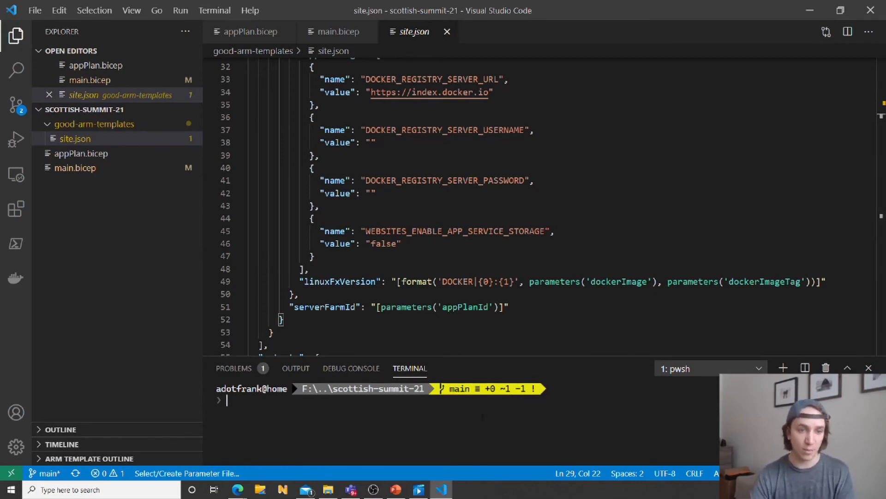
Run 'az bicep decompile -f ./good-arm-templates/site.json' to generate site.bicep.
type("az")
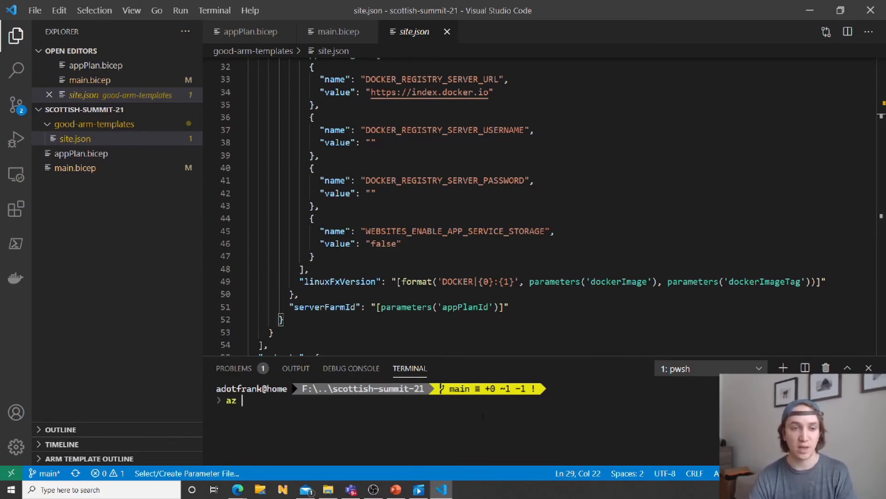
type("bicep")
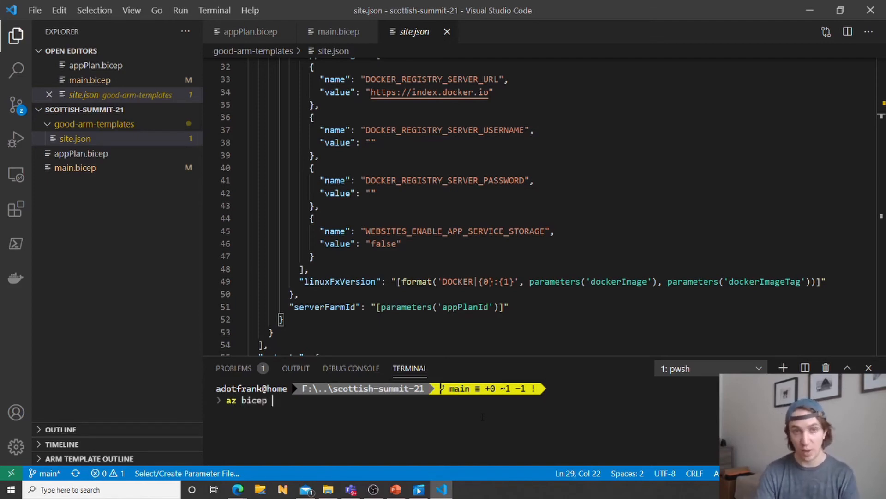
type("dec")
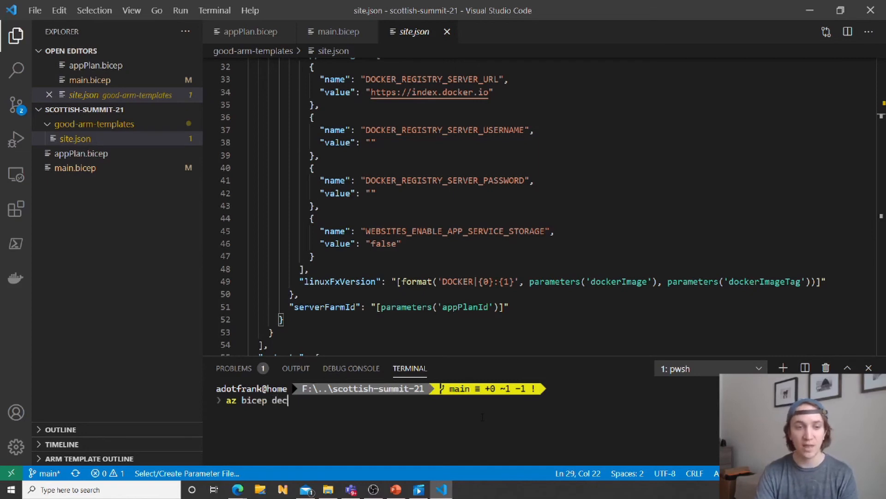
type("ompile")
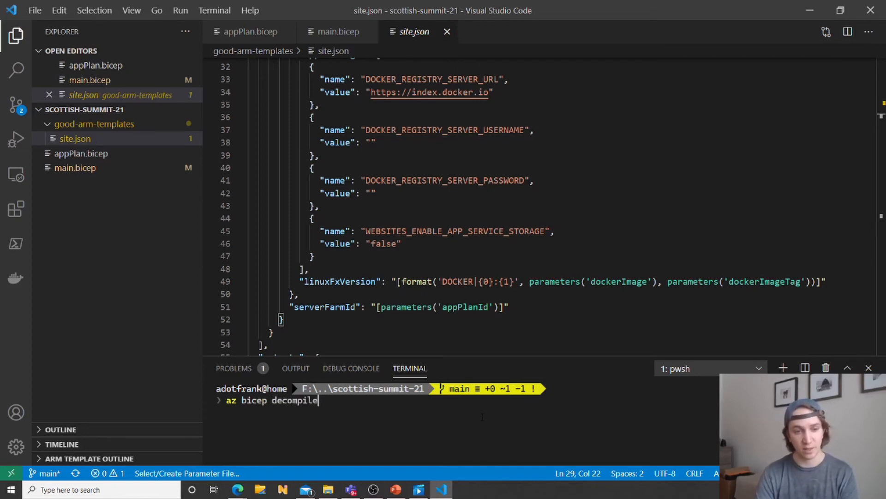
type("-f ./")
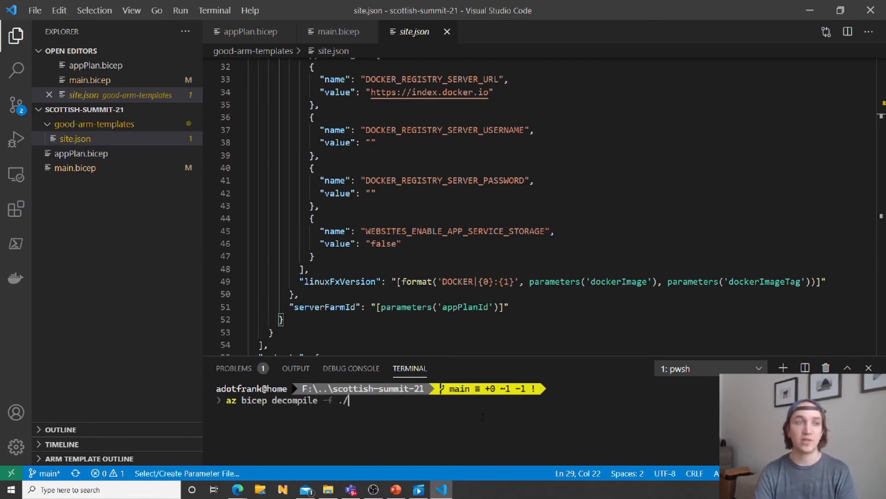
type("good-arm-templates\\si")
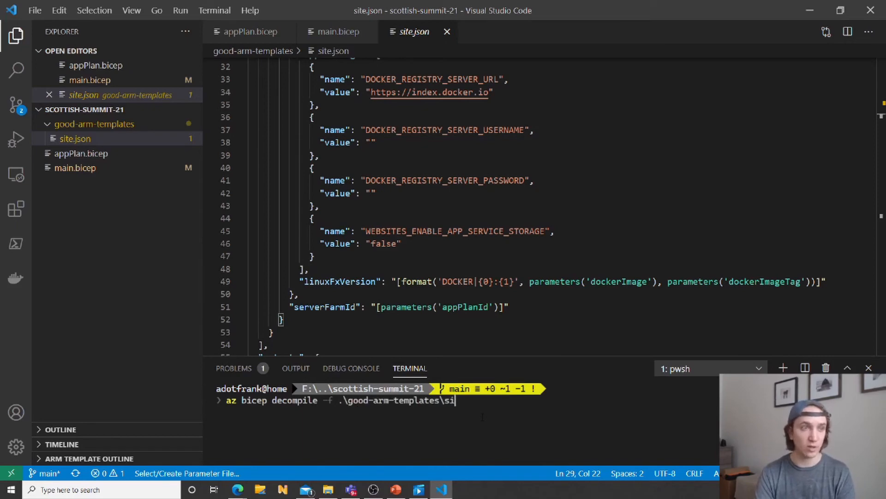
type("te.json")
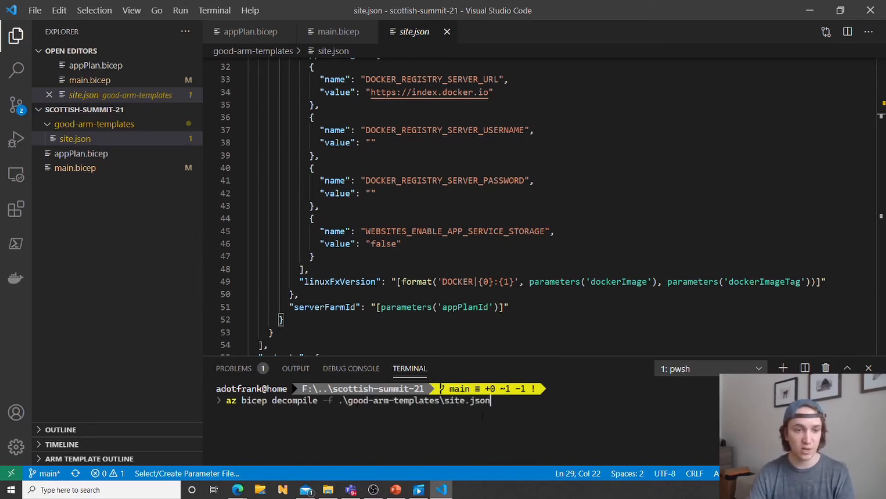
key("Enter")
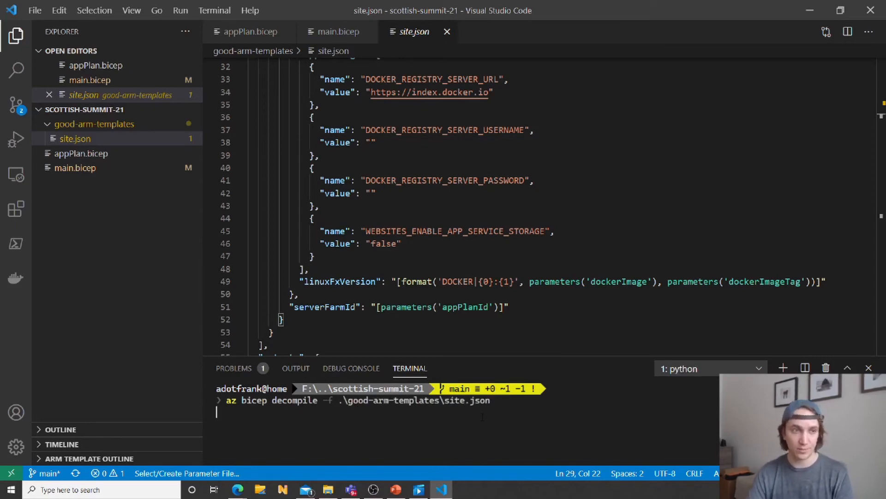
key("Enter")
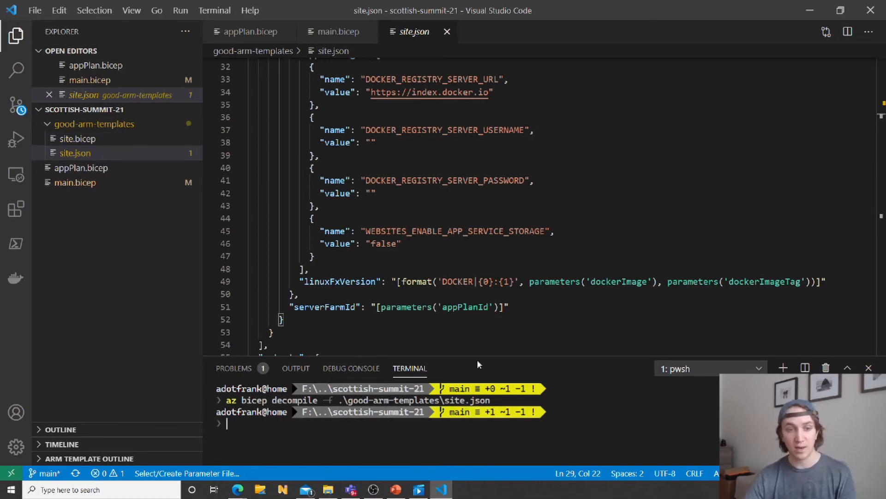
Review the decompiled site.bicep, move it to the project root, and return to main.bicep.
left_click(70, 138)
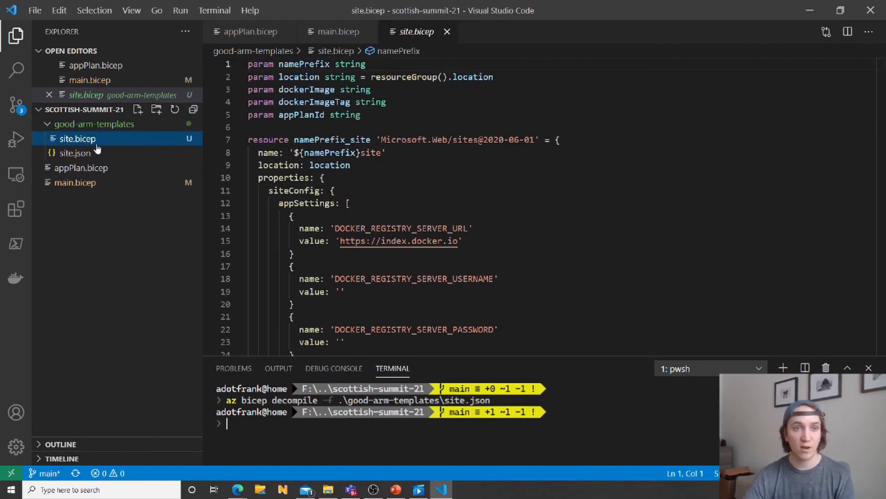
left_click(321, 178)
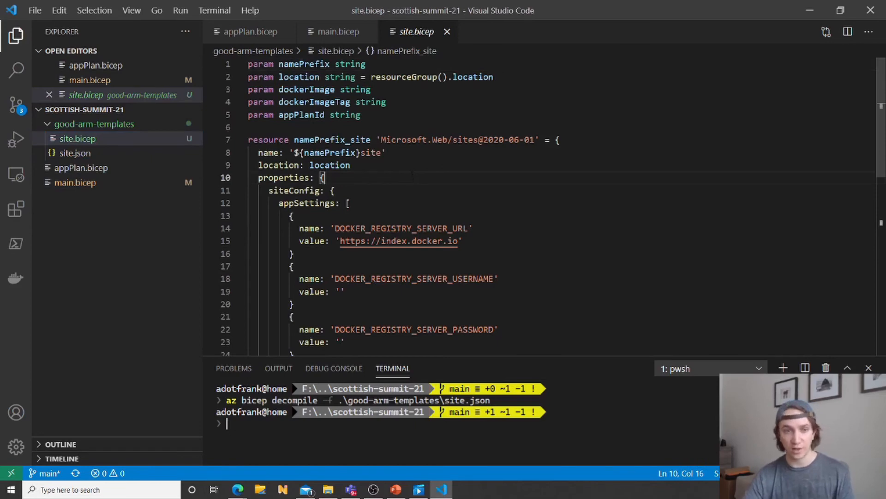
scroll("down", 3)
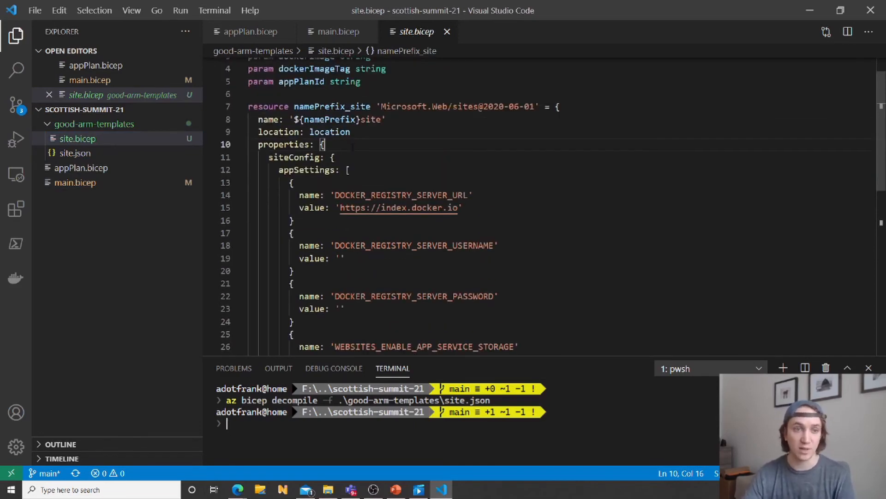
scroll("down", 3)
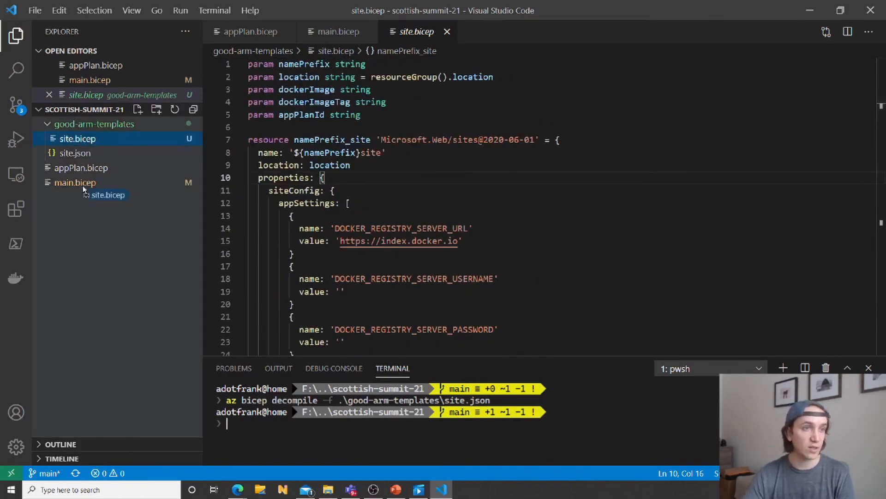
left_click(46, 124)
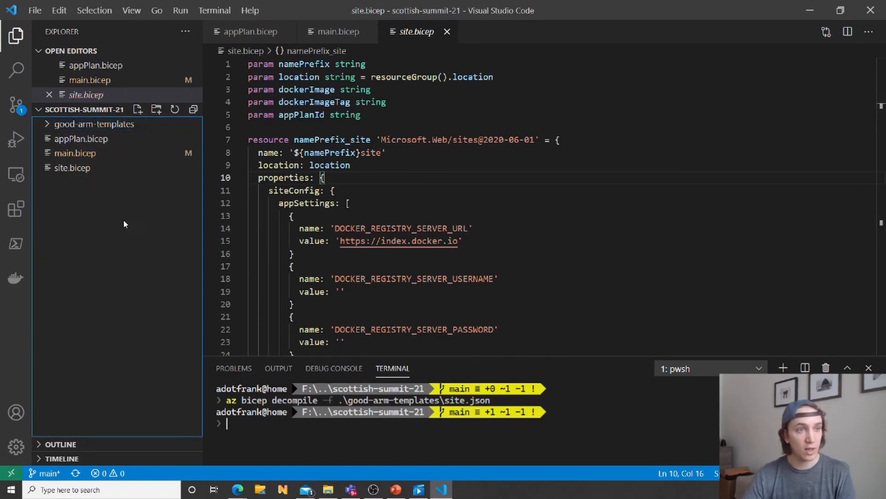
left_click(337, 31)
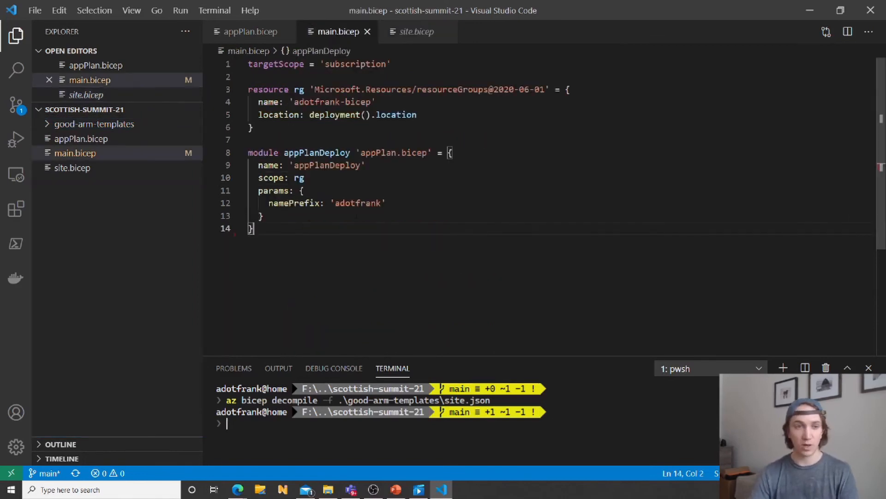
Declare module siteDeploy named 'siteDeploy', passing appPlanId from appPlanDeploy.outputs.planId.
type("module siteDeploy 'site.bicep' = {")
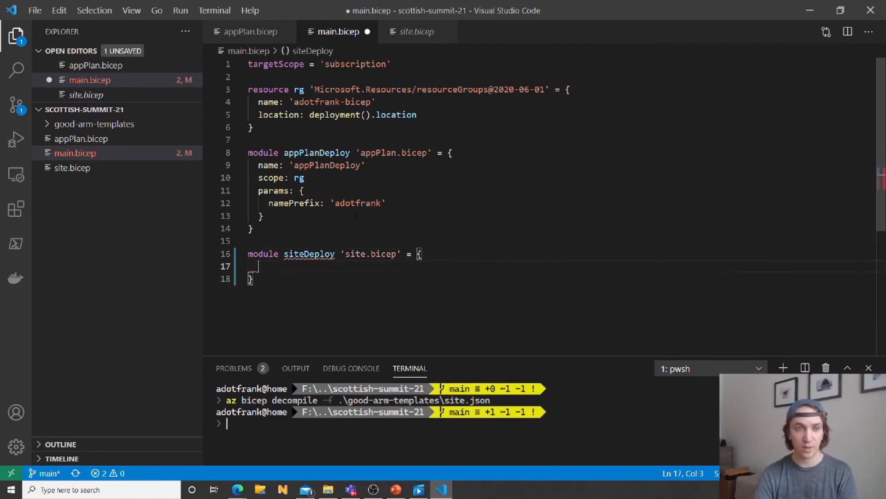
type("name: ''")
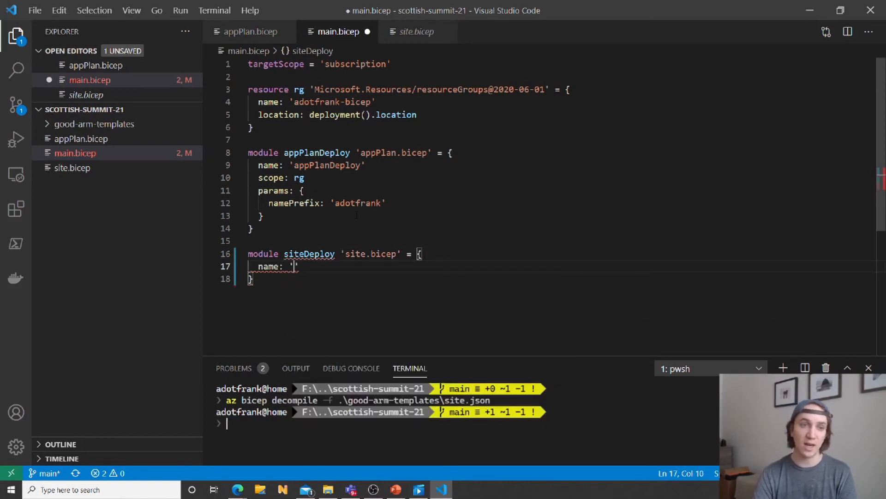
type("siteDeploy")
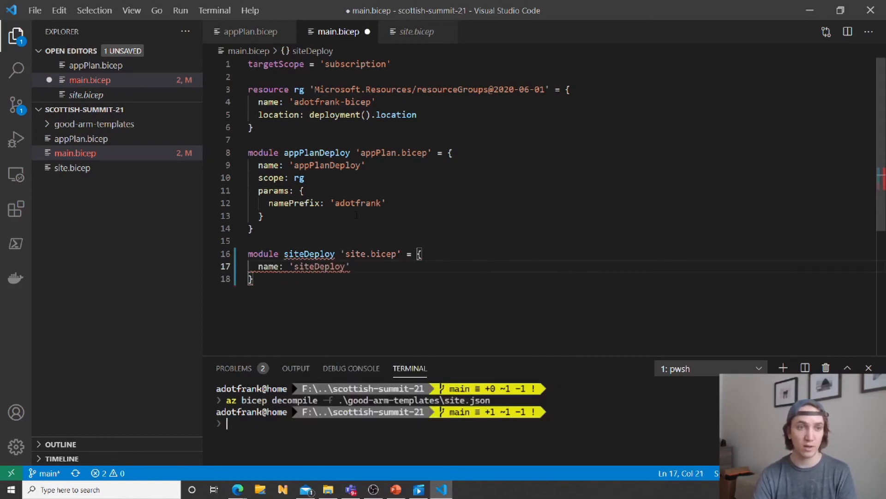
type("scope: rg")
type("appPlanId")
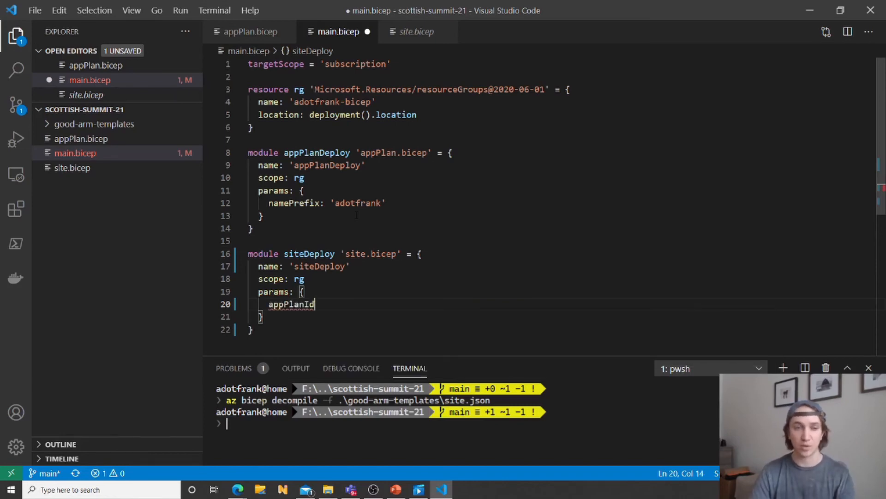
type(": appPlanDeploy.")
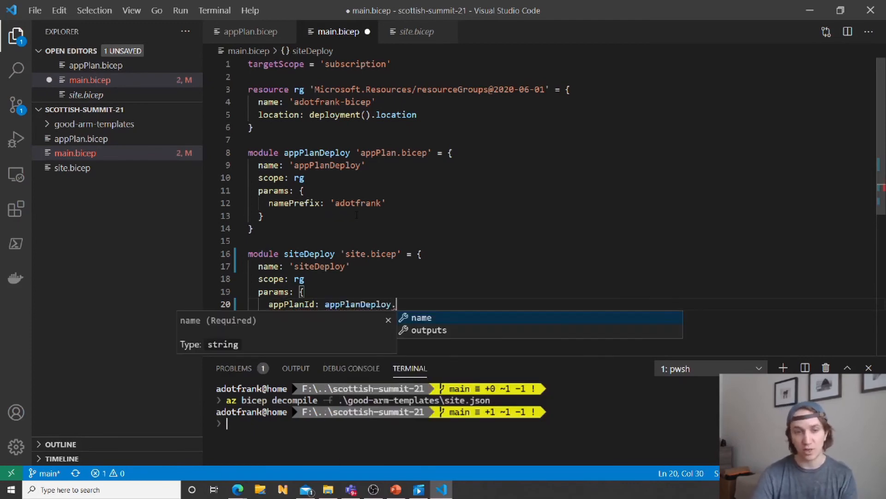
type("outputs.ap")
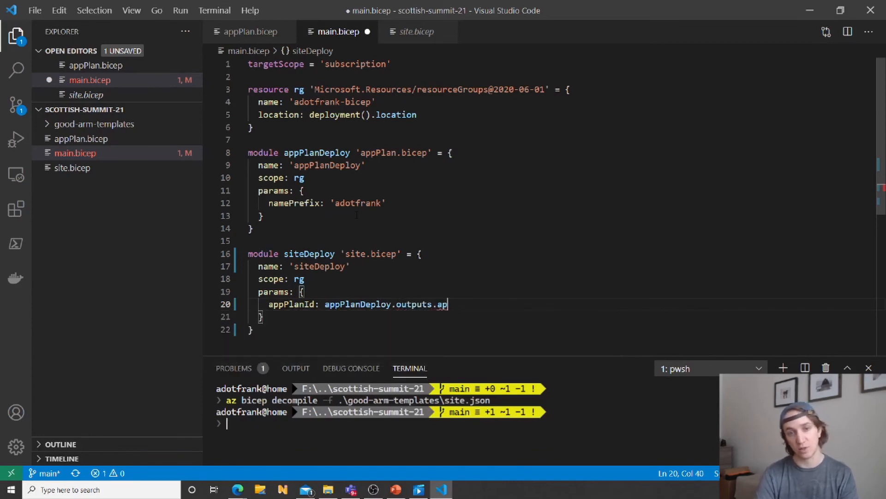
type("pl")
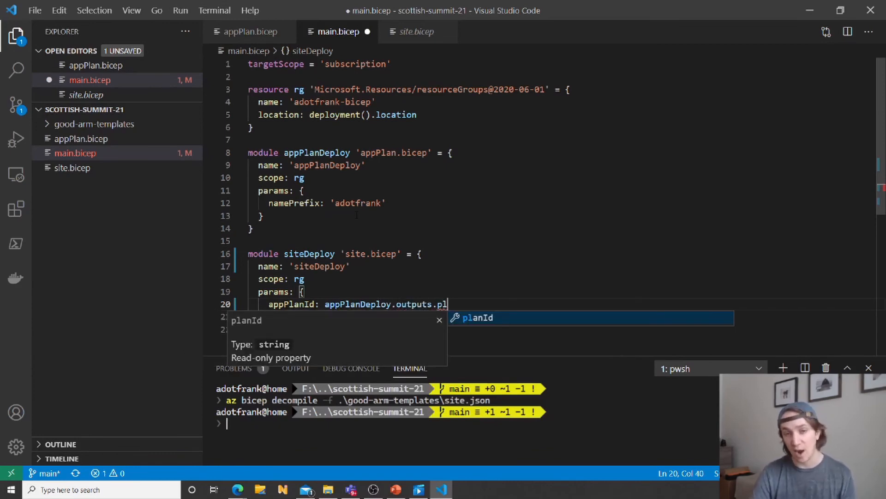
key("Enter")
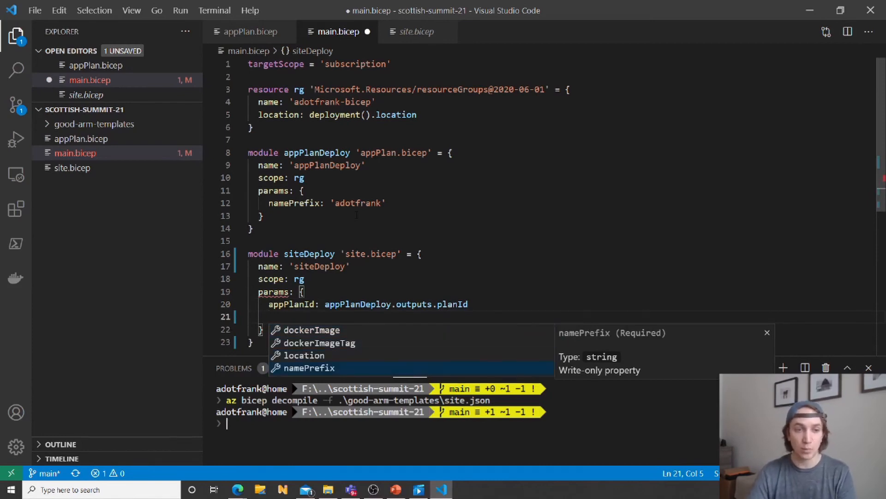
Pass namePrefix 'adotfrank', dockerImage 'nginxdemos/hello' and dockerImageTag 'latest' to siteDeploy.
type("namePrefix: 'adotfrank'")
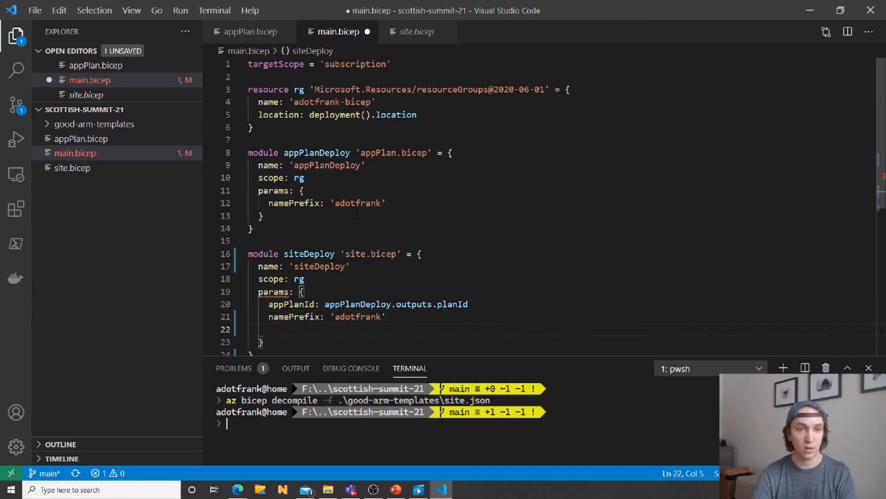
type("dockerImage")
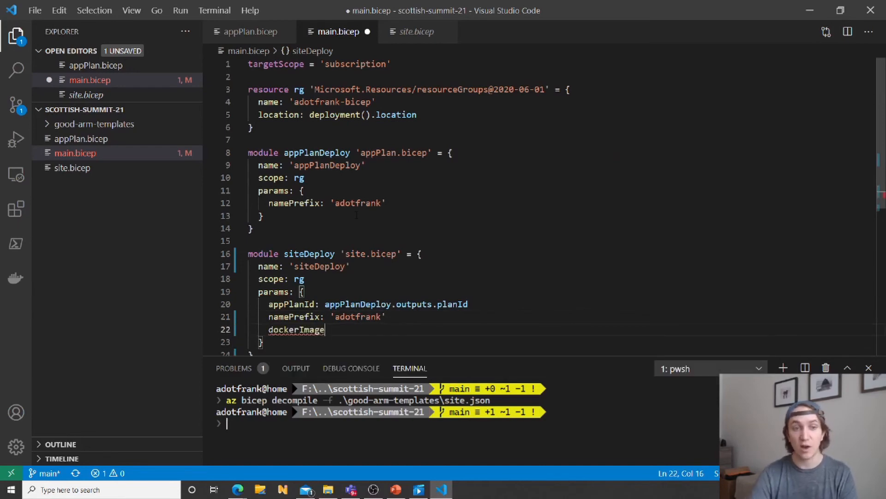
type(":")
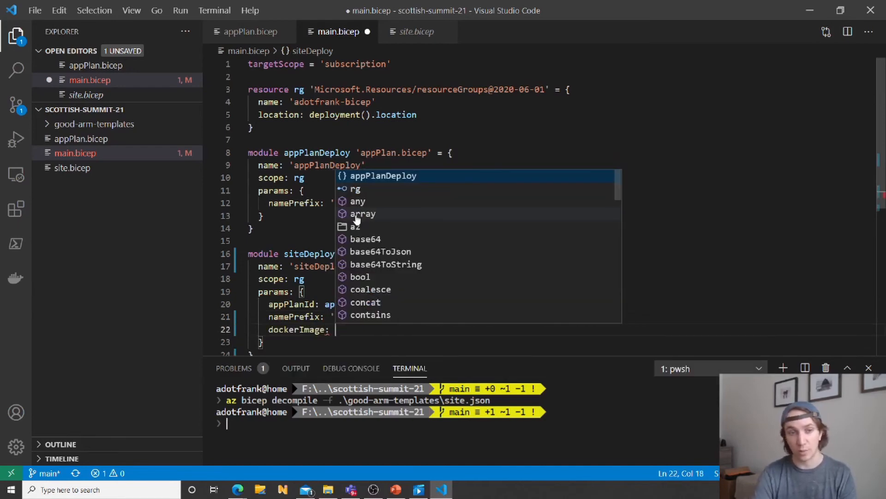
type("'ngin")
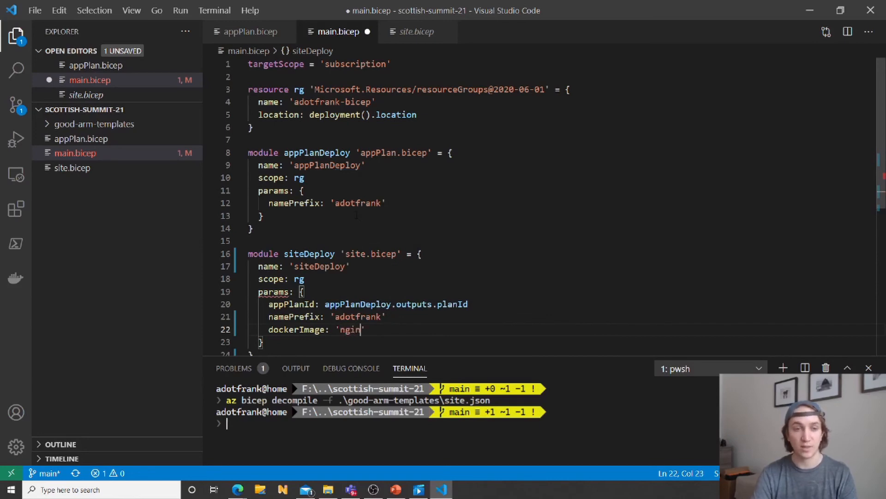
type("xd")
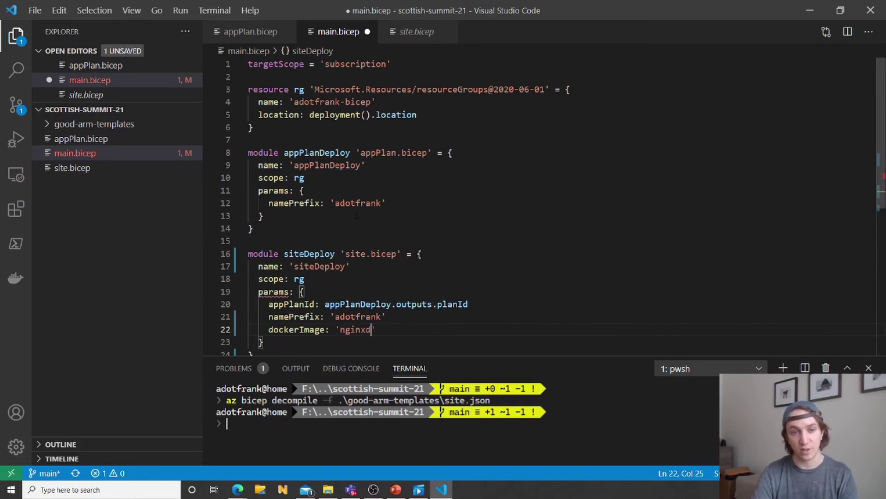
type("emos/hello")
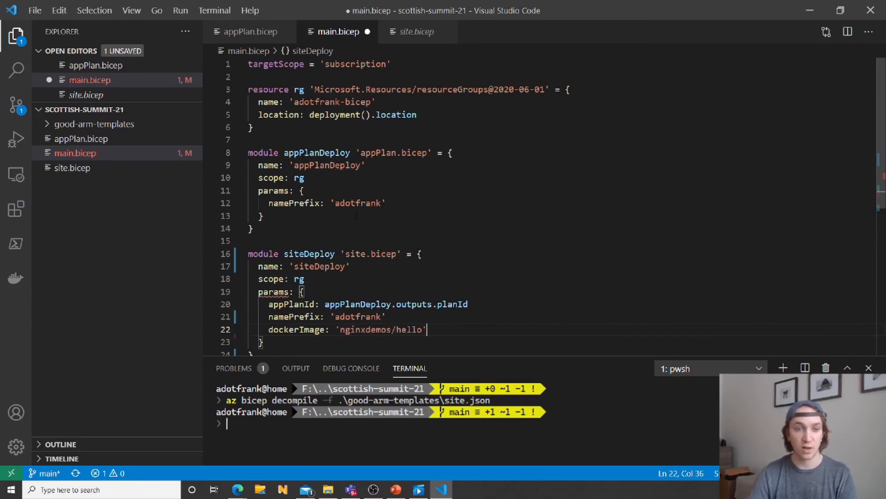
type("do")
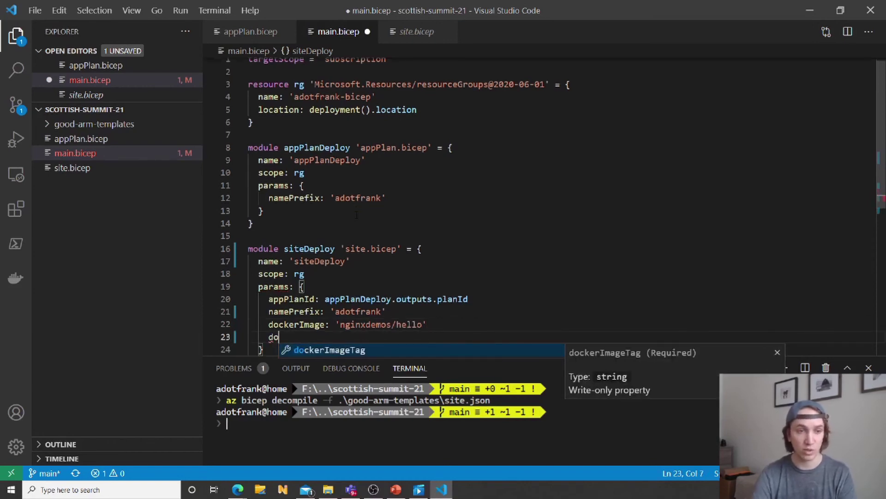
type("ckerImageTag: '1'")
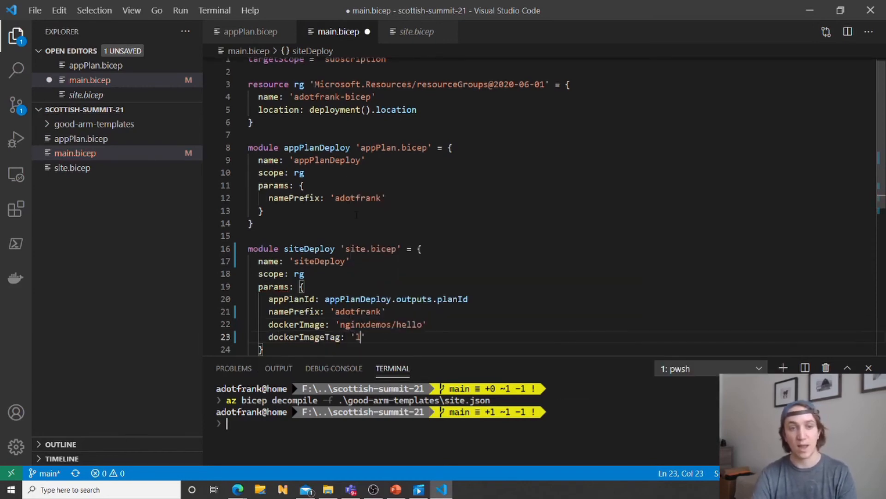
type("atest")
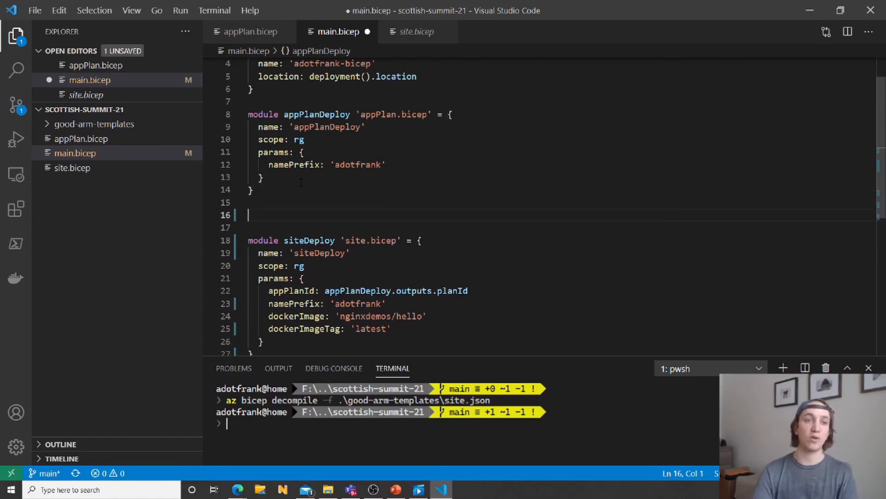
Start the websites array with a first entry named 'fancy' tagged 'latest'.
type("var")
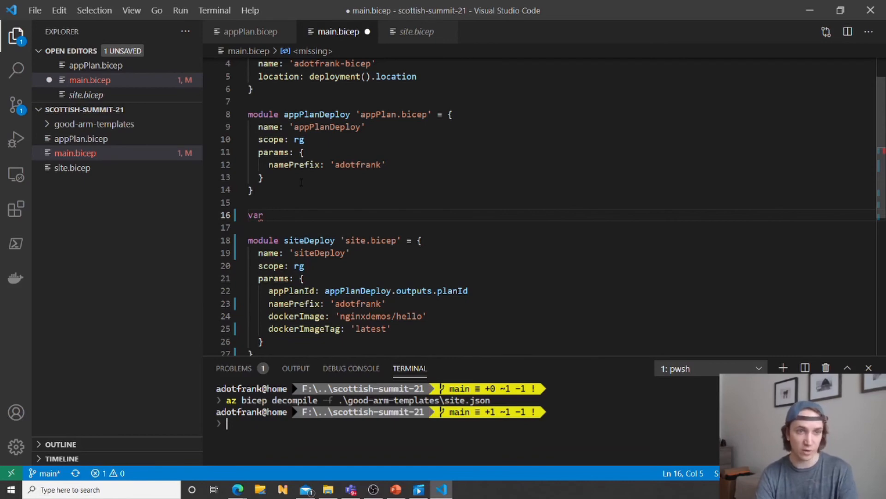
type("websites")
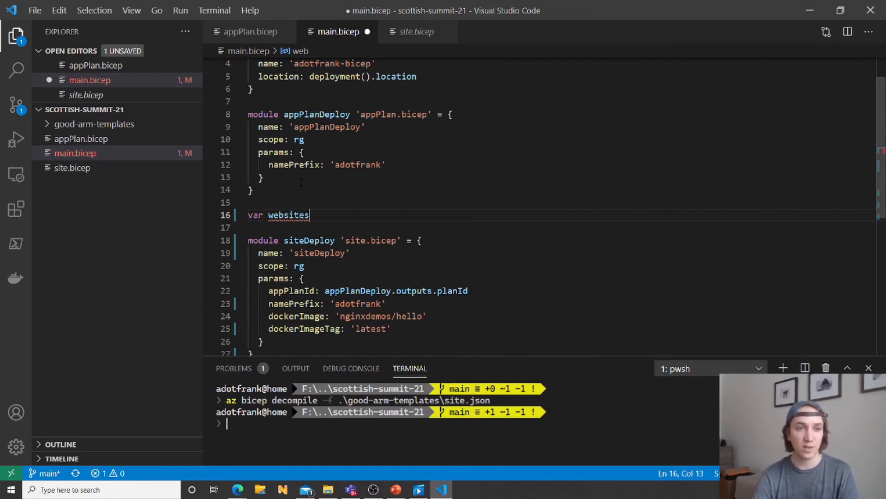
type("= [")
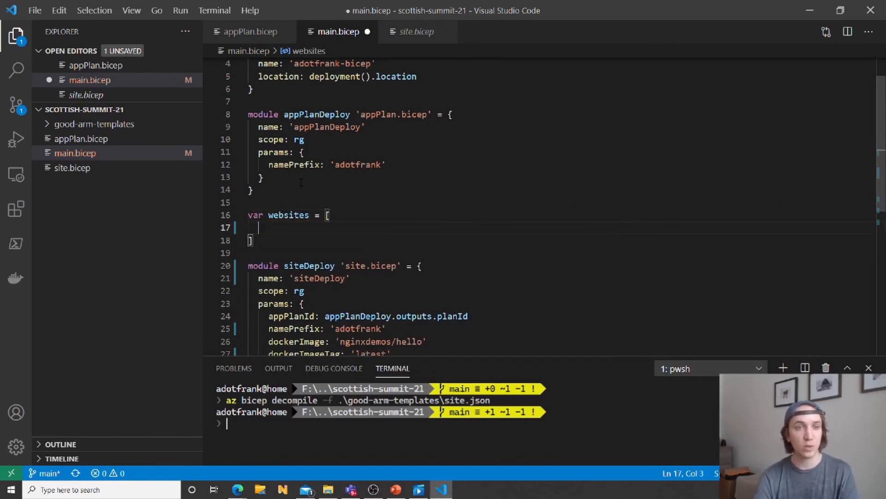
type("{")
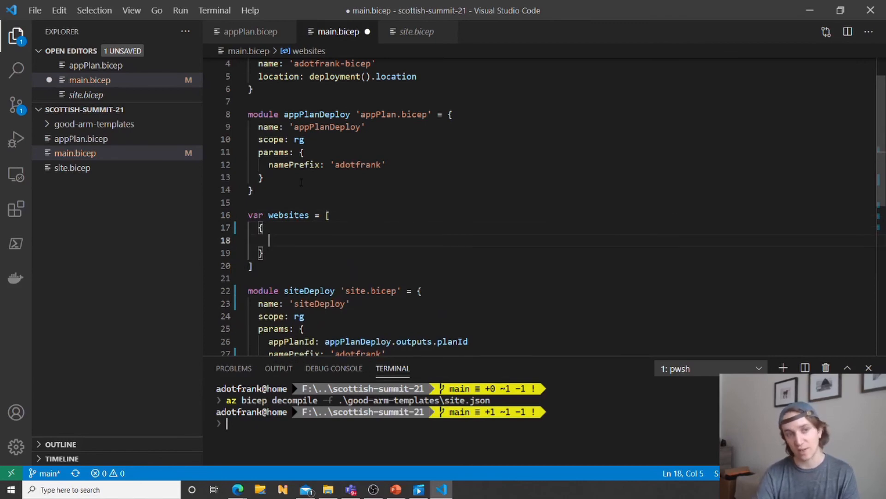
type("n")
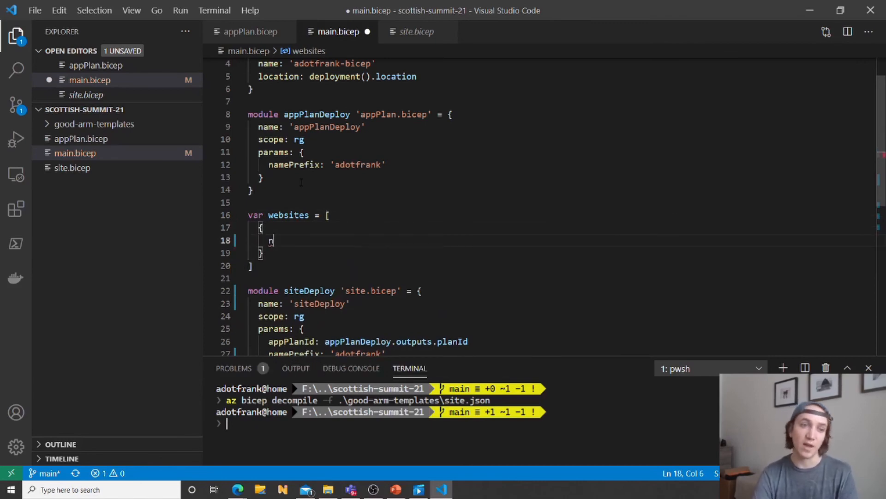
type("ame:")
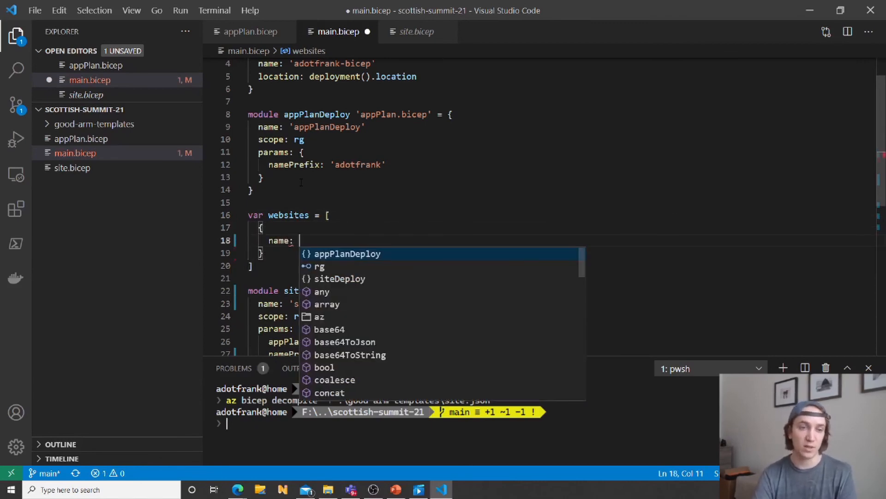
type("'fa'")
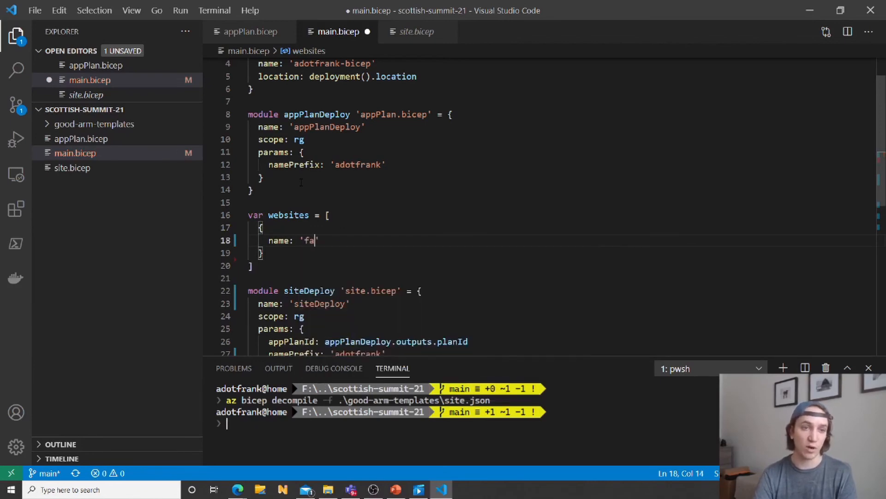
type("ncy'")
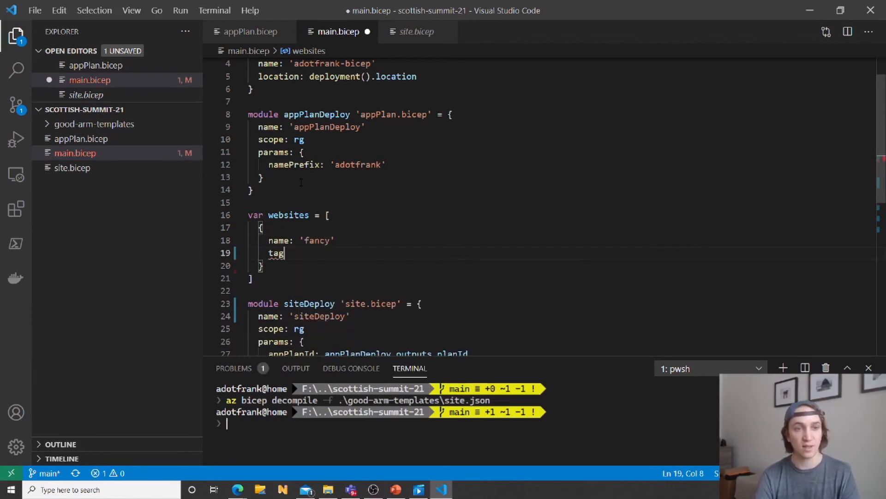
type(": 'latest'")
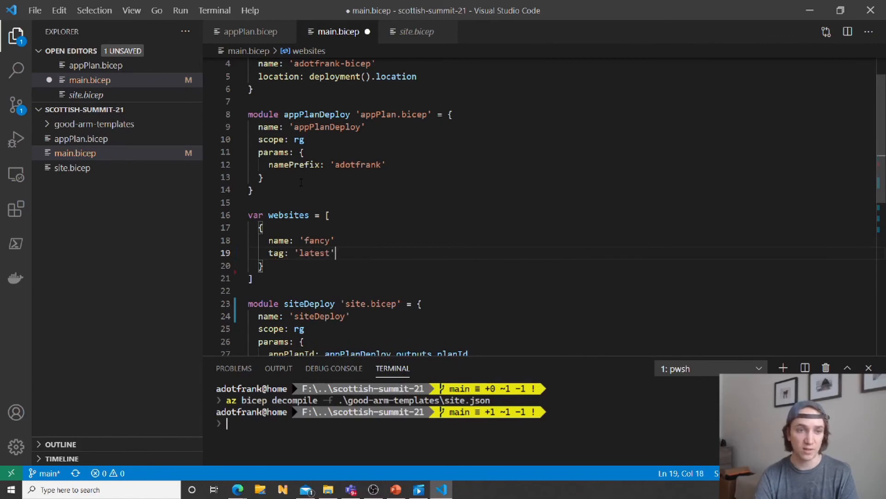
Add a second websites entry named 'plain' tagged 'plain-text'.
key("Enter")
type("name:")
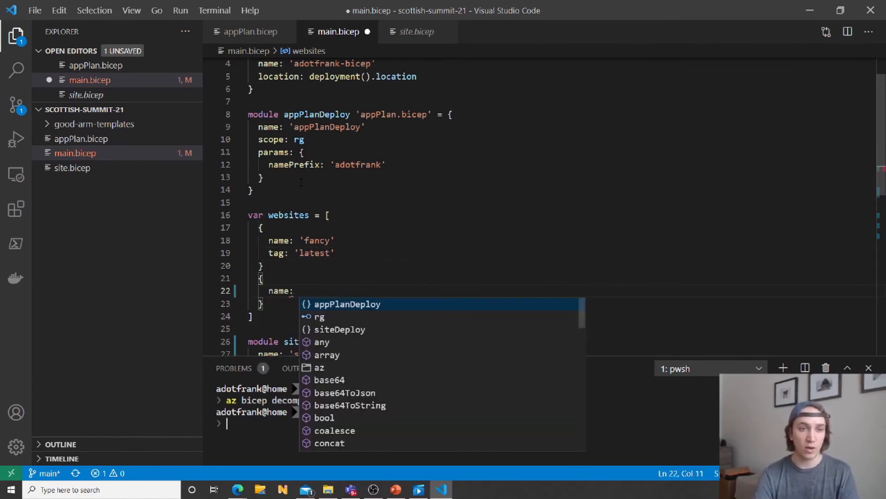
type("'pla")
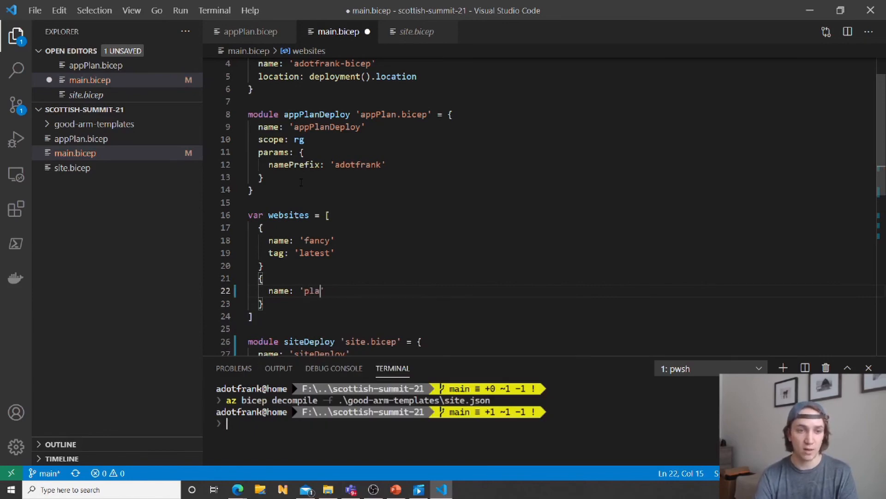
type("in'")
type("tag: 'plain-text'")
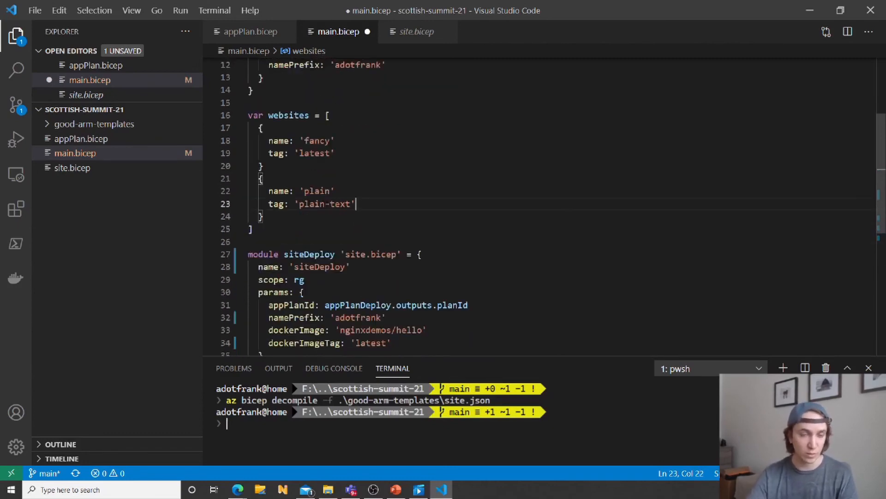
scroll("down", 3)
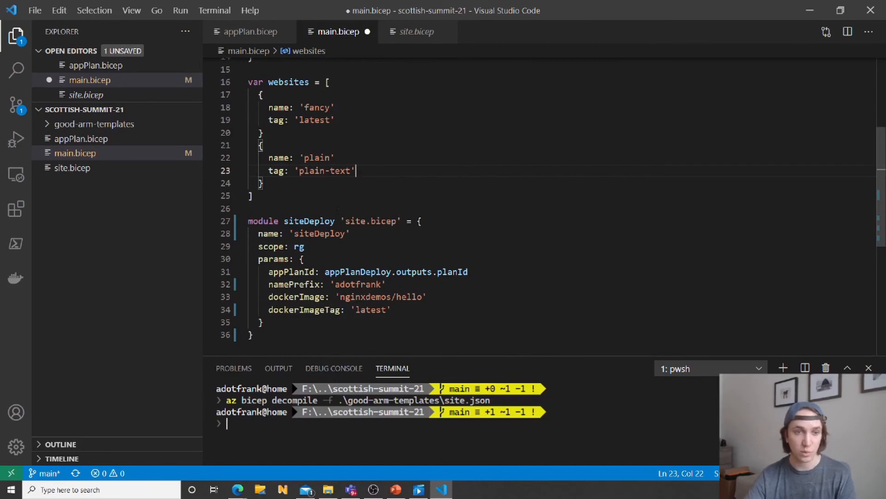
scroll("down", 3)
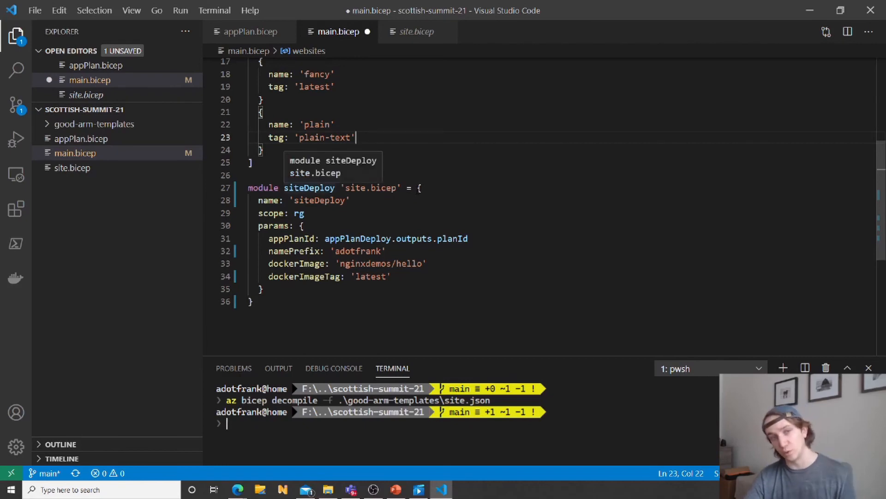
Wrap siteDeploy in a 'for site in websites' loop named '${site.name}siteDeploy'.
type("[")
left_click(558, 302)
type("]")
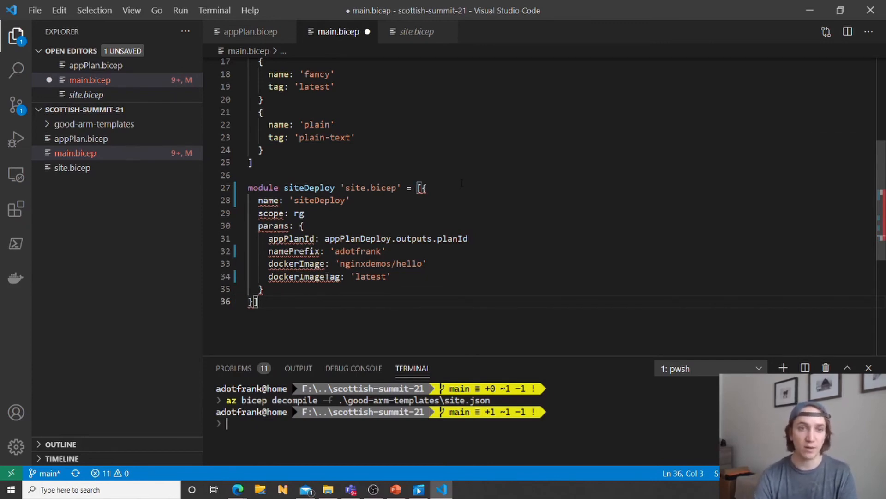
type("f")
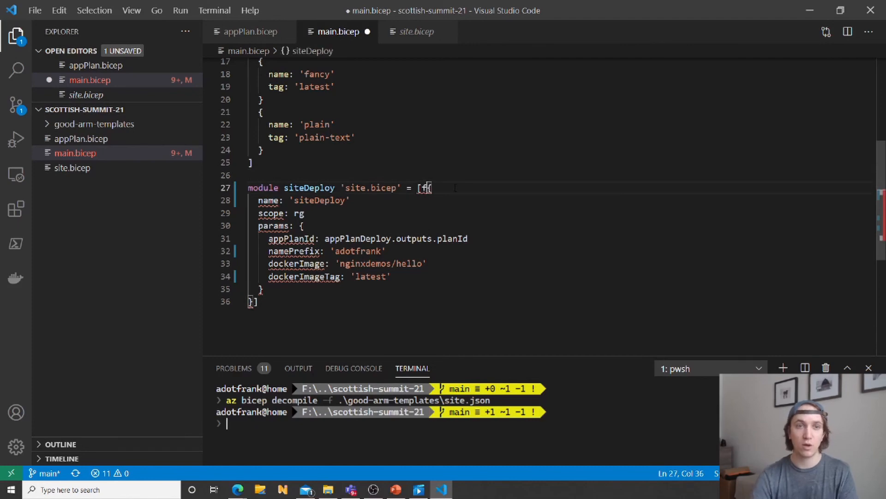
type("for st")
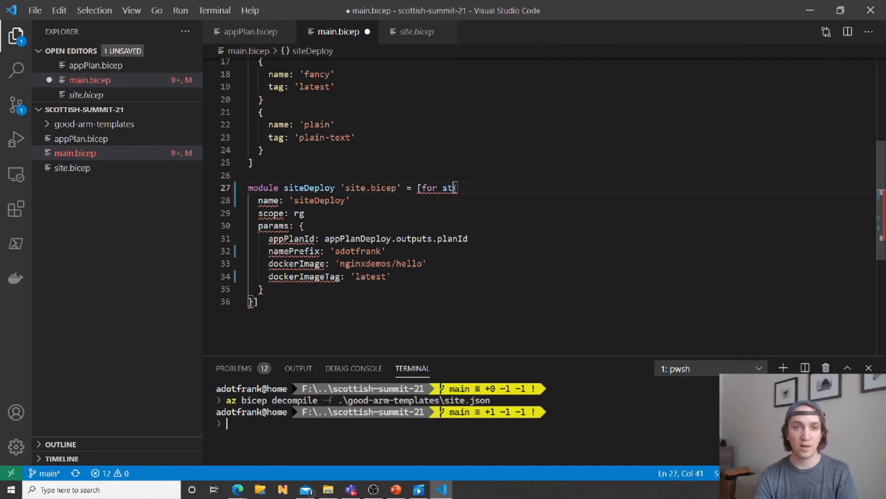
type("site in websites")
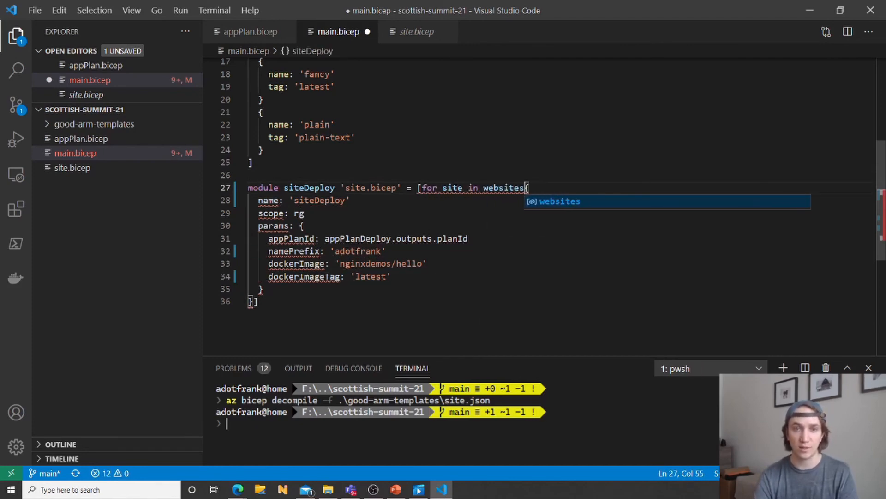
type(":")
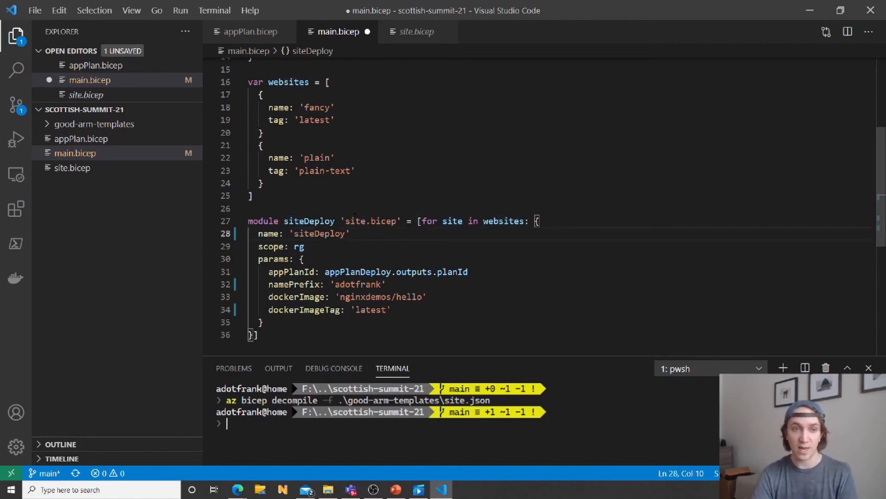
type("$")
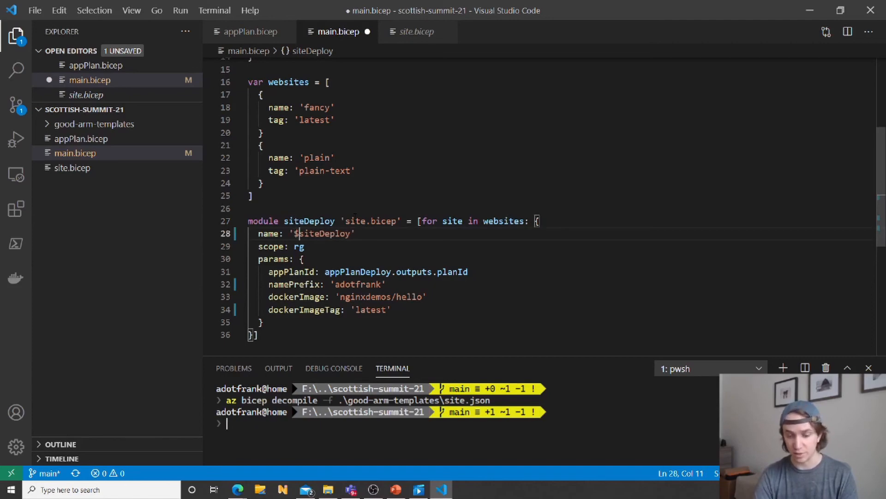
type("{site.na")
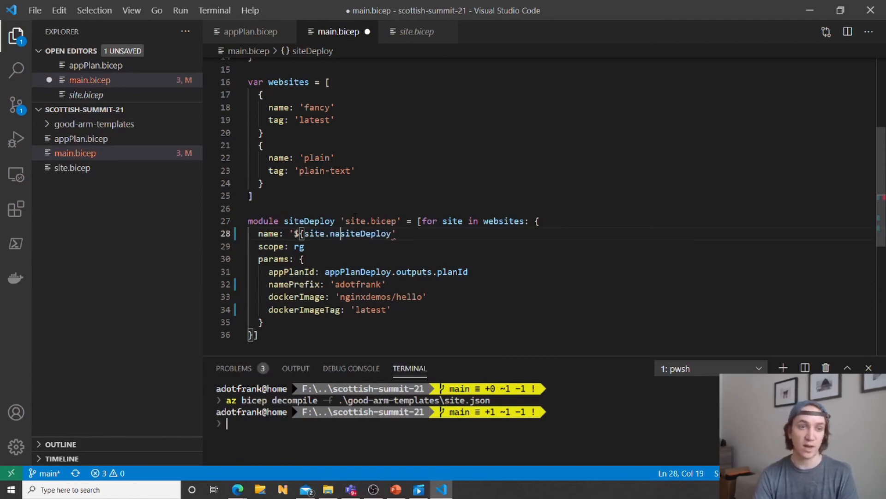
type("me}")
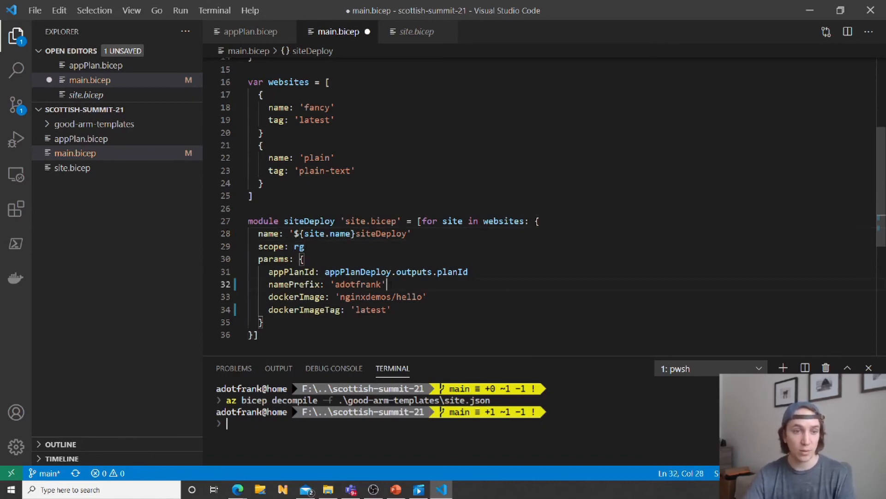
Replace the hardcoded namePrefix with site.name and the image tag with site.tag.
left_click_drag(384, 284, 338, 284)
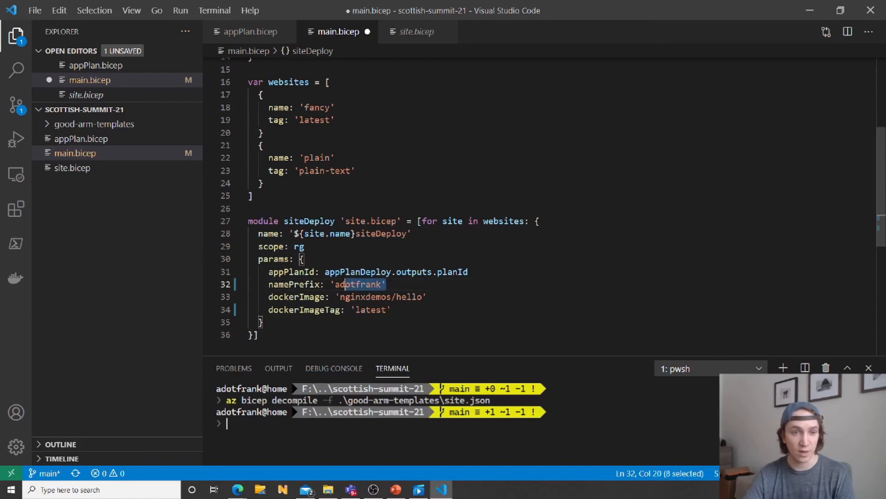
type("site.name")
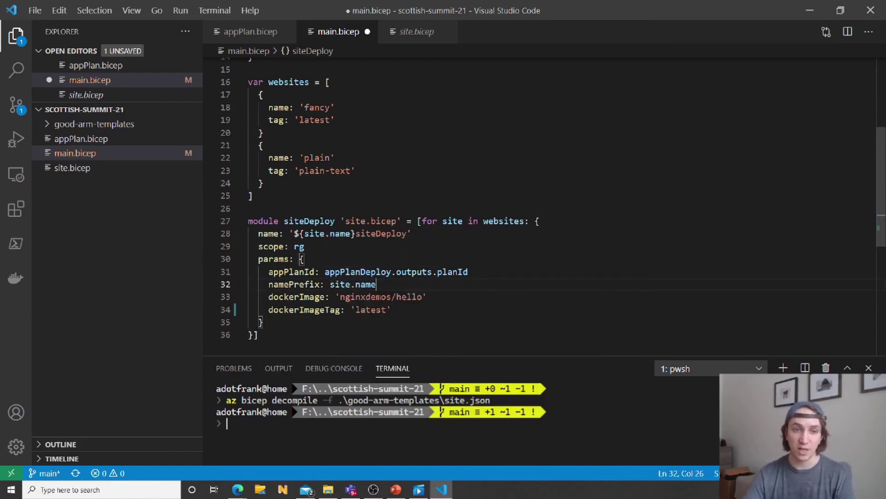
double_click(370, 309)
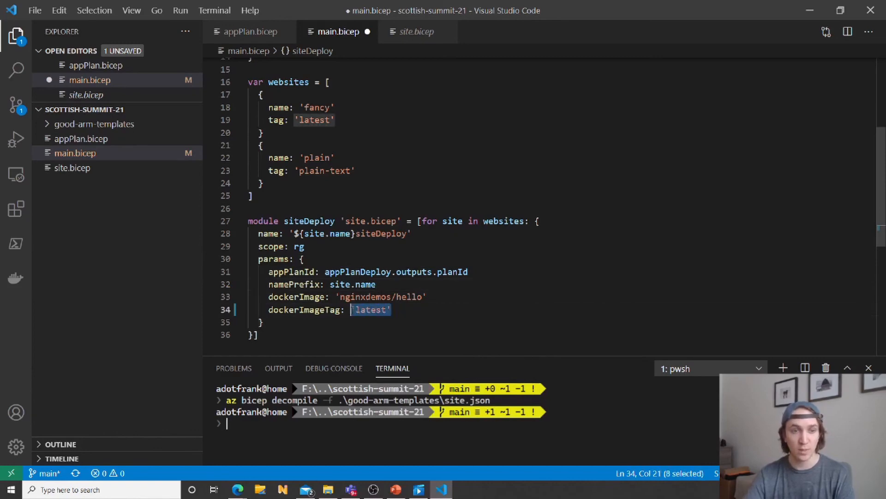
type("site")
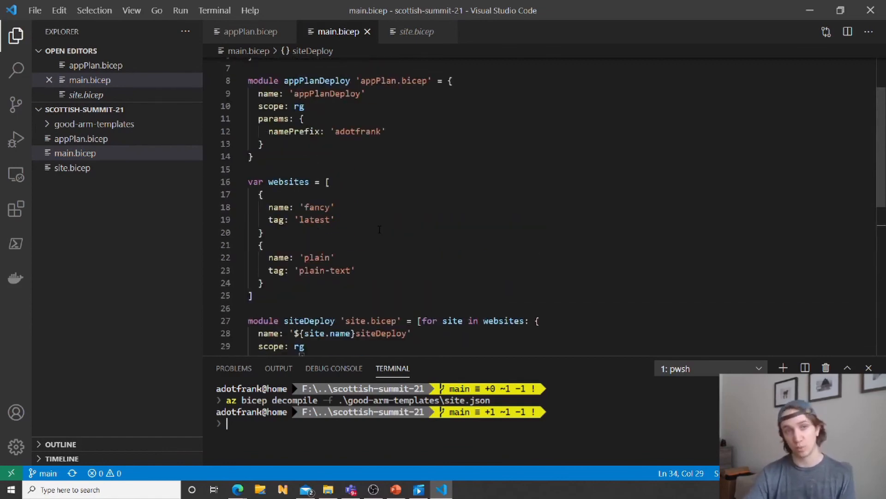
Run 'az deployment sub create -f .\main.bicep -l eastus' in the terminal.
scroll("down", 3)
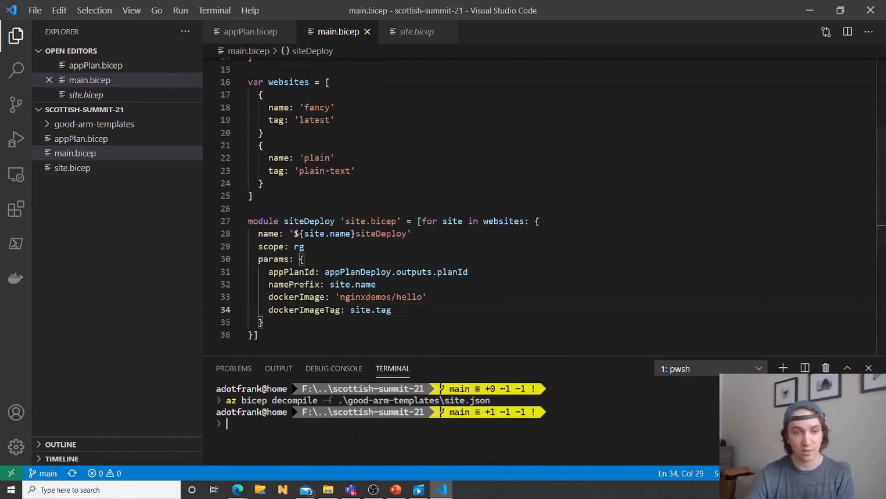
type("az")
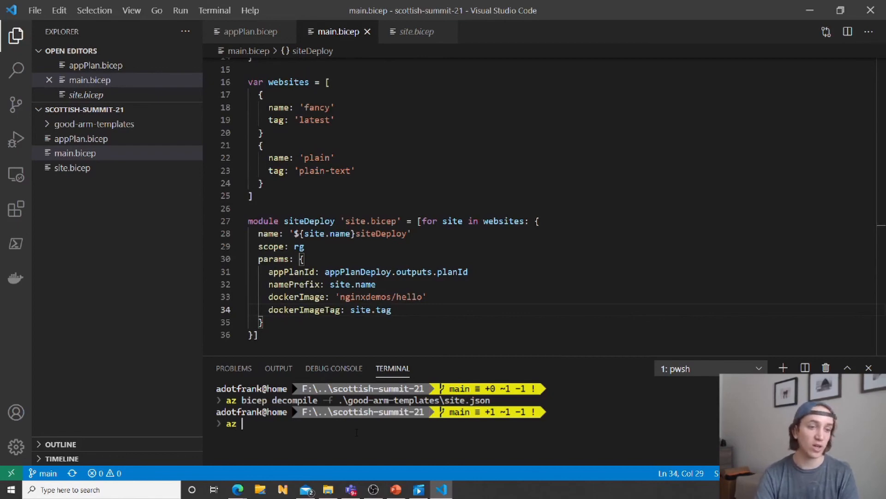
type("deployment sub create -f .\\main.bicep -l eastus")
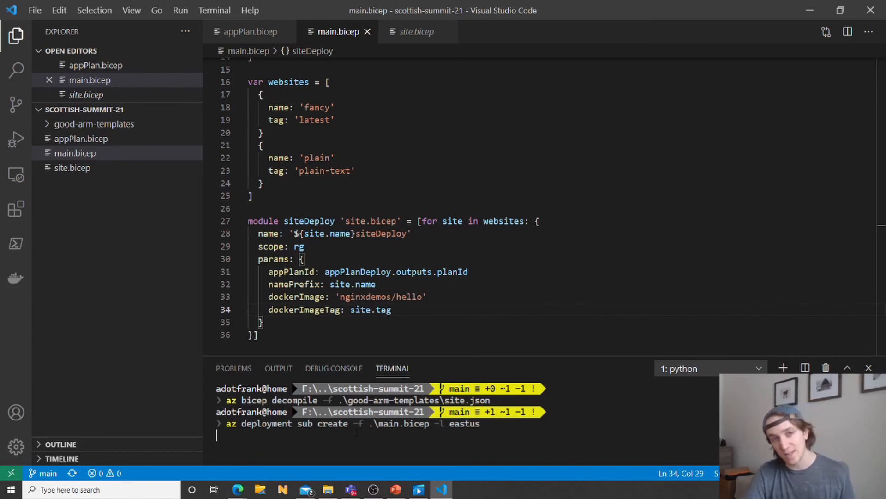
key("Enter")
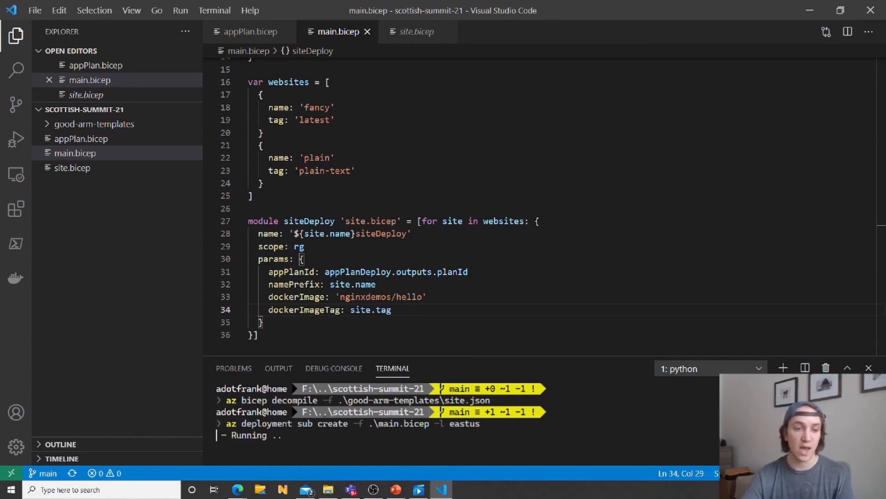
mouse_move(237, 489)
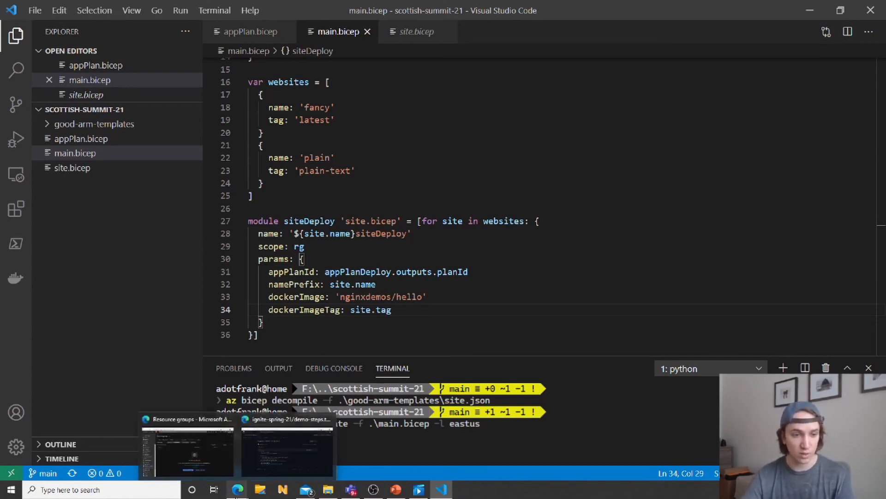
In the Azure portal, refresh the adotfrank-bicep resources and view the fancysite and plainsite pages.
left_click(187, 451)
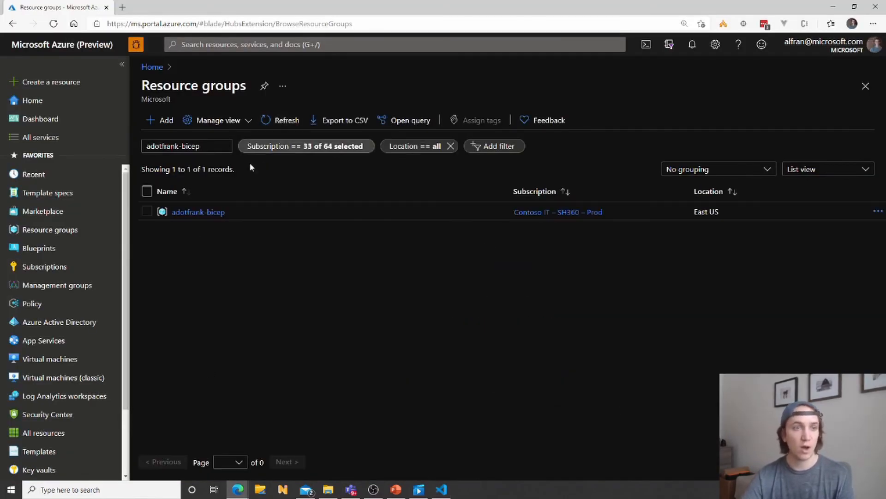
left_click(198, 211)
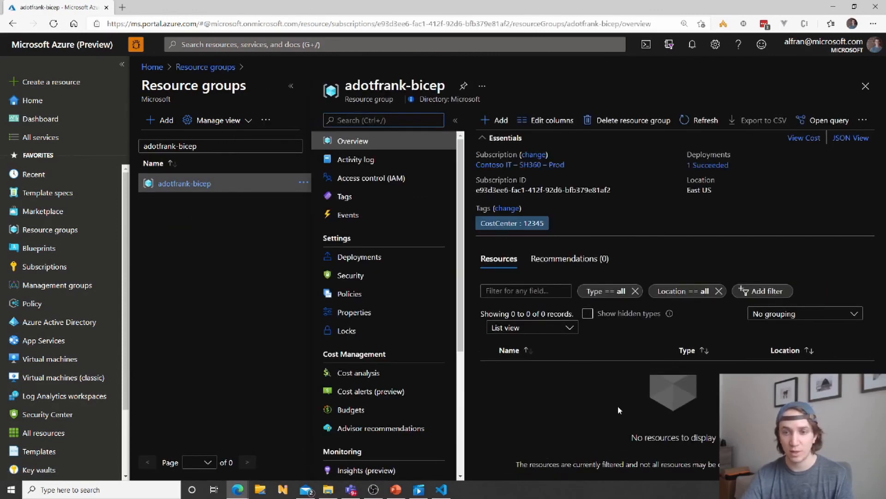
left_click(697, 120)
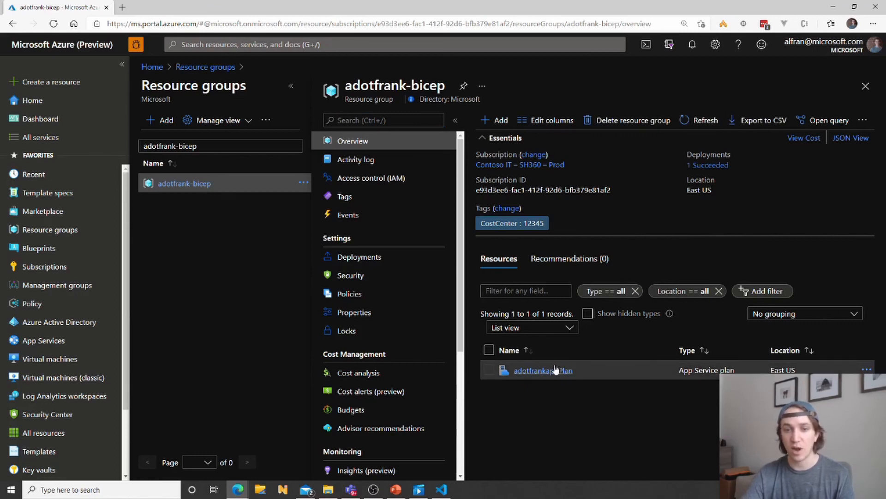
left_click(684, 120)
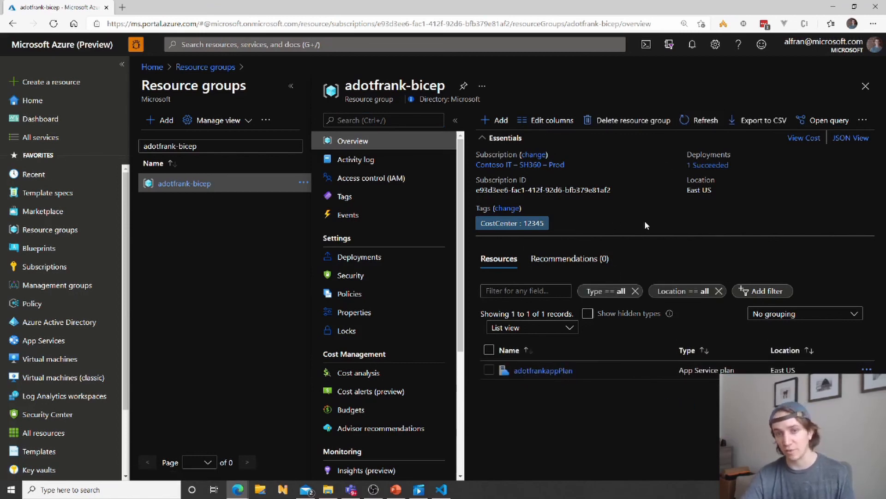
mouse_move(645, 229)
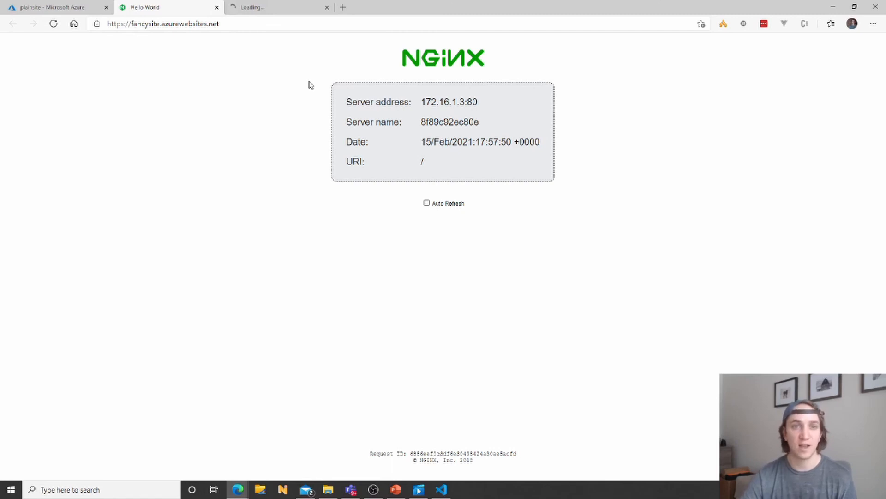
mouse_move(266, 39)
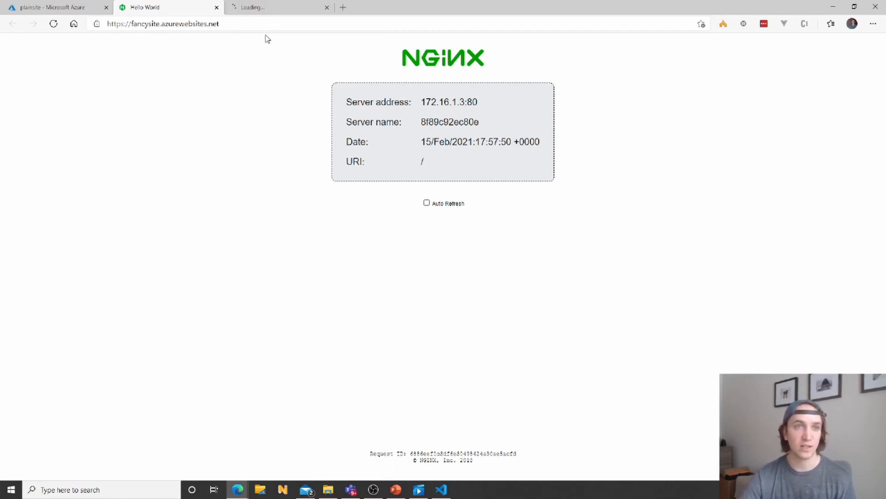
left_click(259, 7)
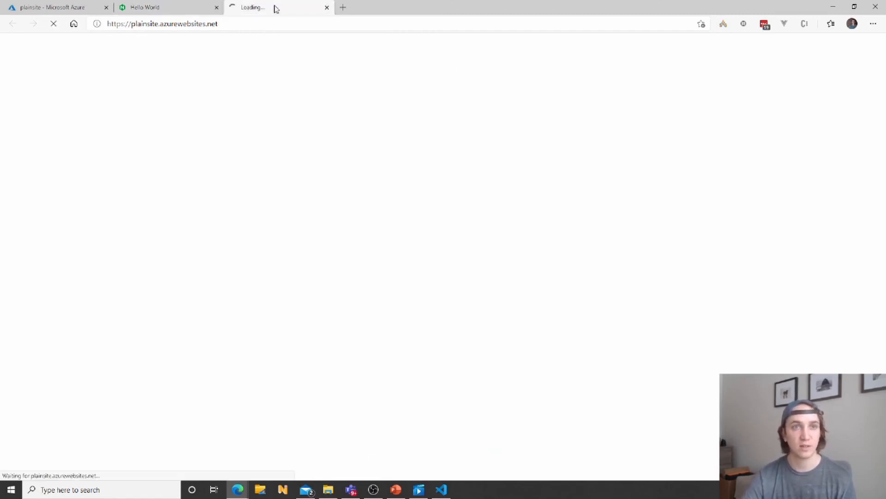